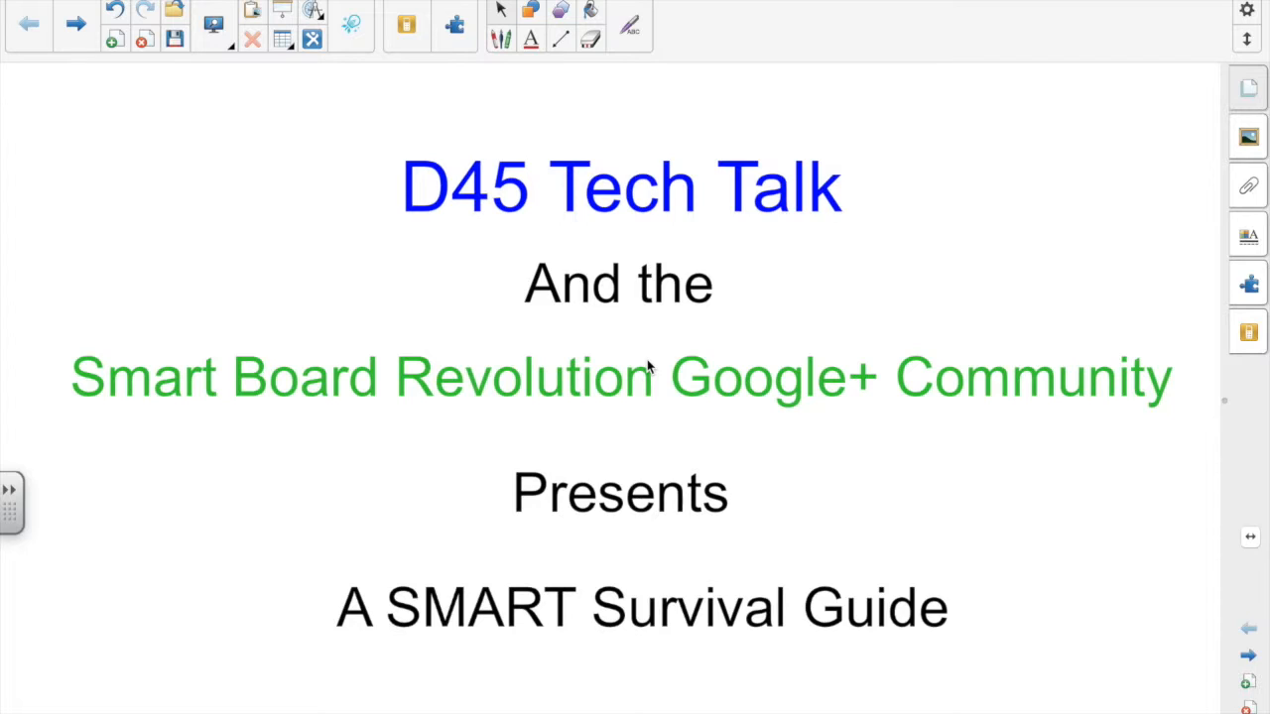
mouse_move(1254, 682)
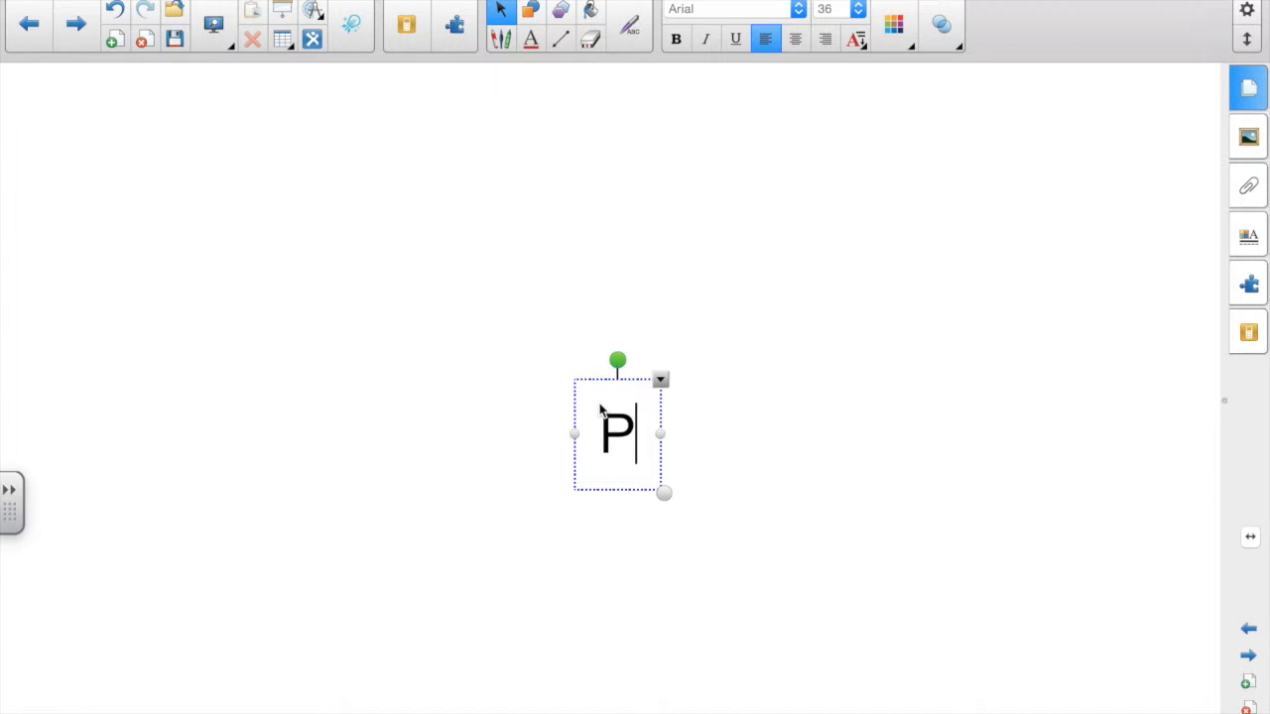
- Finish the placeholder note 'Picture of paper test here' in the text box
text(icture of paper te)
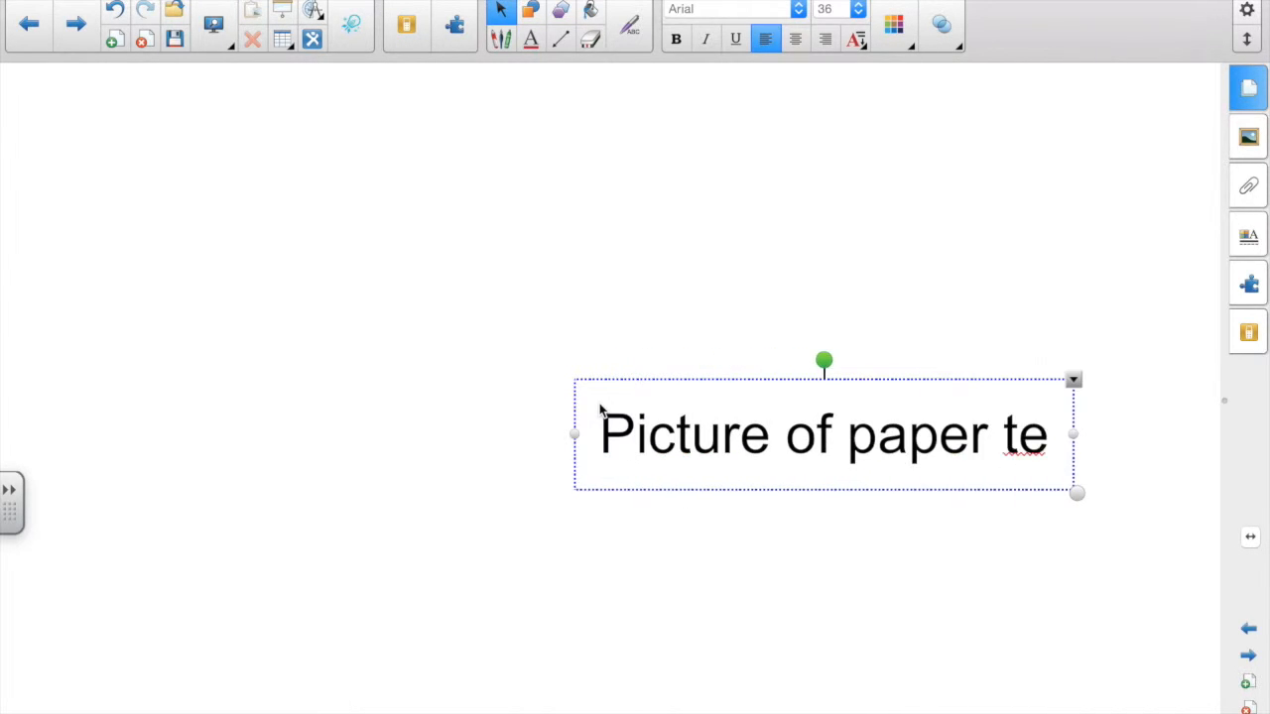
text(st here)
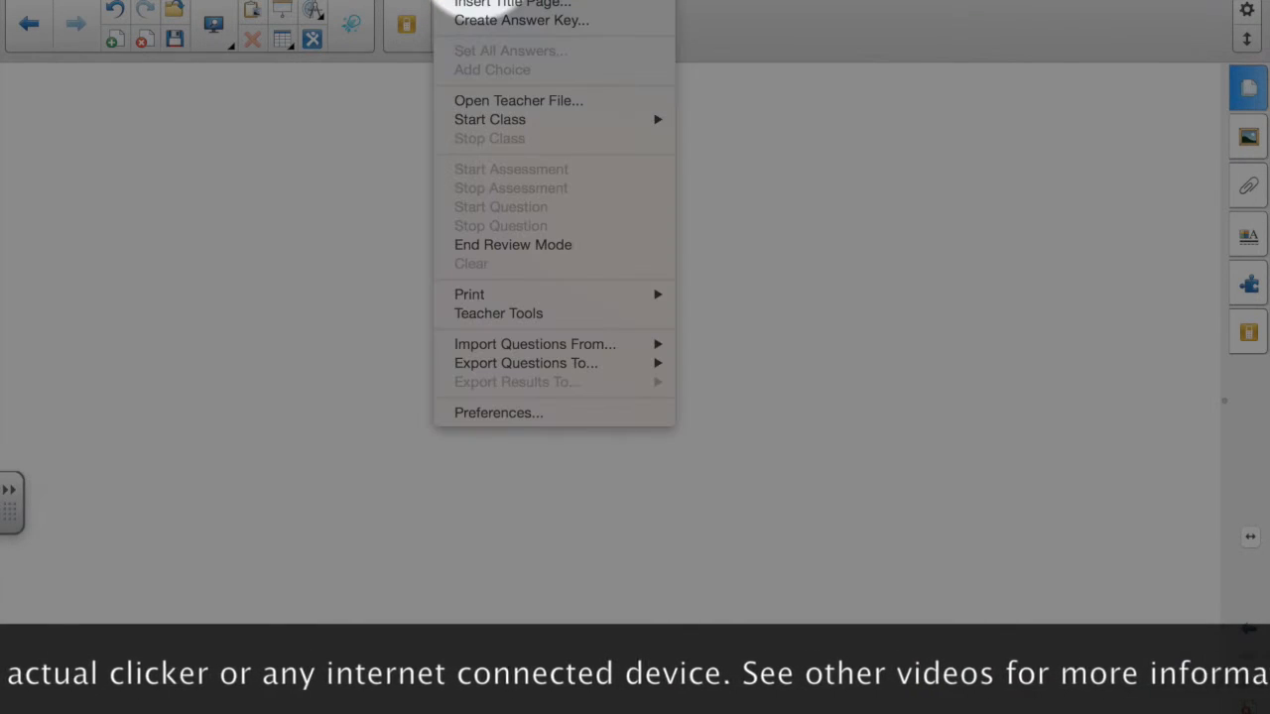
mouse_move(516, 20)
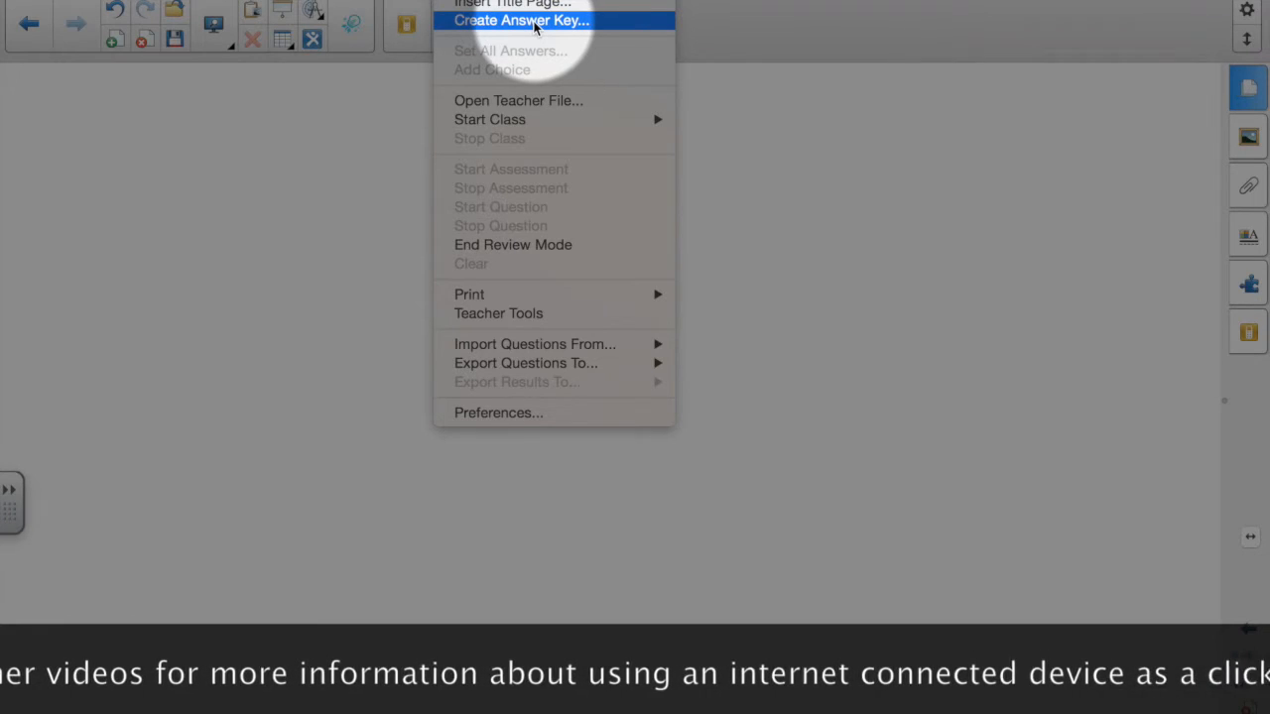
- Start Response > Create Answer Key, keep the title 'Chapter 2 Math Test' and set Type to Test
click(520, 20)
text(Chapter 2 Math Test)
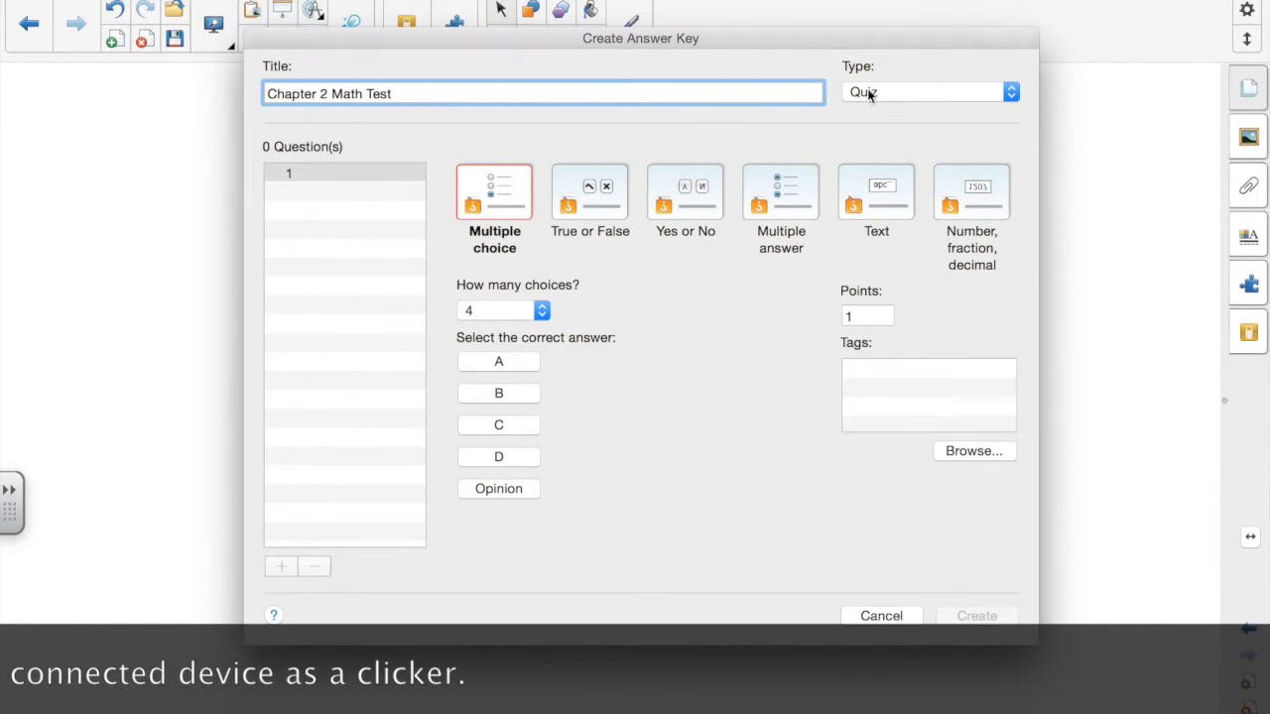
click(928, 92)
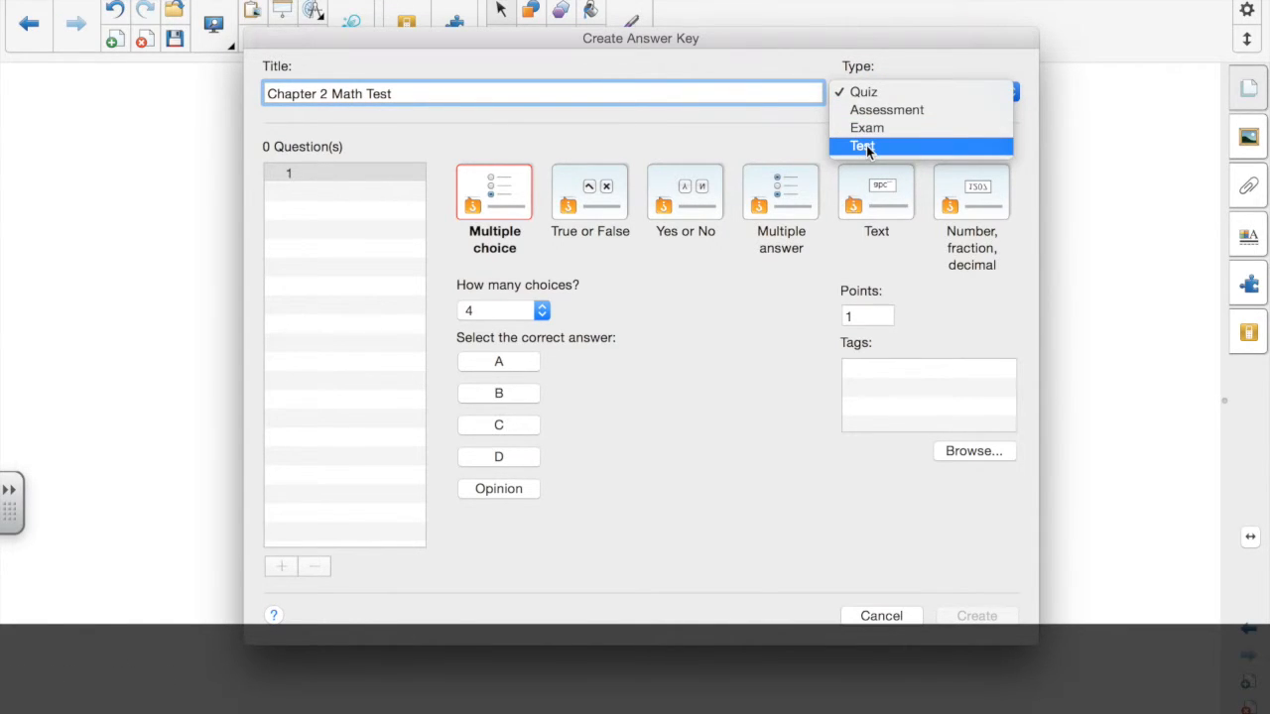
click(861, 147)
text(1)
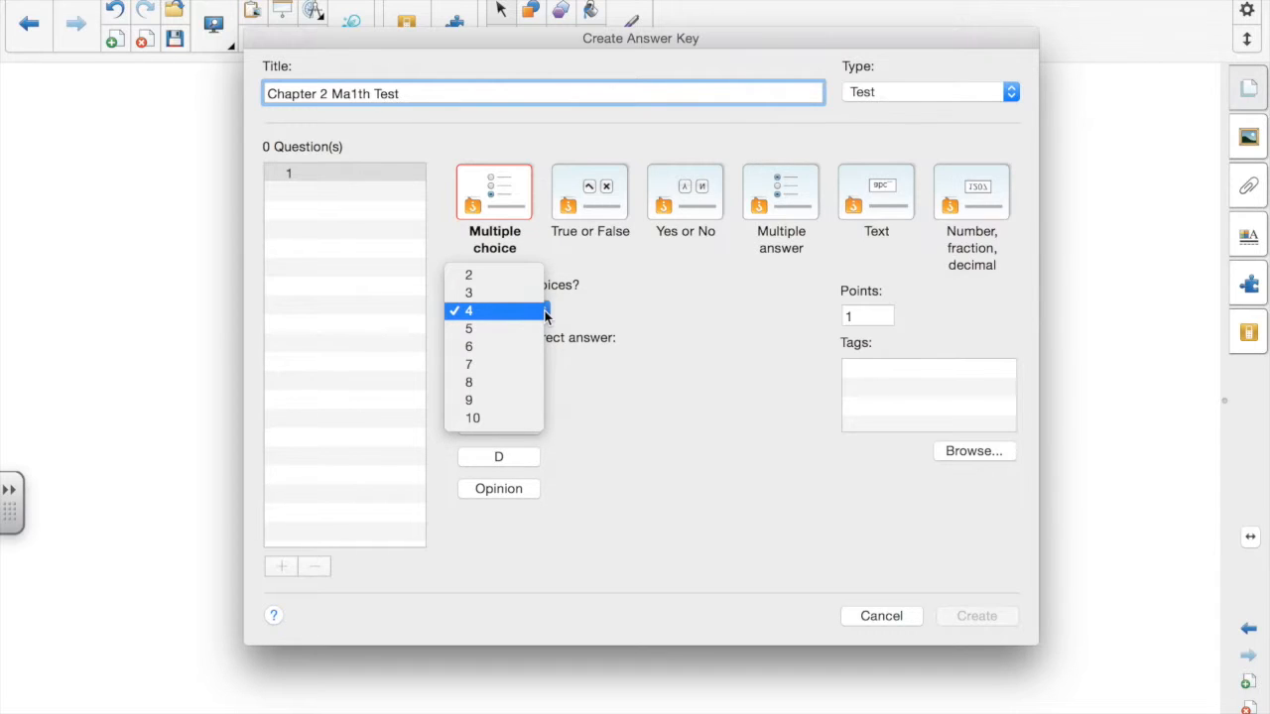
mouse_move(514, 322)
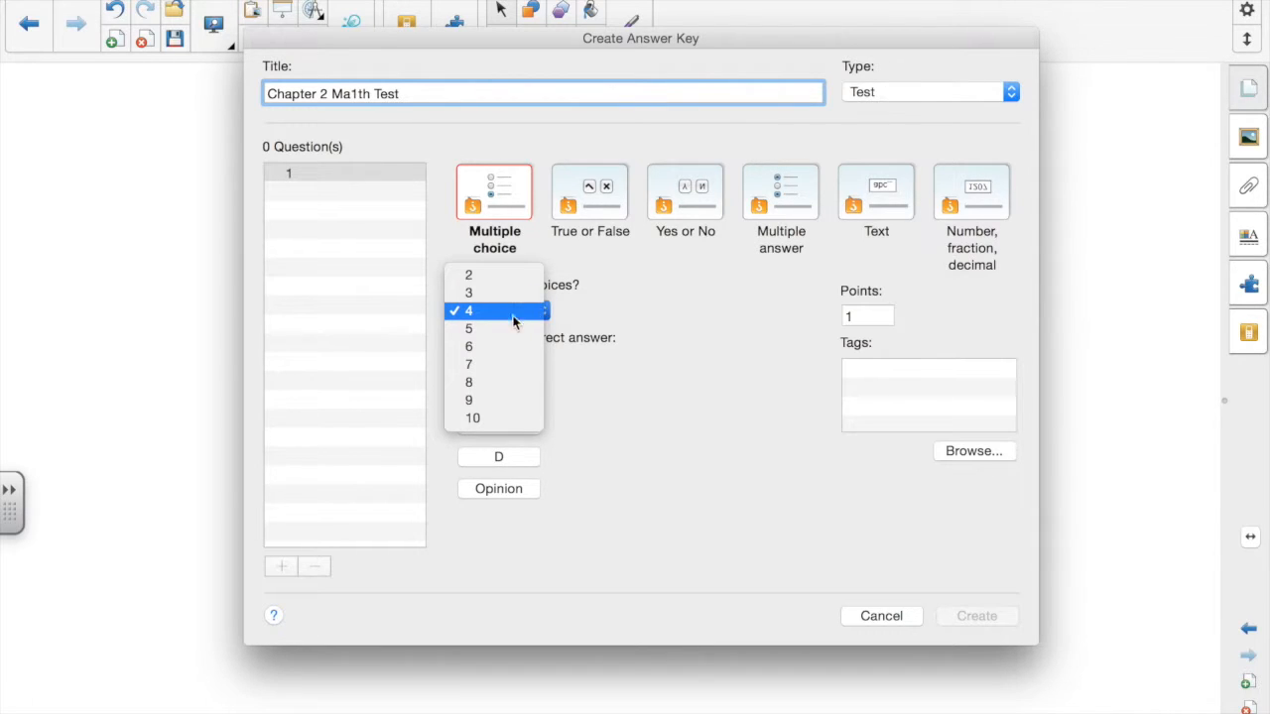
- Keep 4 answer choices with a points value and mark the multiple-choice answers for questions 1–8 starting with C
click(472, 417)
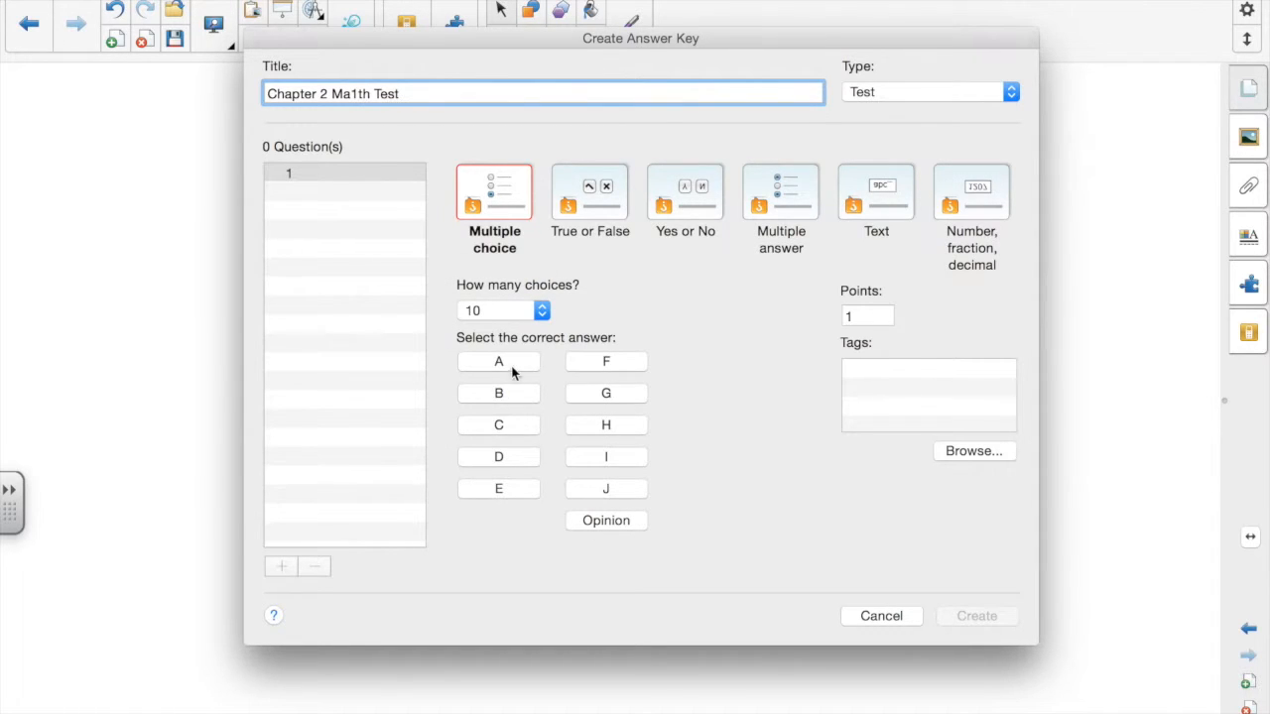
click(504, 309)
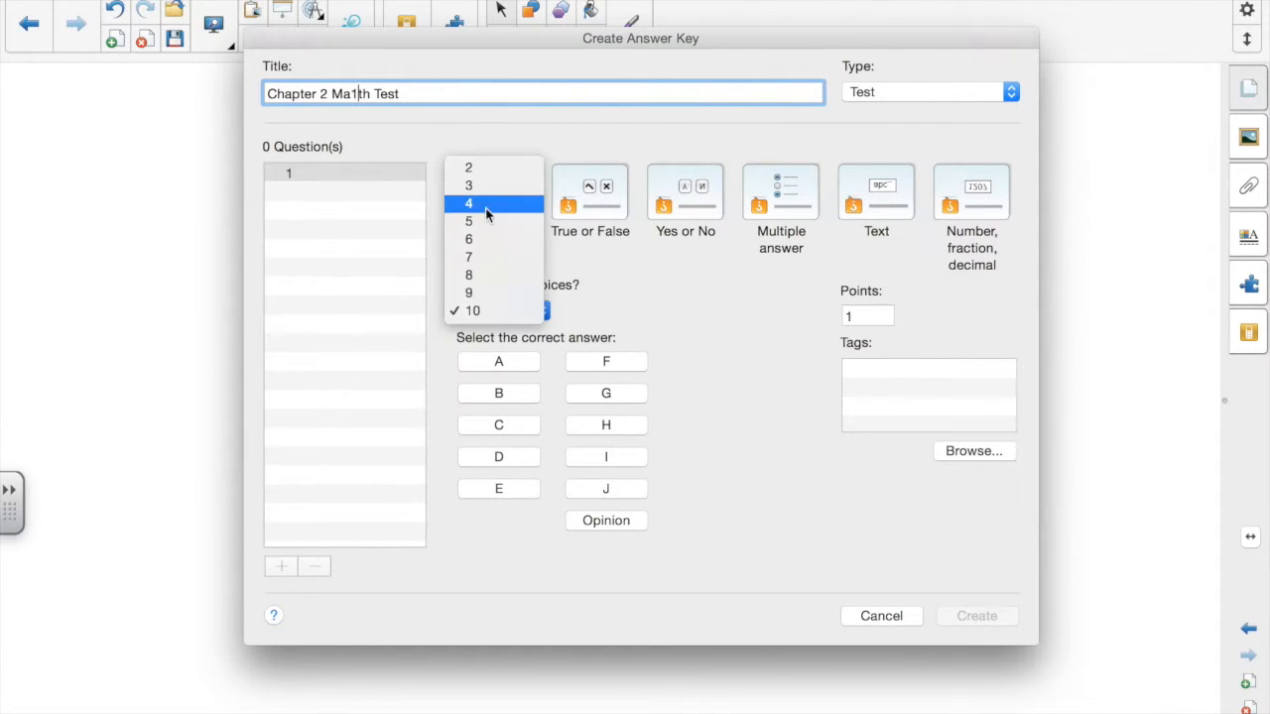
click(468, 202)
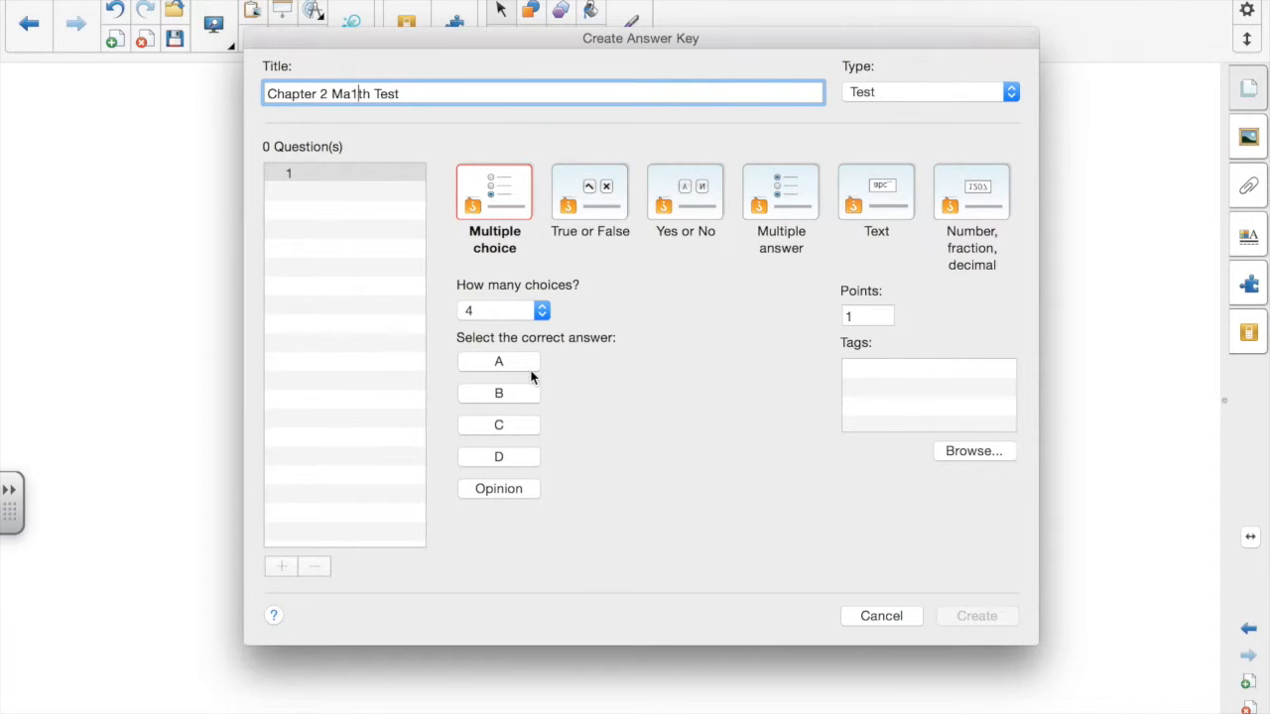
click(867, 316)
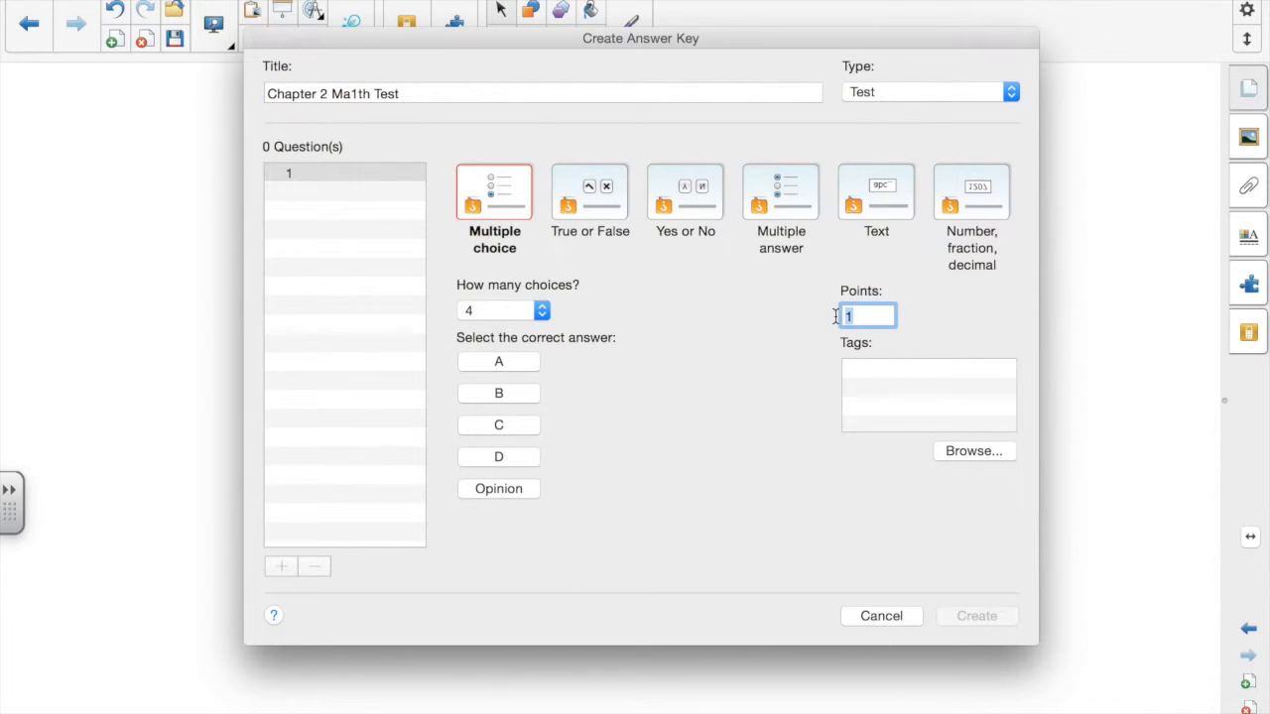
mouse_move(790, 401)
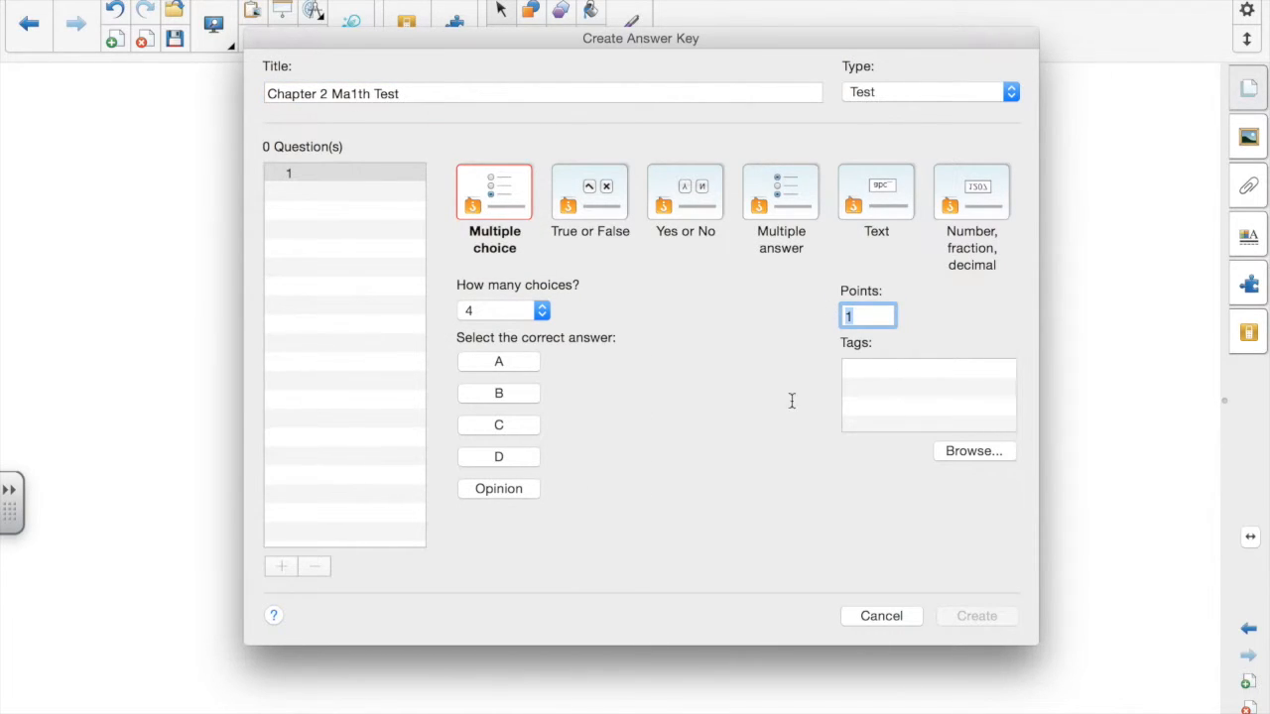
mouse_move(498, 425)
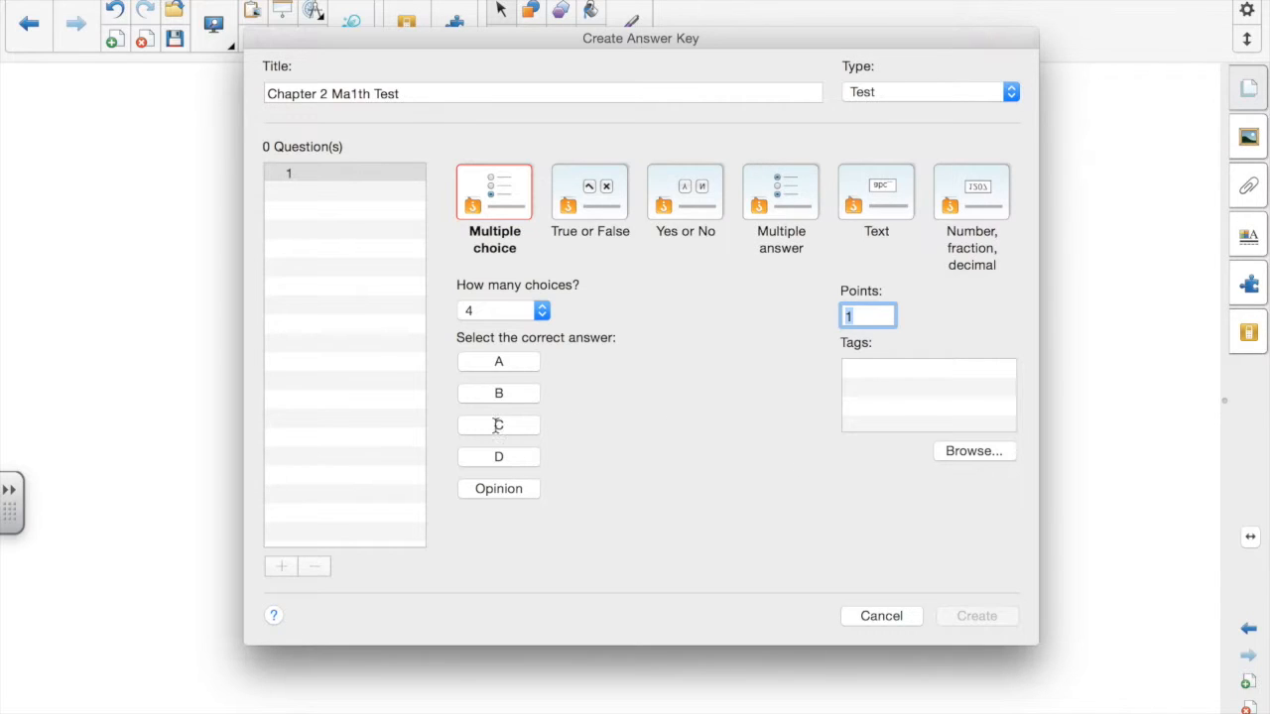
click(498, 424)
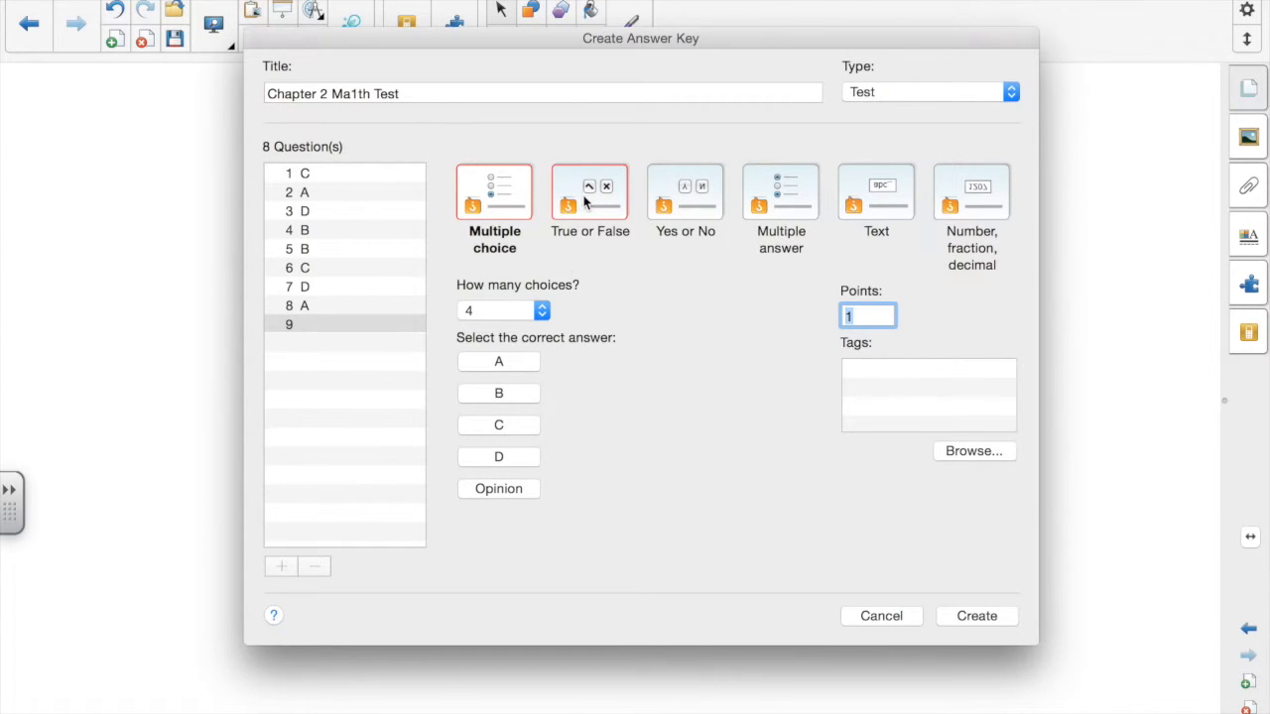
- Make questions 9–16 true/false, marking True for question 9
click(589, 195)
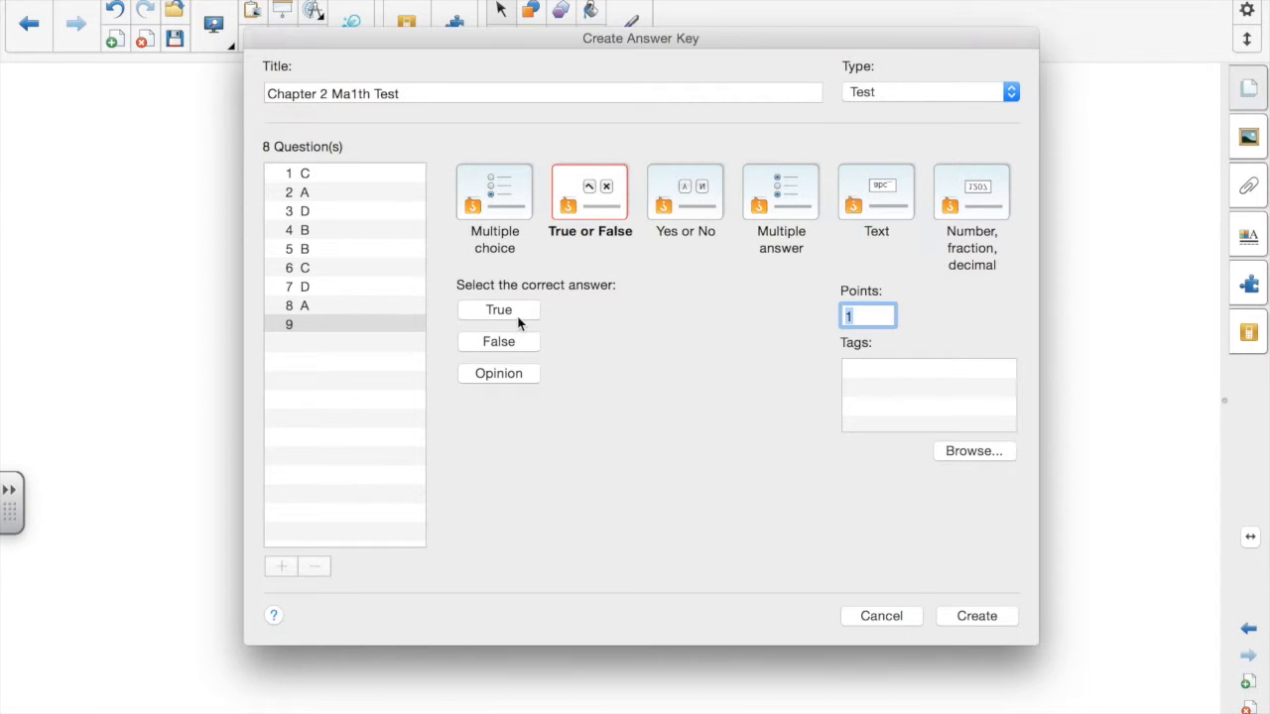
click(498, 310)
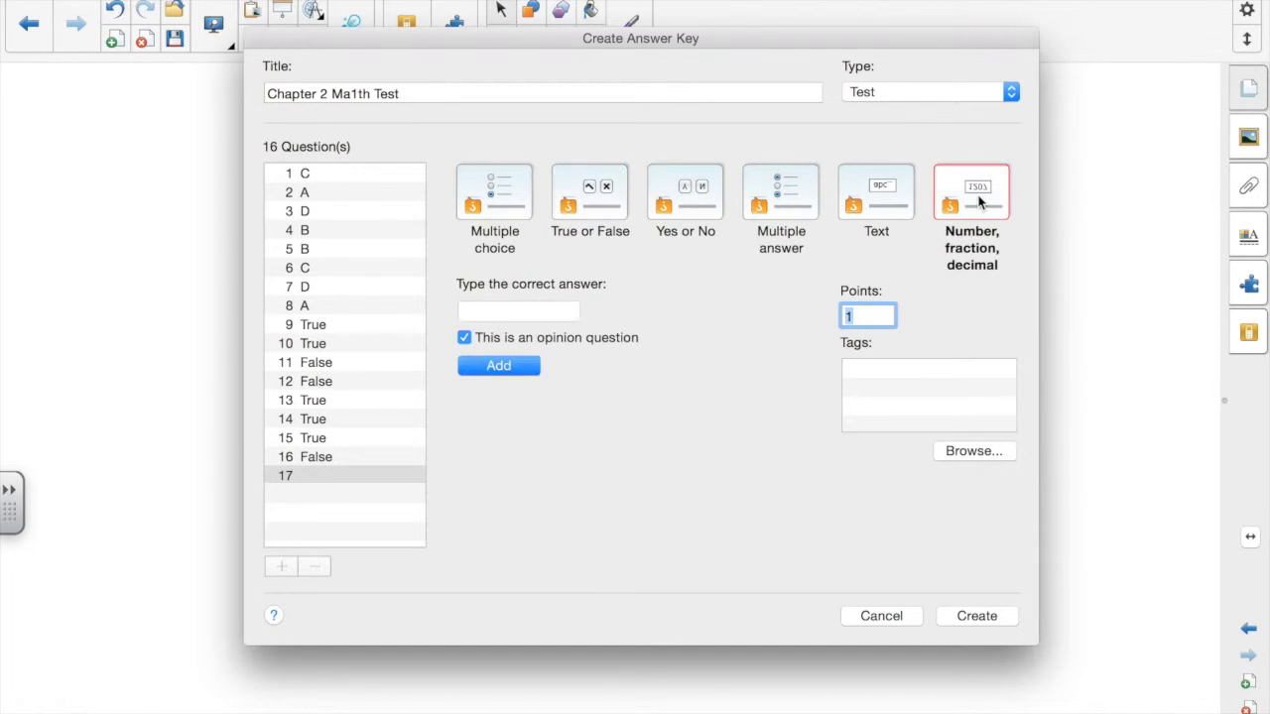
mouse_move(476, 353)
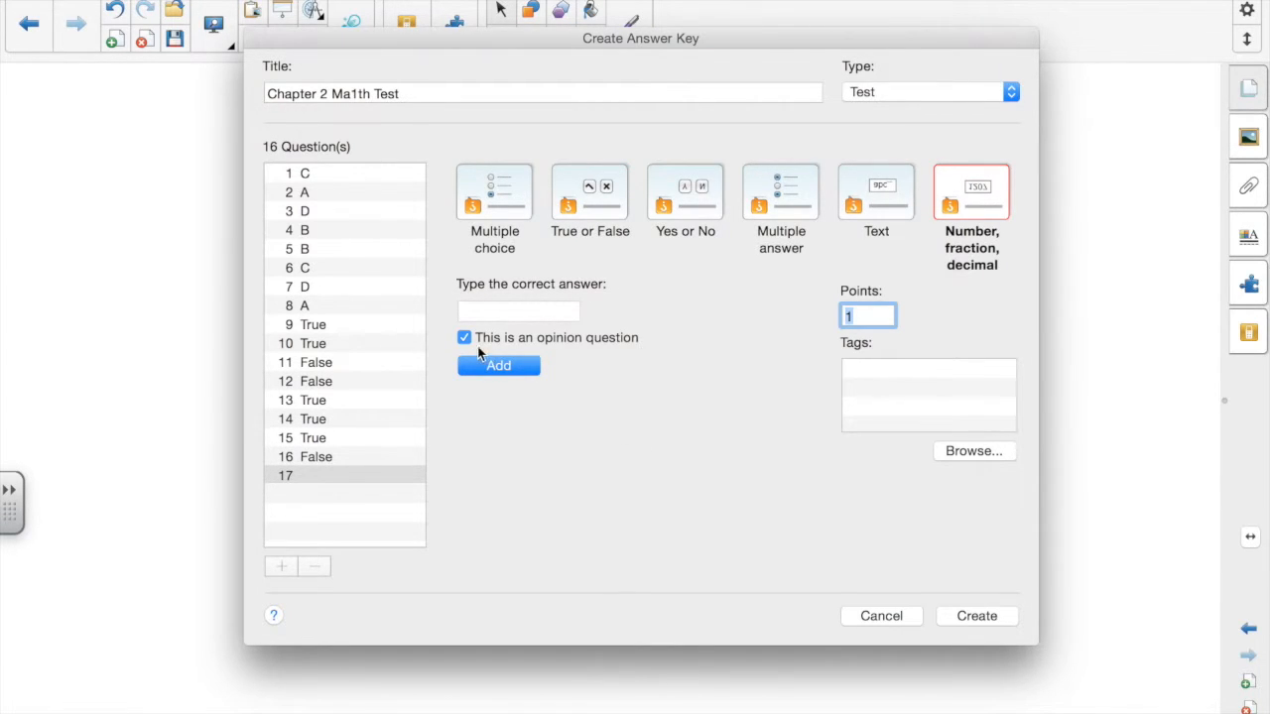
mouse_move(480, 327)
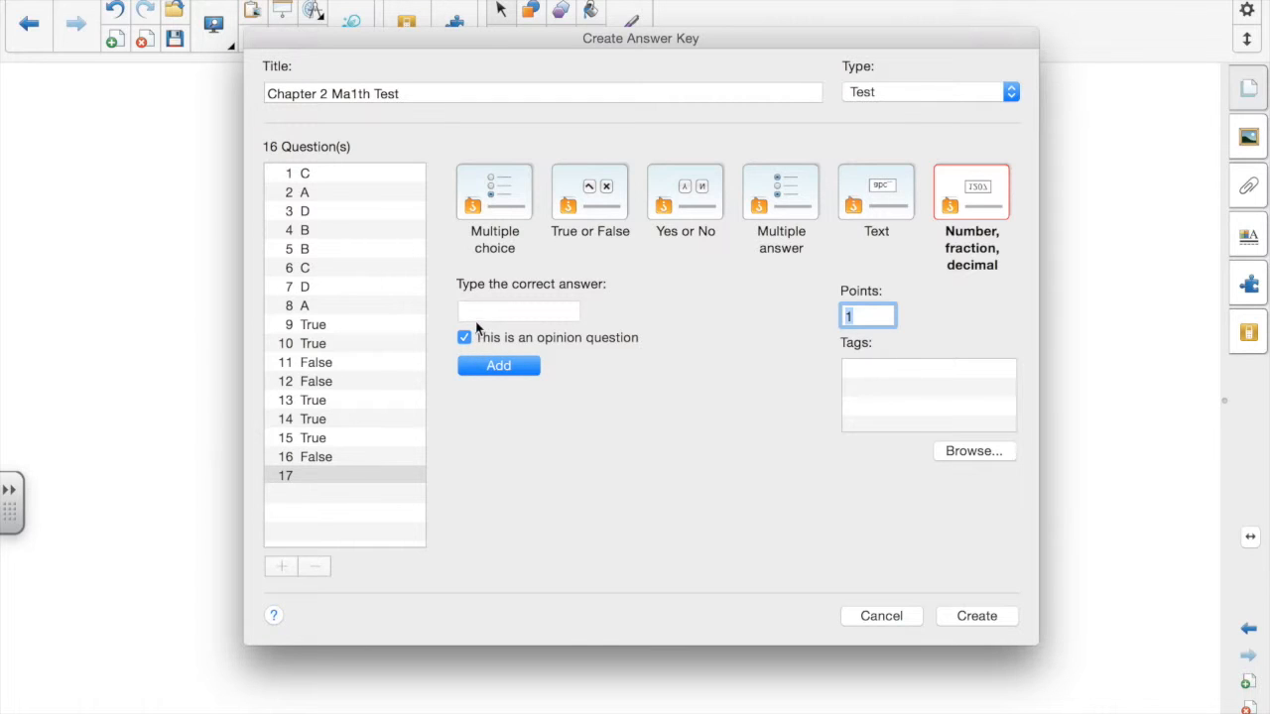
mouse_move(480, 321)
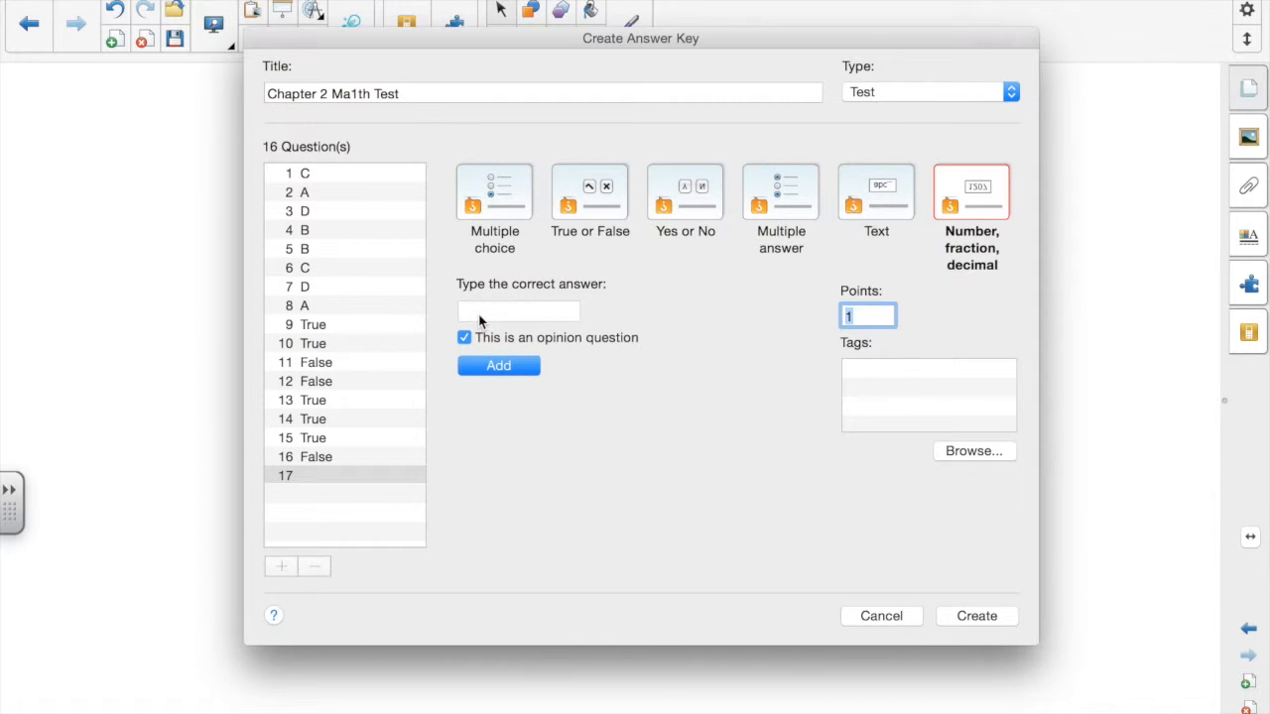
- Make question 17 a non-opinion number question and try to add 2,300, triggering the format notice
click(465, 337)
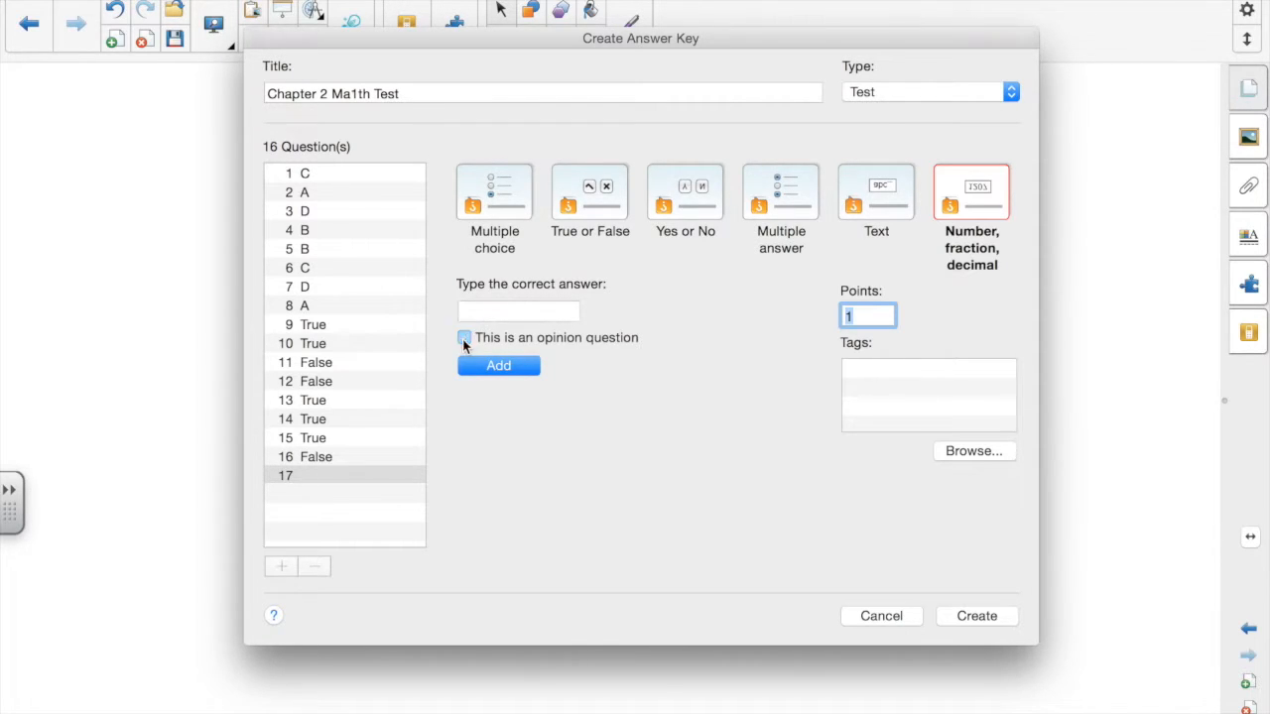
click(517, 309)
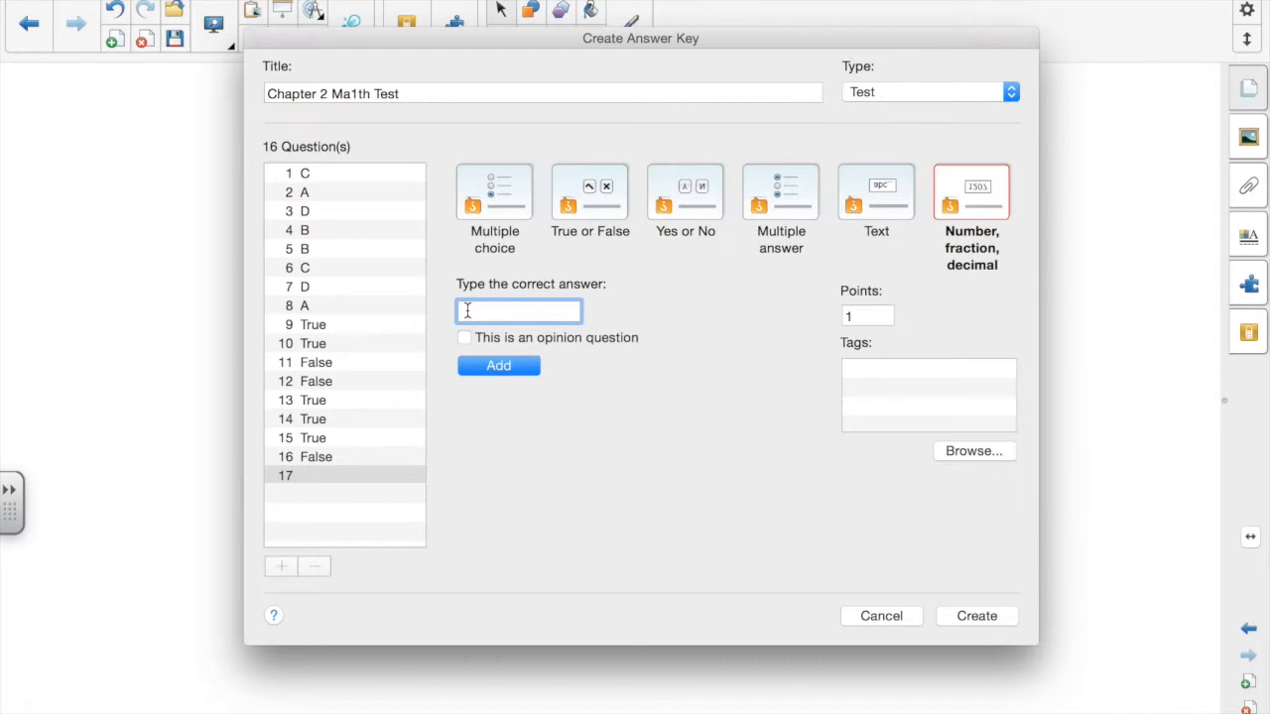
text(2)
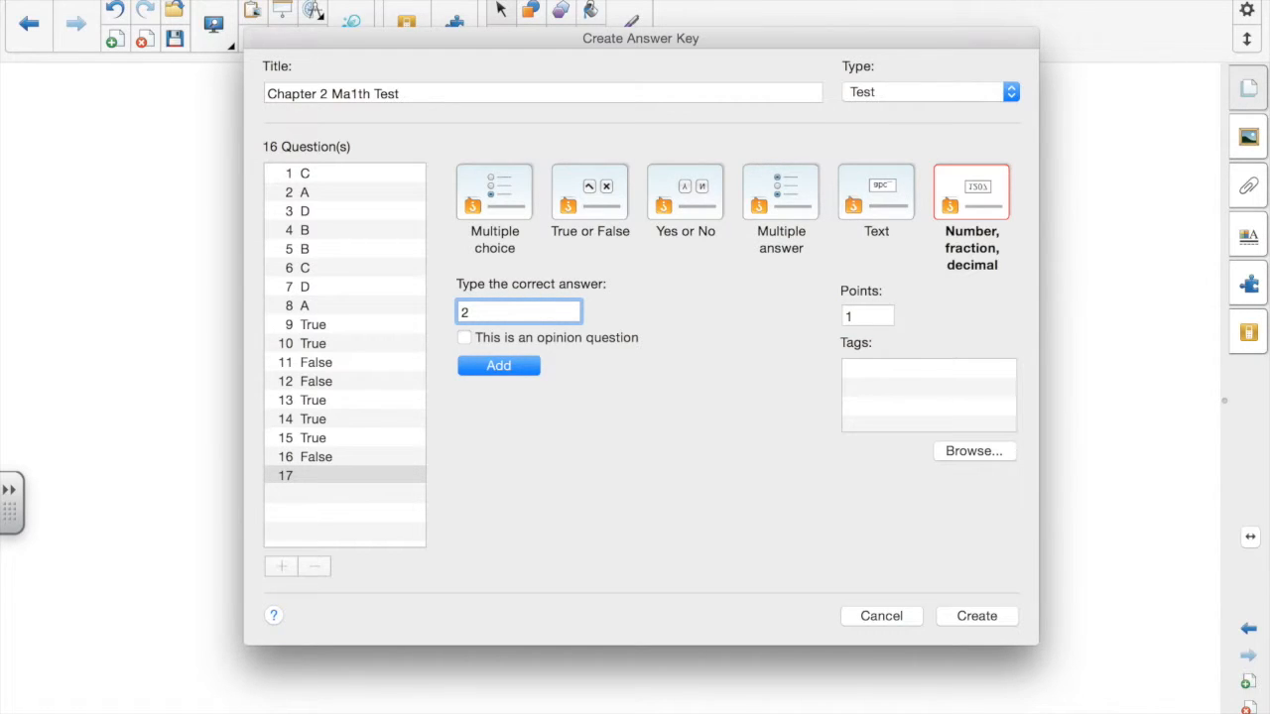
text(,300)
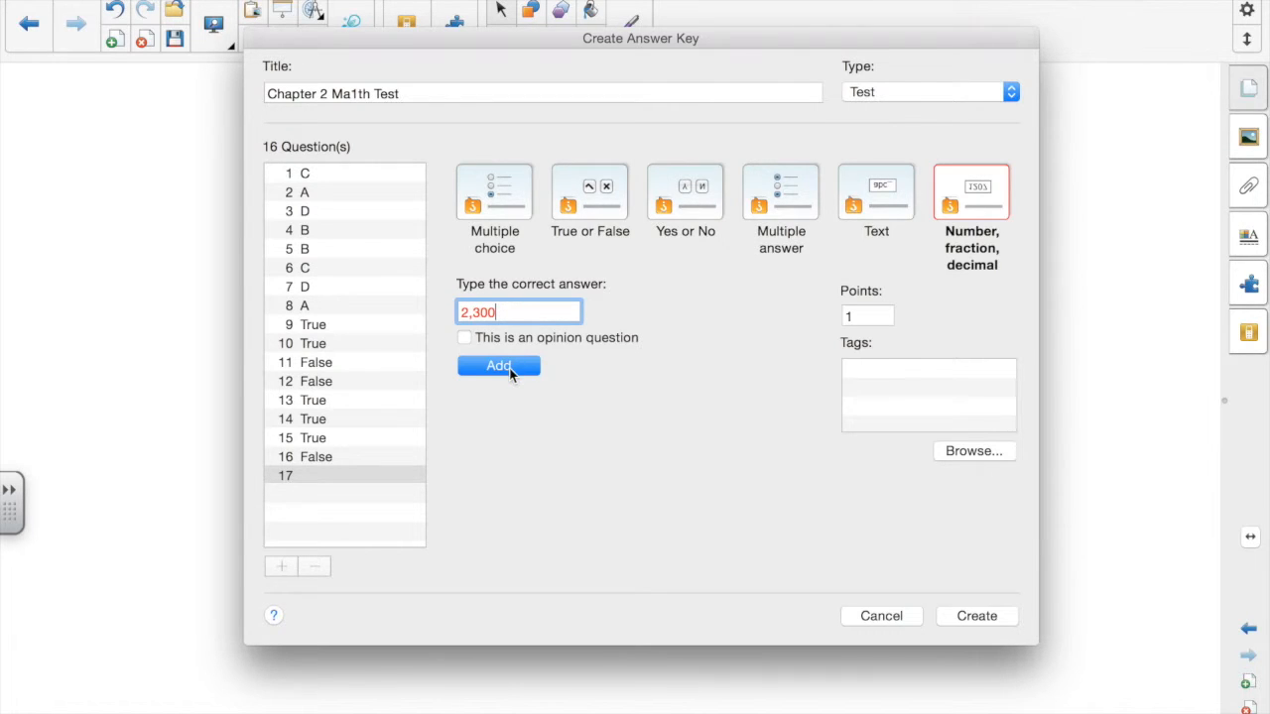
click(498, 365)
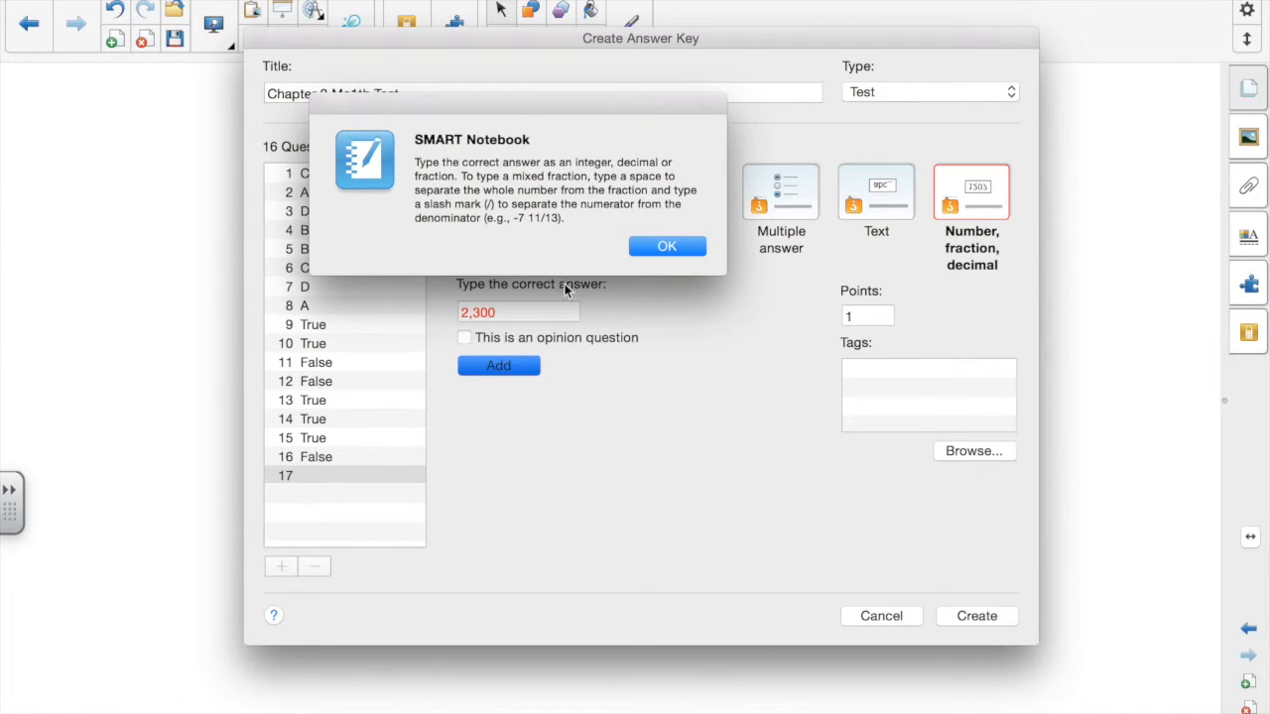
mouse_move(655, 306)
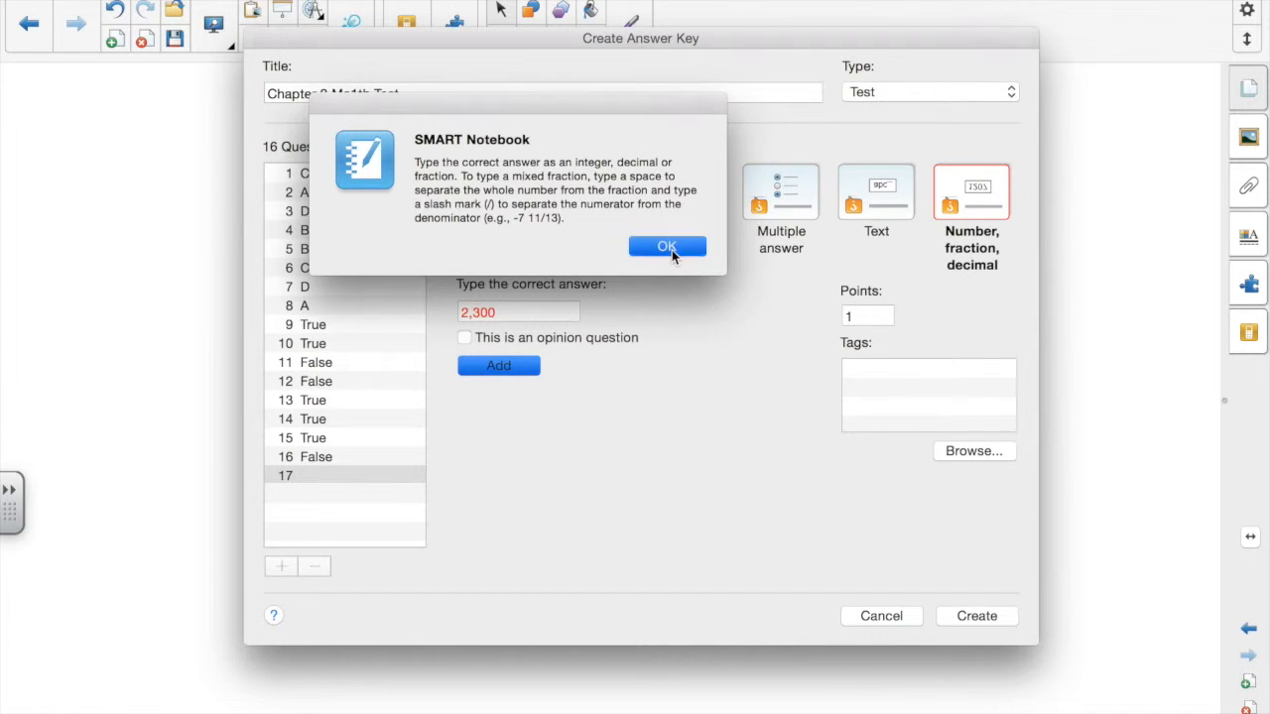
- Dismiss the notice, add 2300 for question 17 and the mixed fraction 2 3/4 for question 18
click(666, 246)
text(2300)
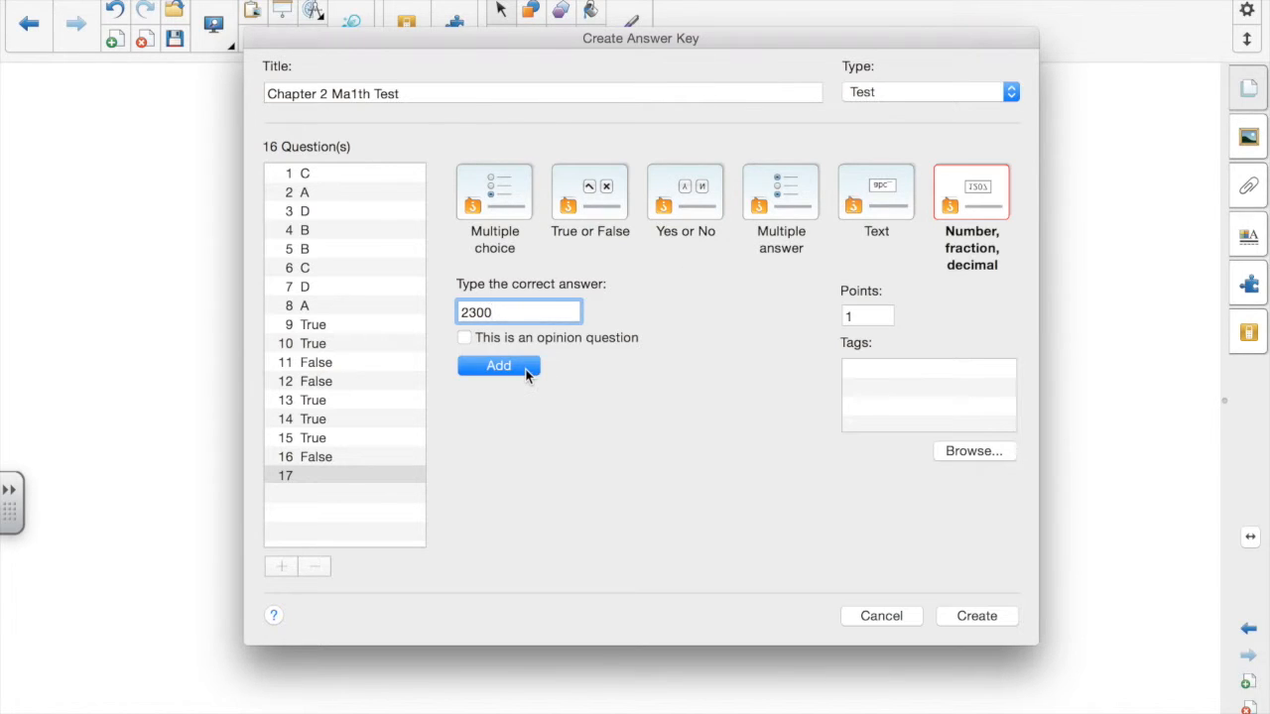
click(498, 365)
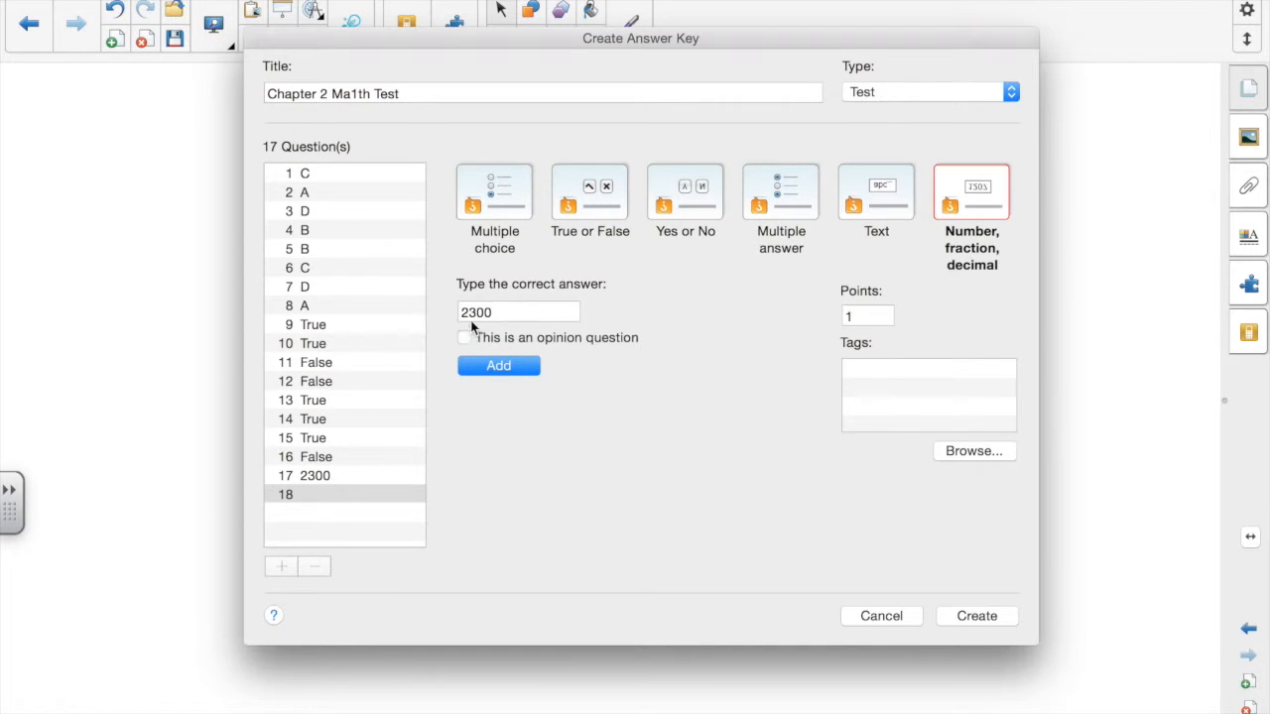
click(518, 312)
text(2)
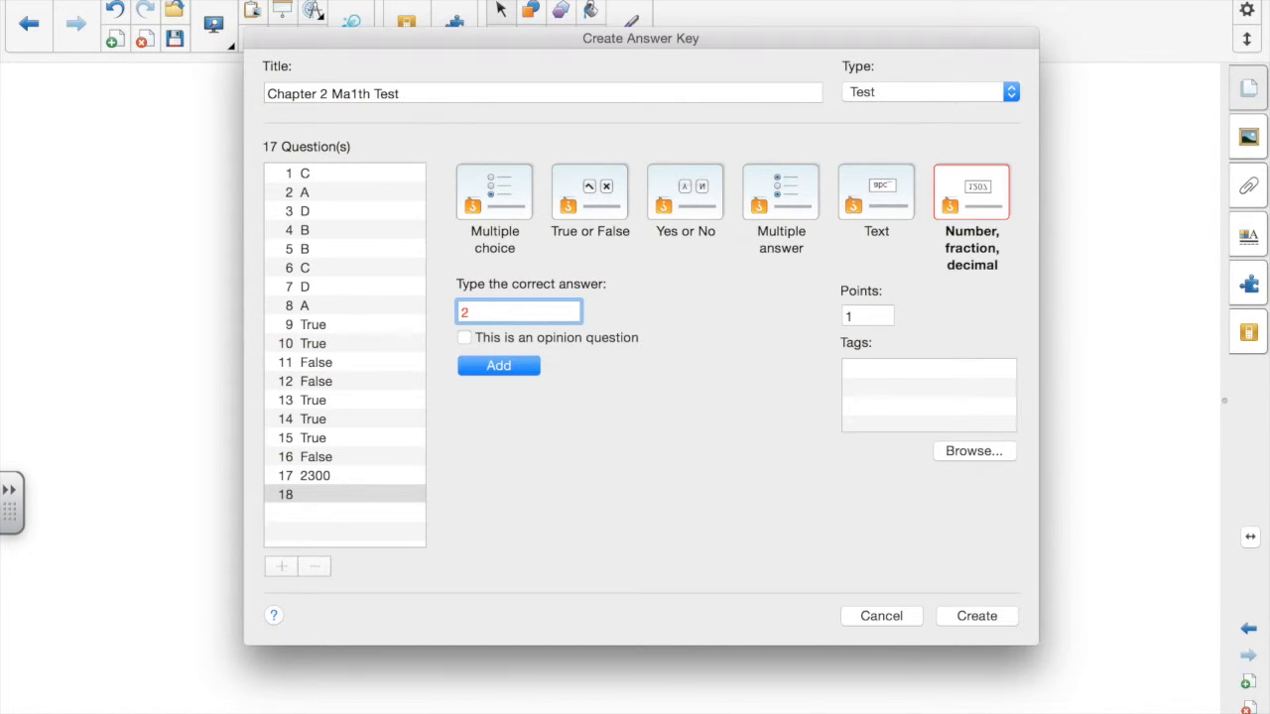
text(3/4)
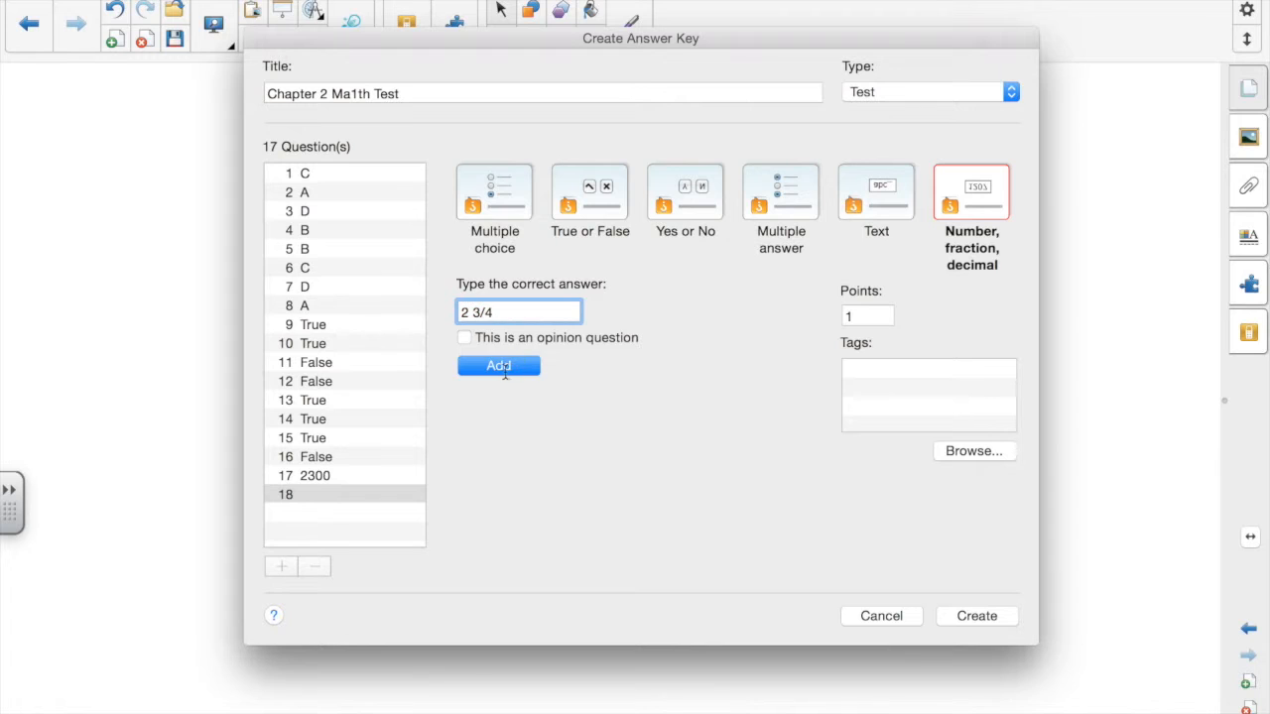
click(781, 190)
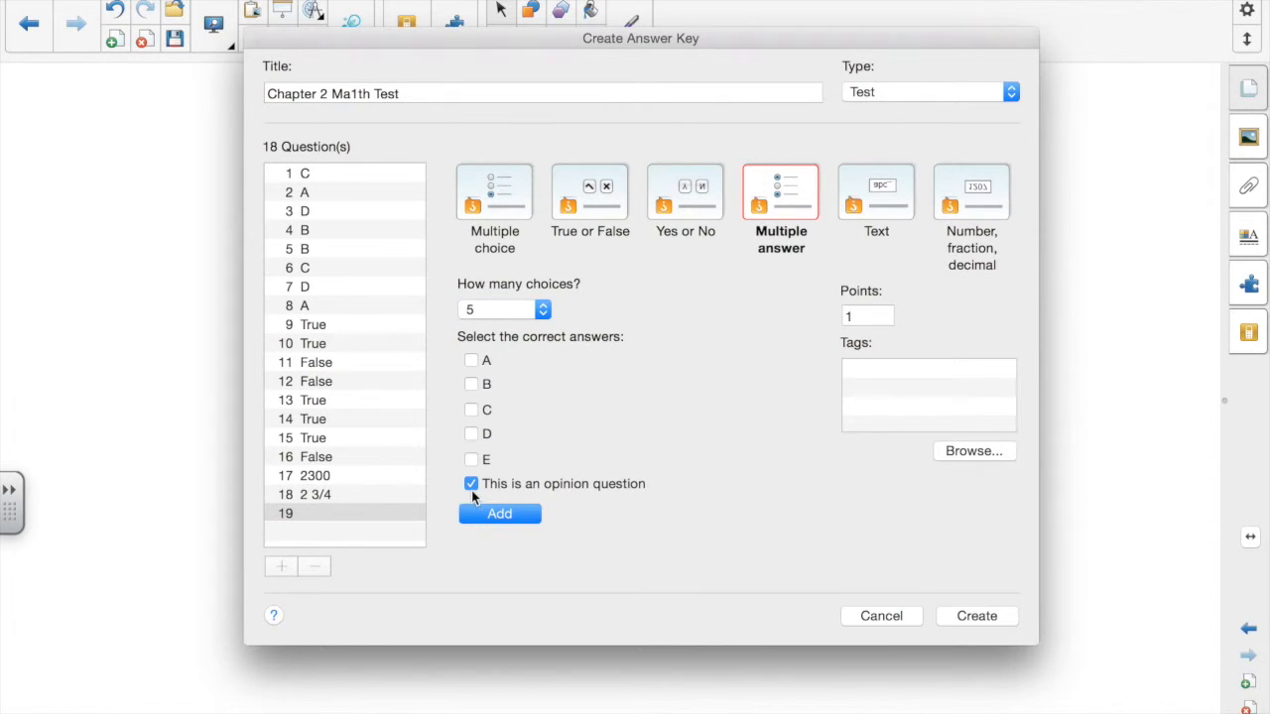
- Add four-choice multiple-answer questions 19 A C, 20 B C and 21 A D
click(472, 484)
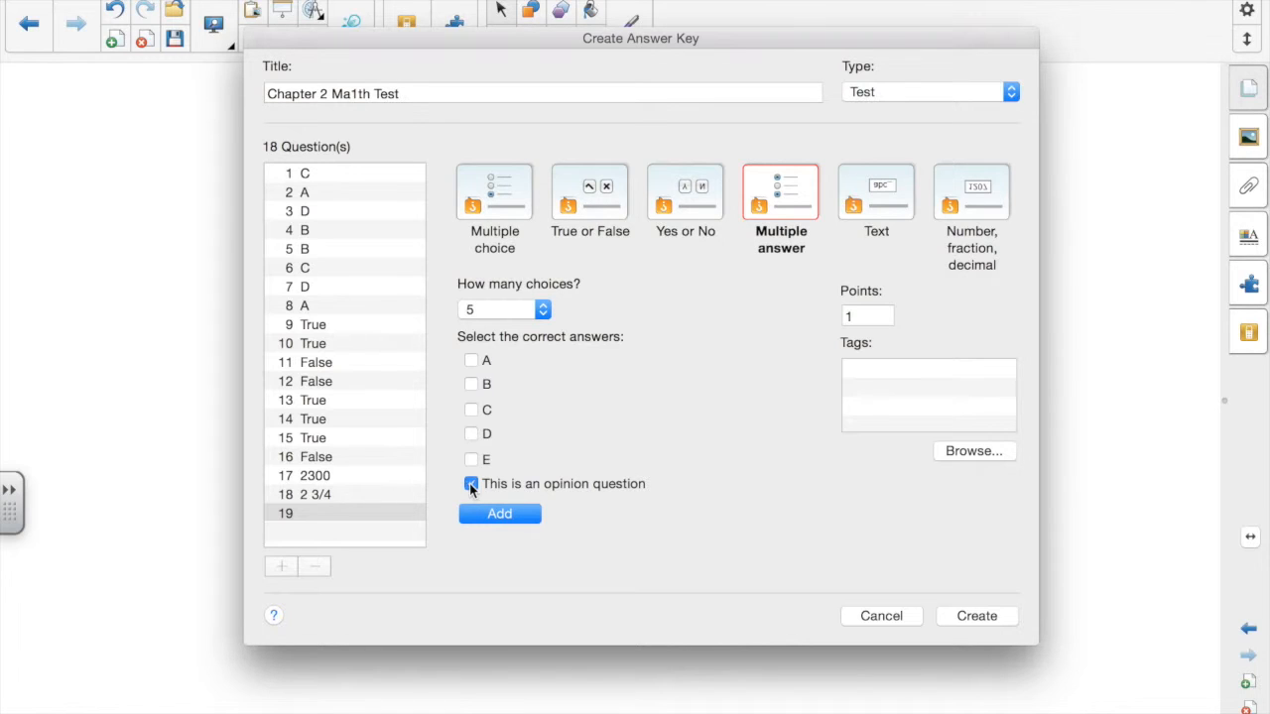
click(504, 309)
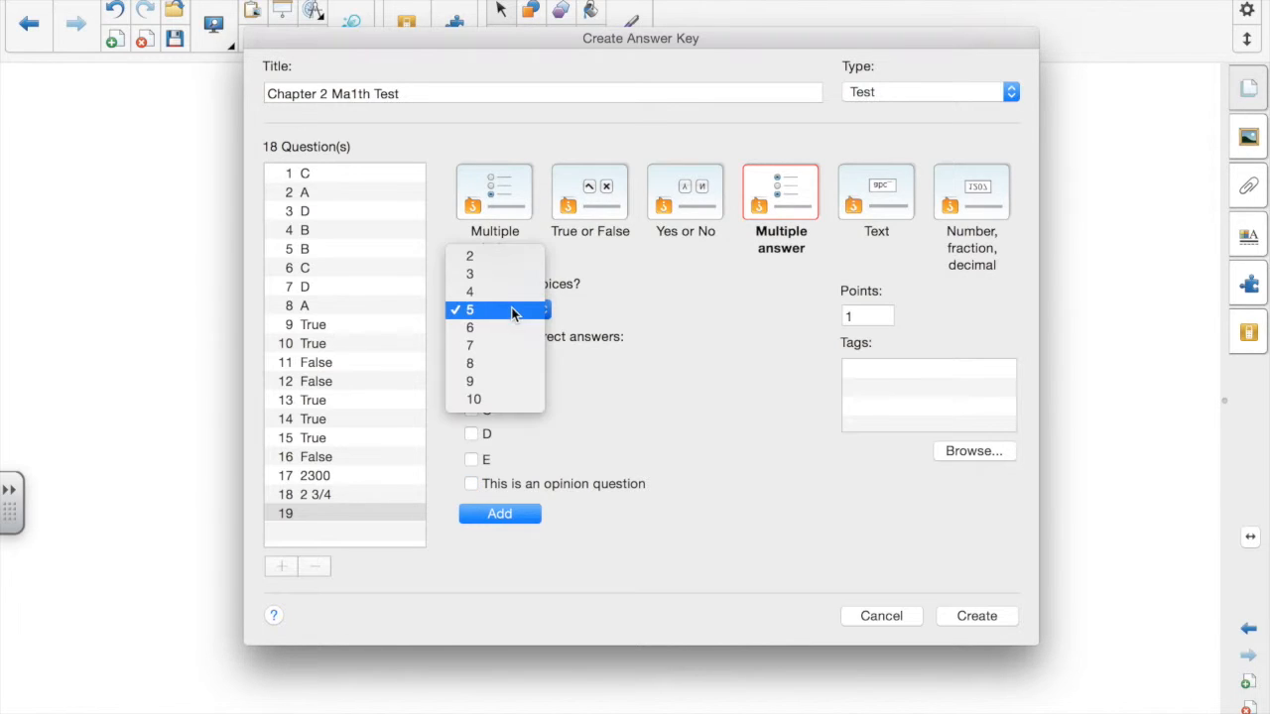
click(468, 289)
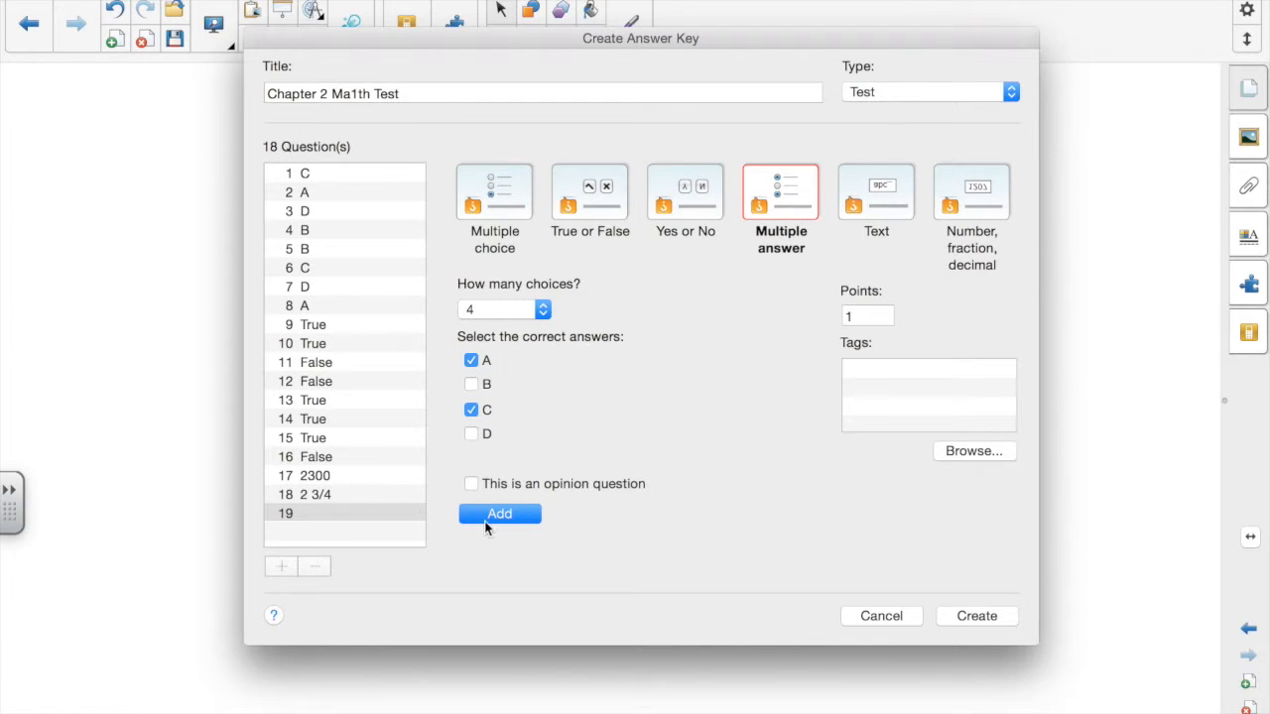
click(500, 514)
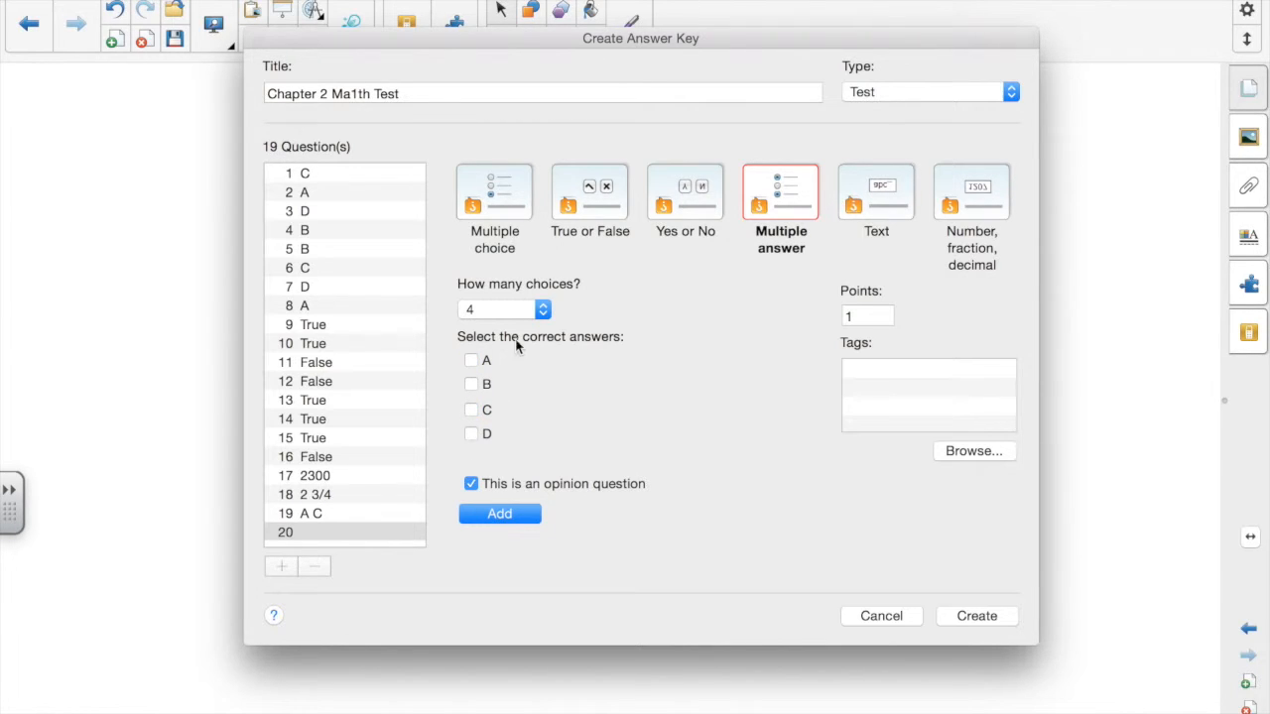
click(472, 484)
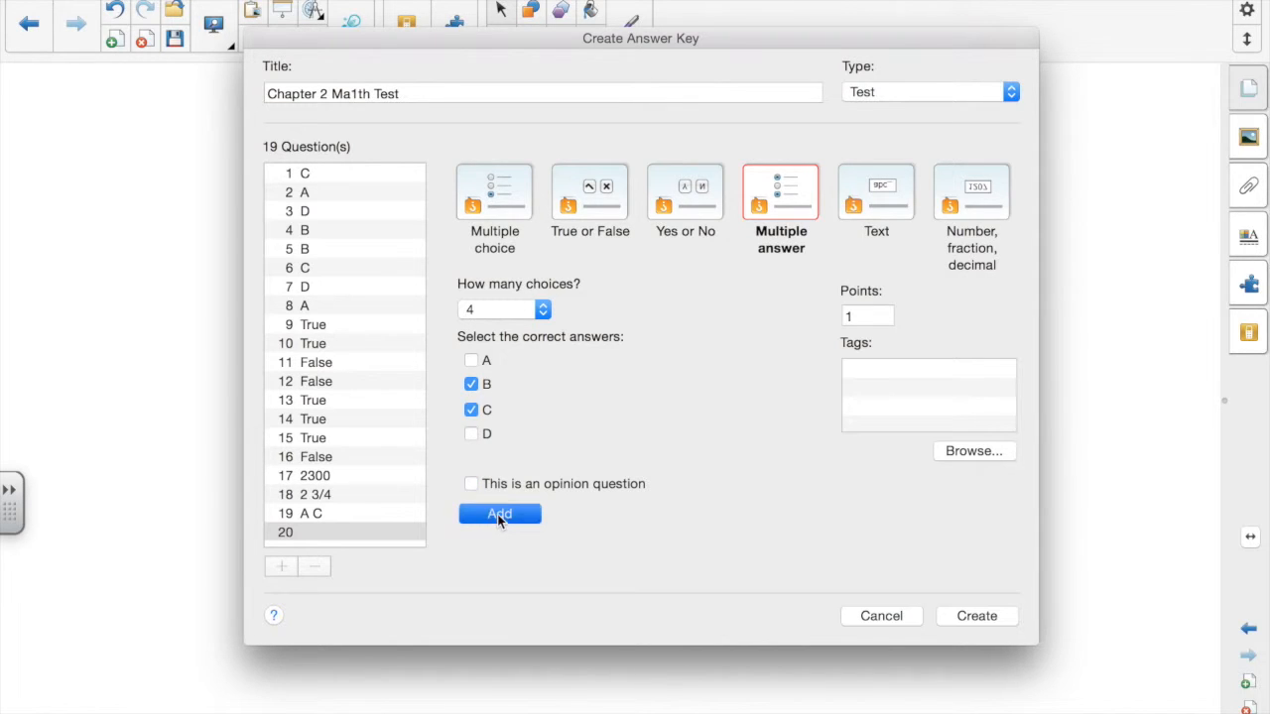
click(500, 514)
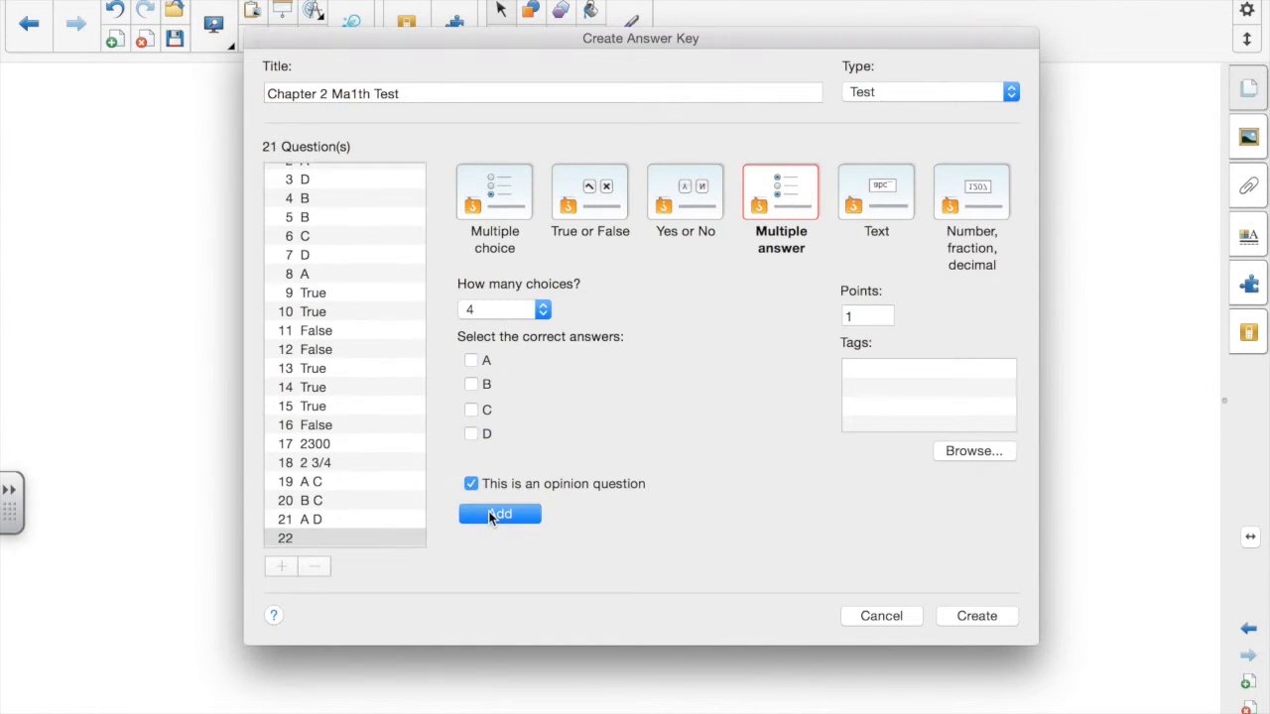
click(877, 194)
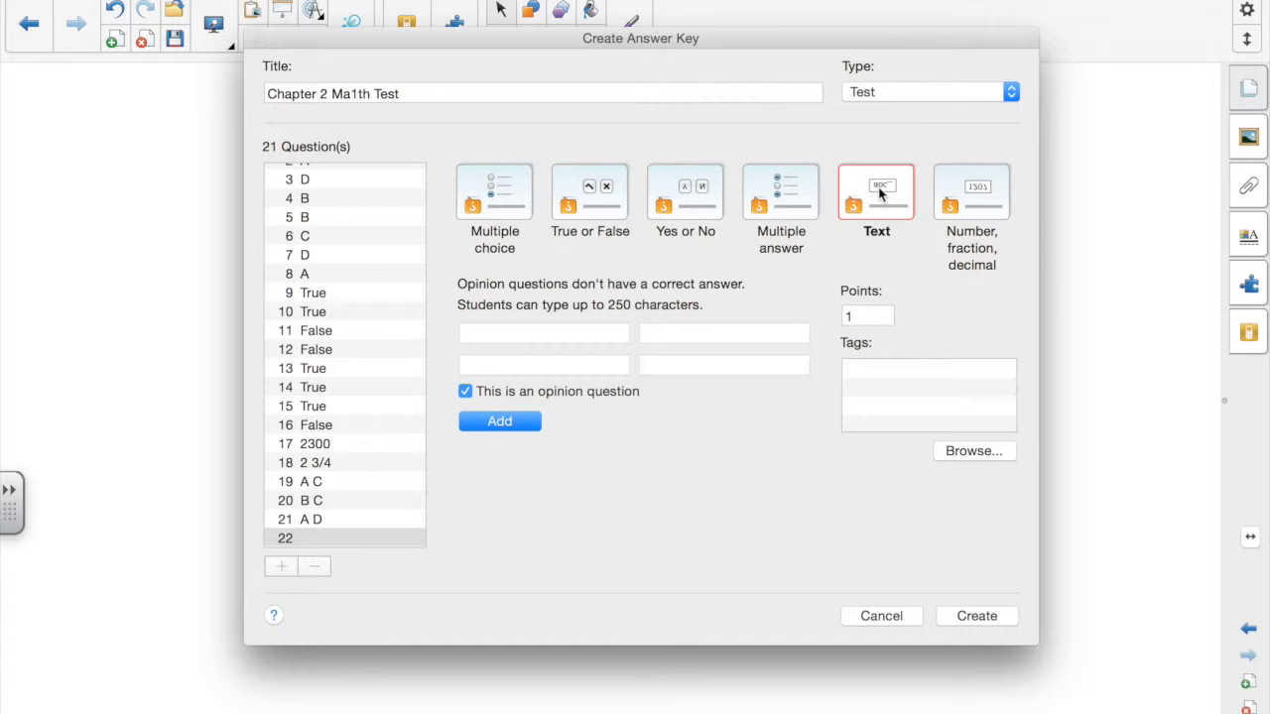
mouse_move(445, 444)
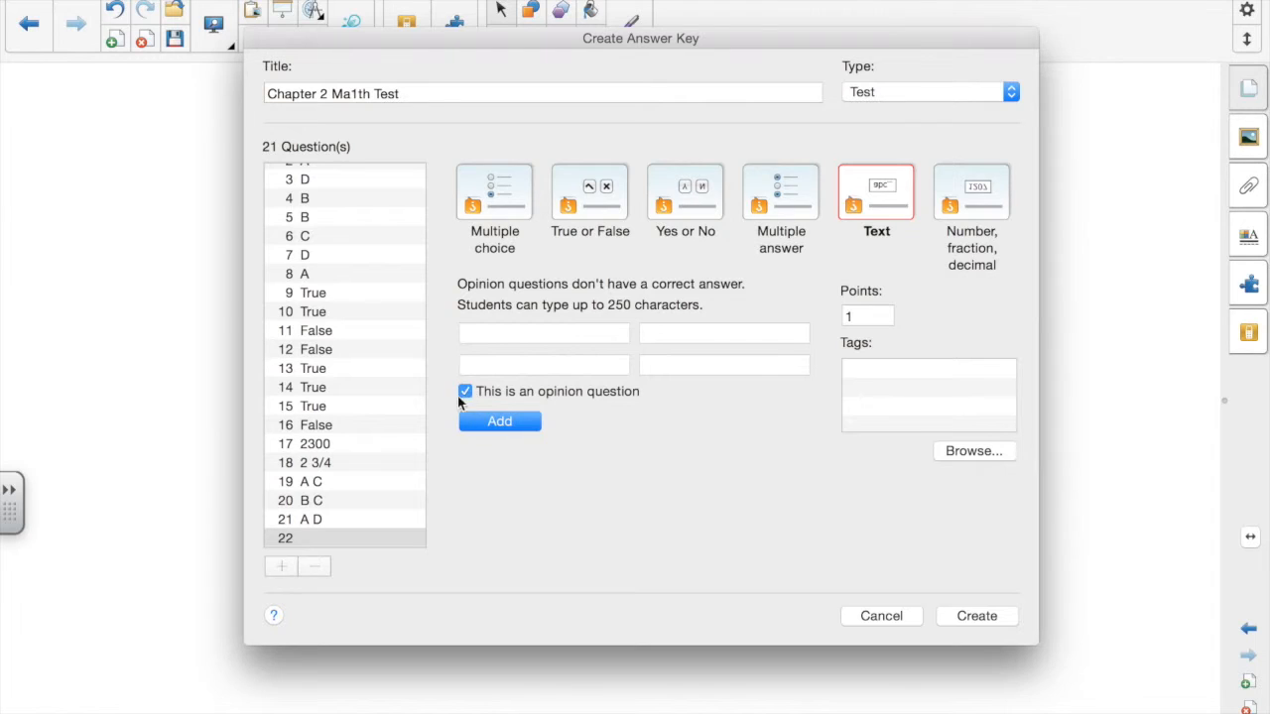
- Make question 22 a non-opinion text question accepting 'addition' and 'adition'
click(464, 391)
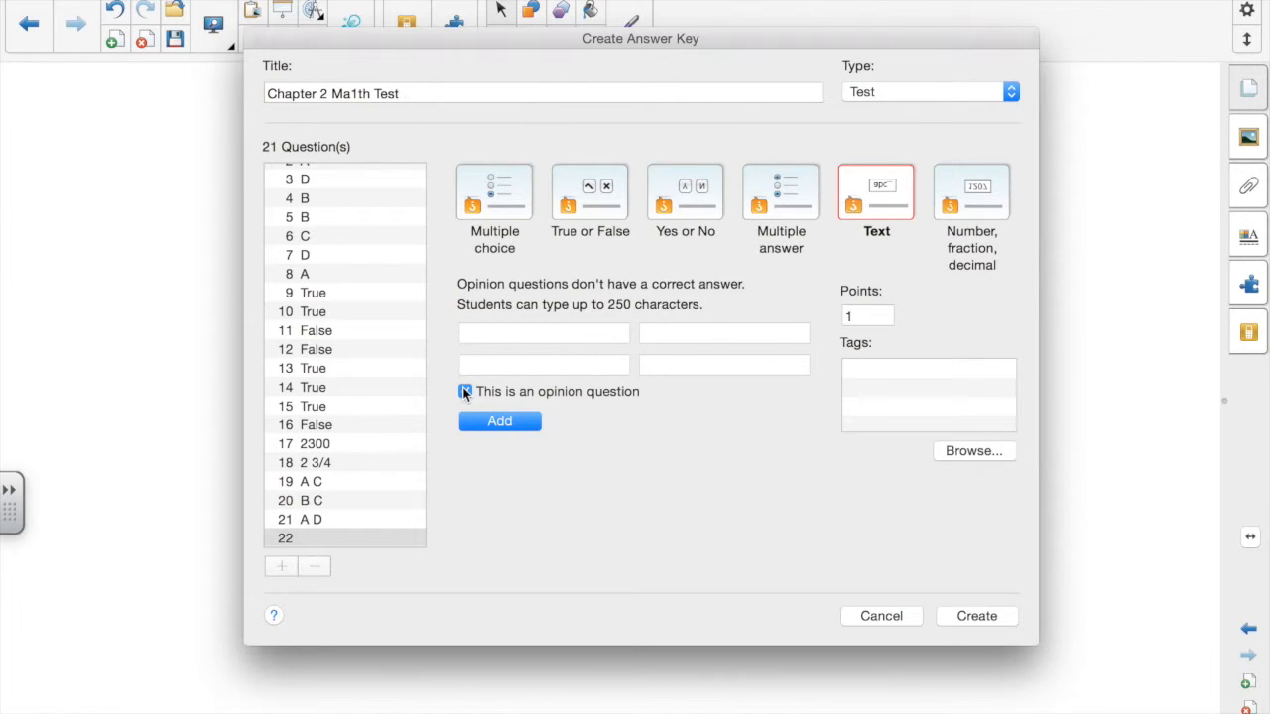
click(465, 391)
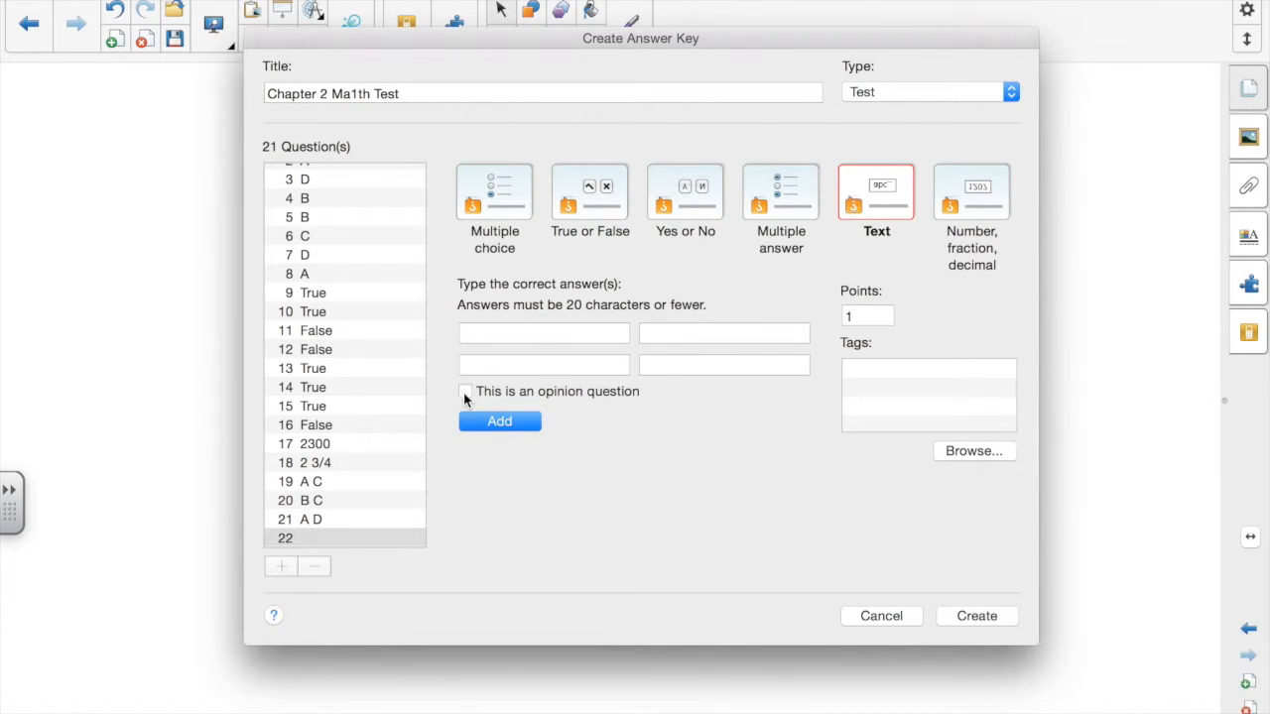
mouse_move(476, 342)
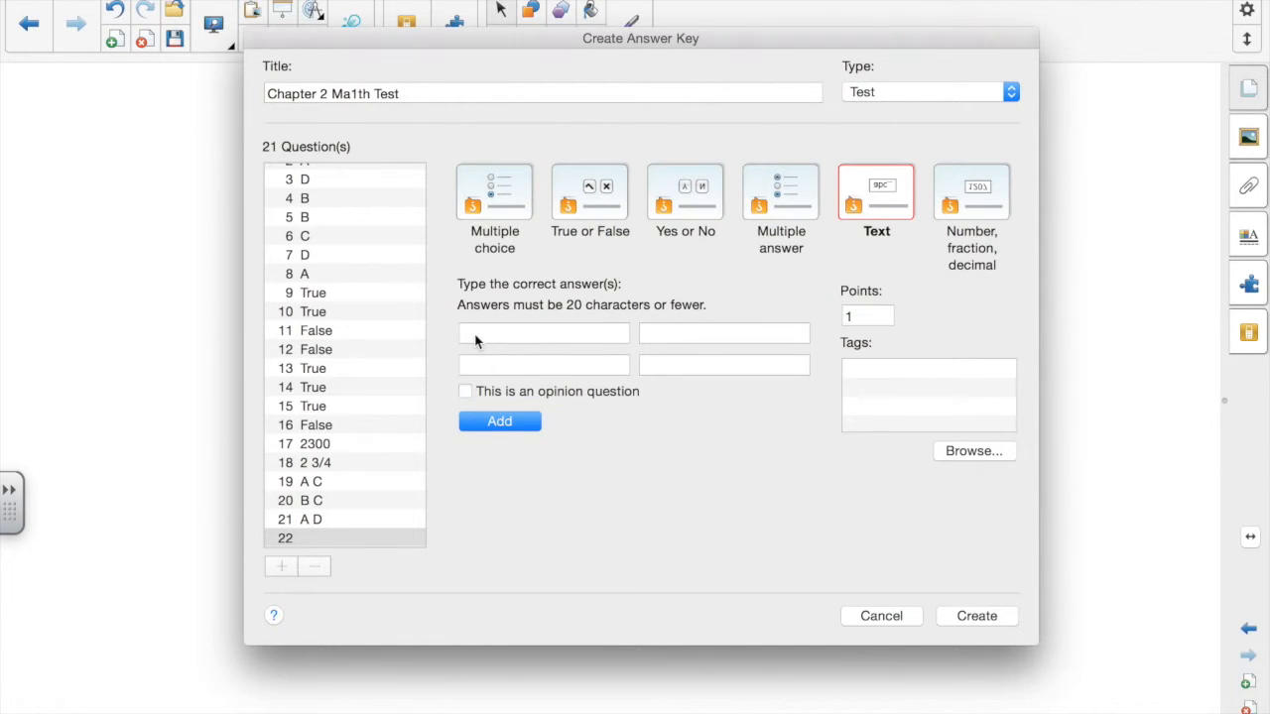
text(a)
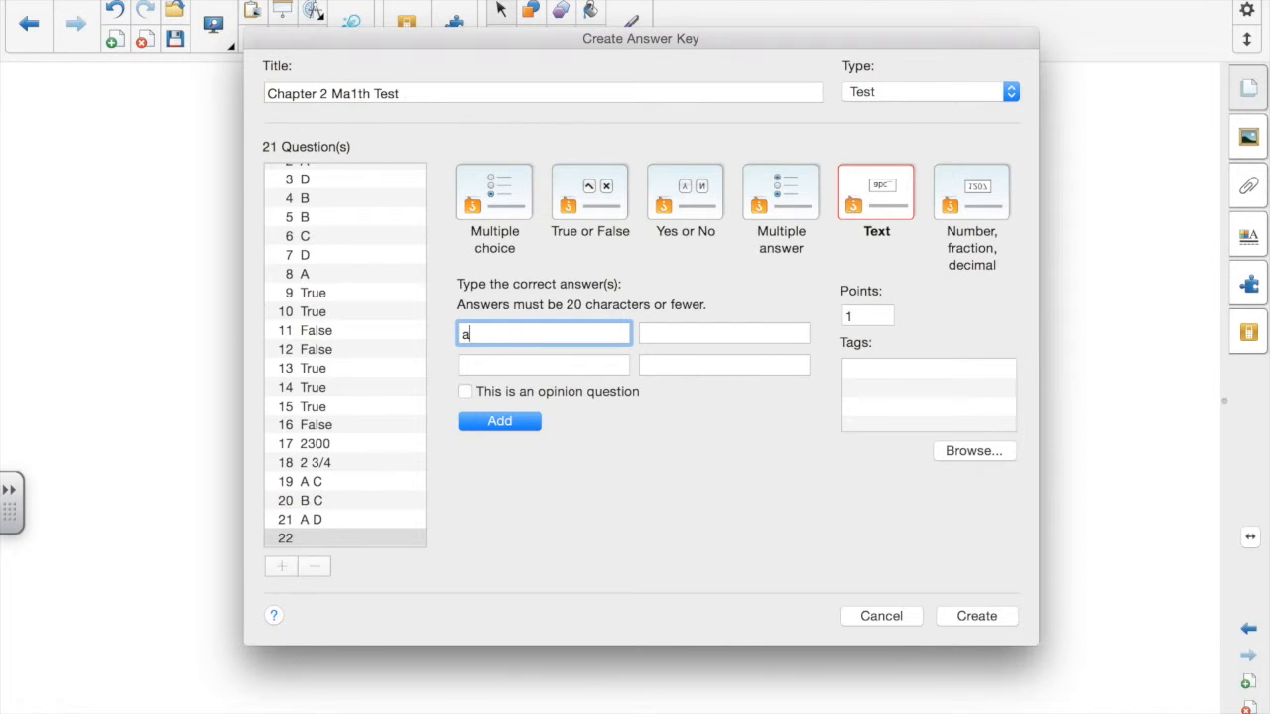
text(ddition)
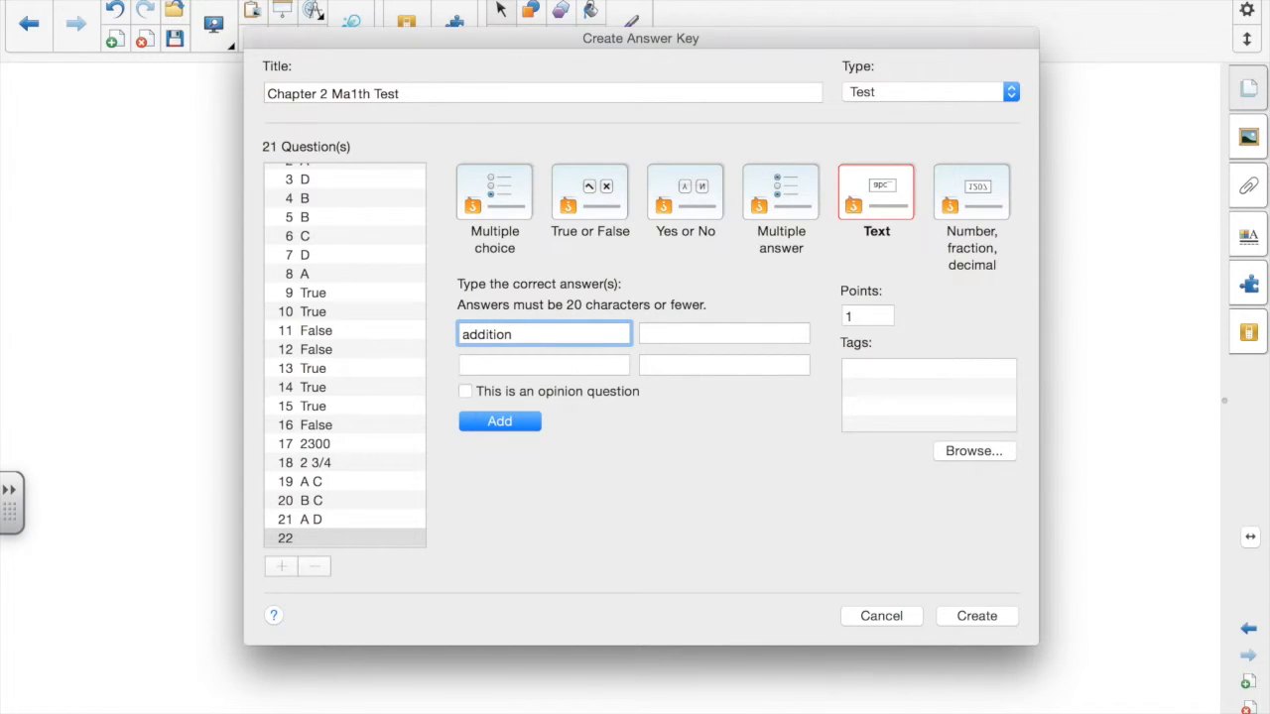
click(500, 421)
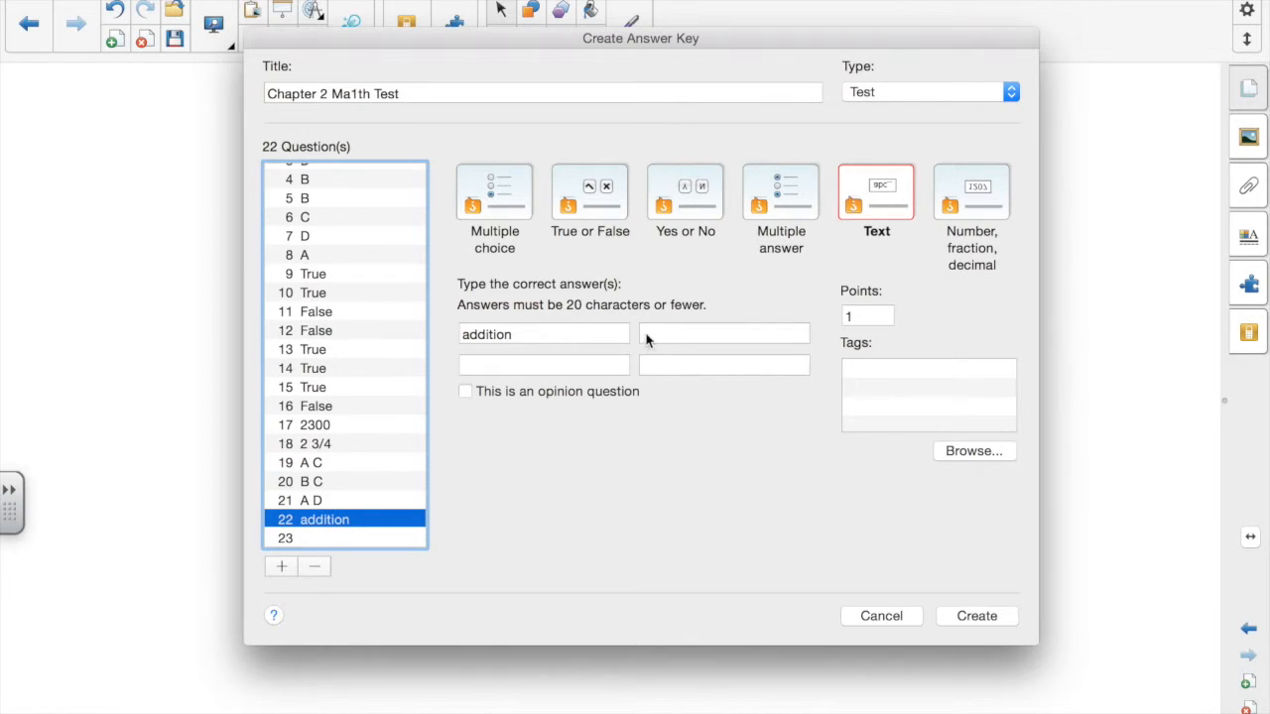
text(a)
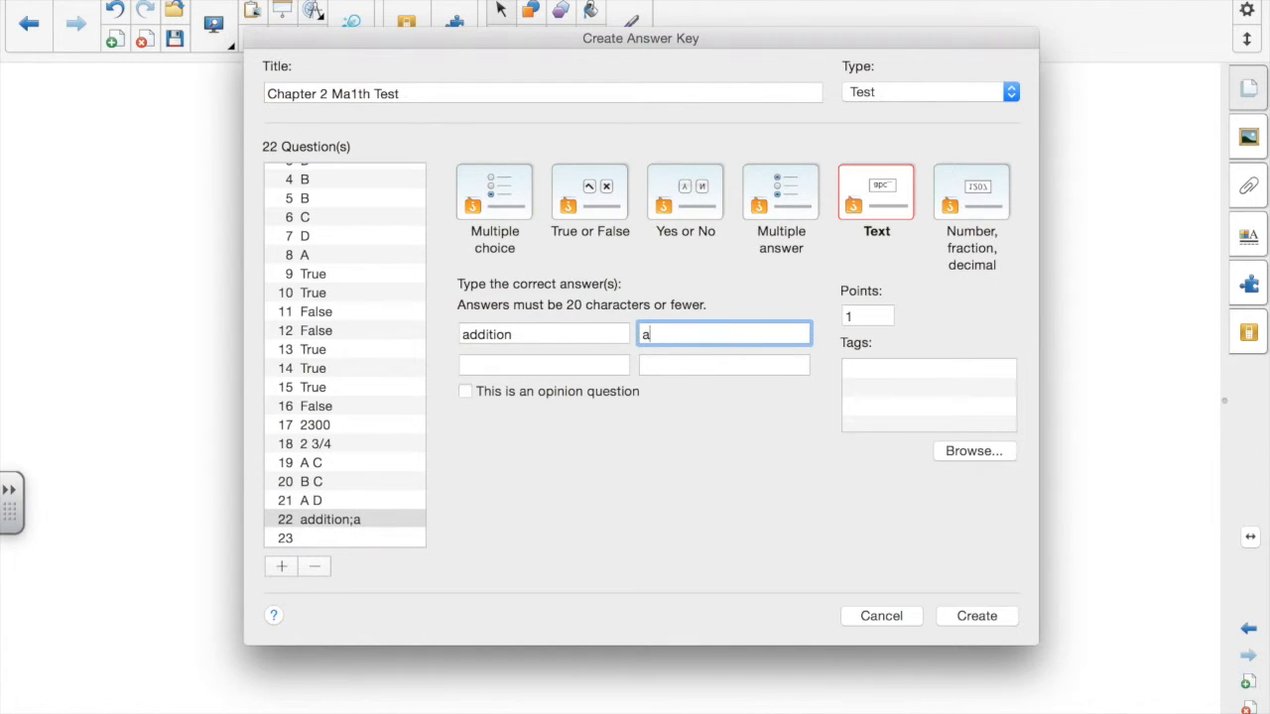
text(dition)
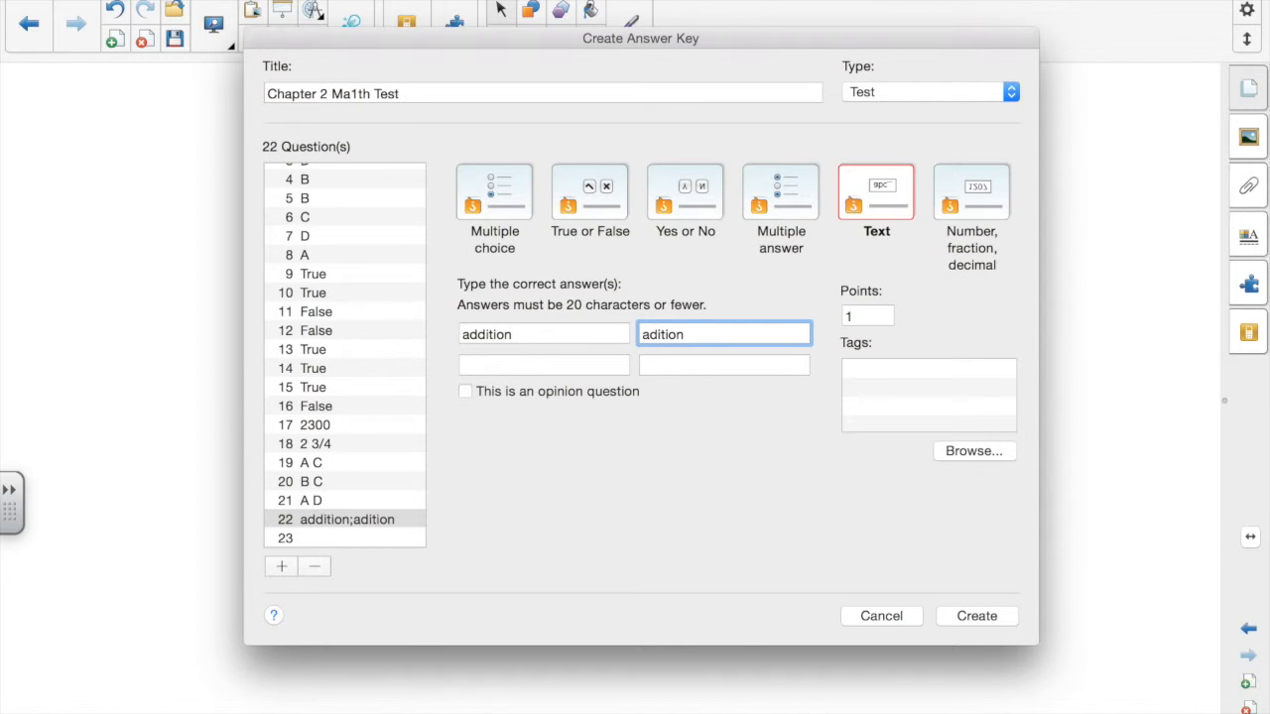
- Add a third accepted spelling 'addisio' for question 22
click(544, 365)
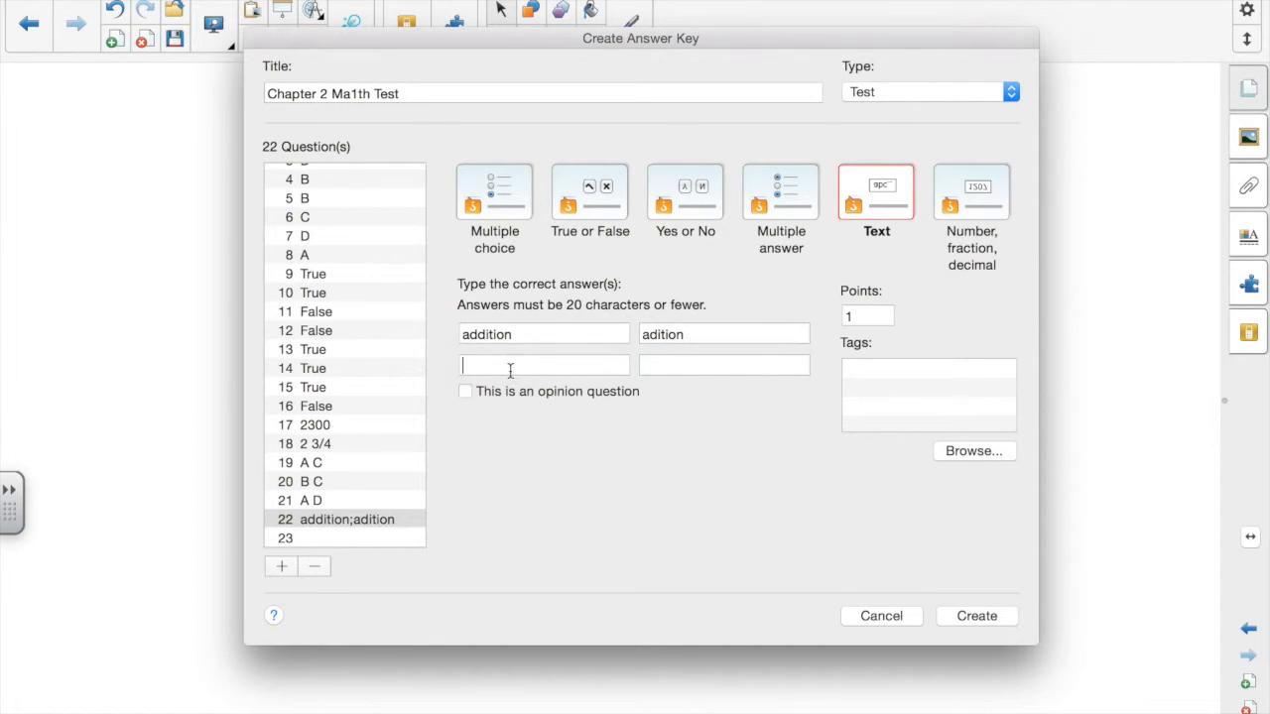
click(543, 365)
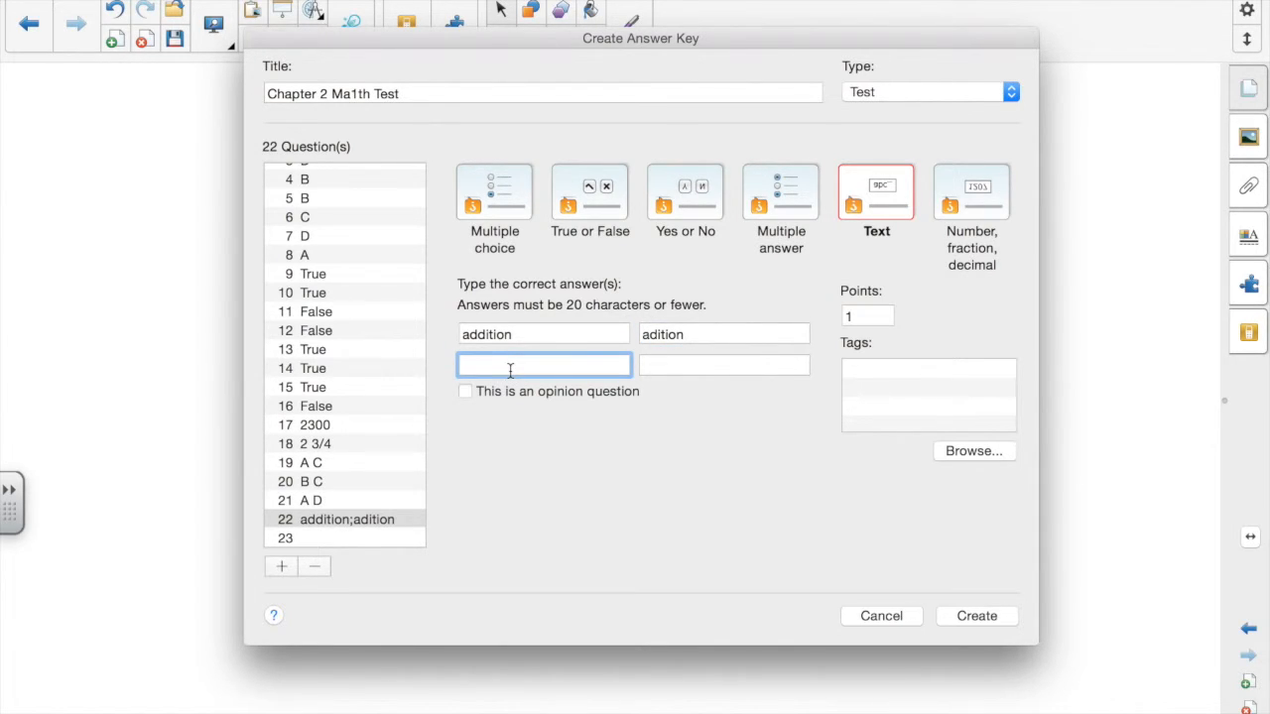
text(addisio)
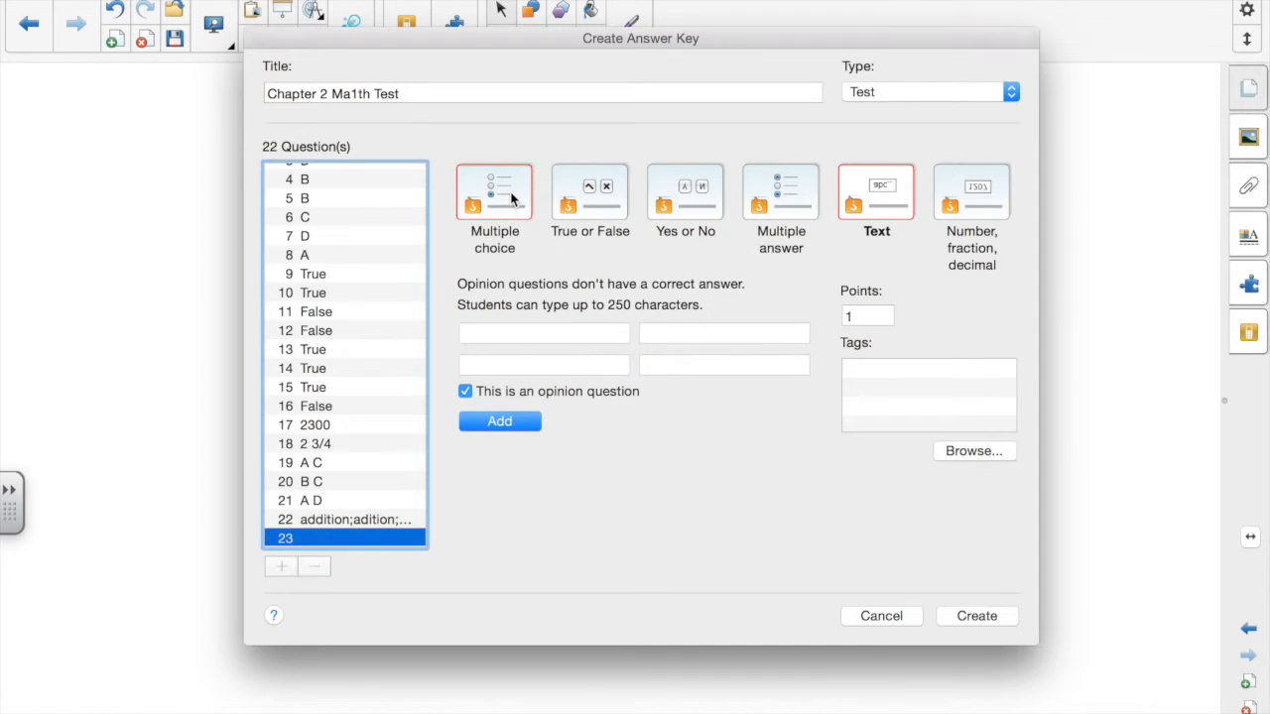
click(494, 191)
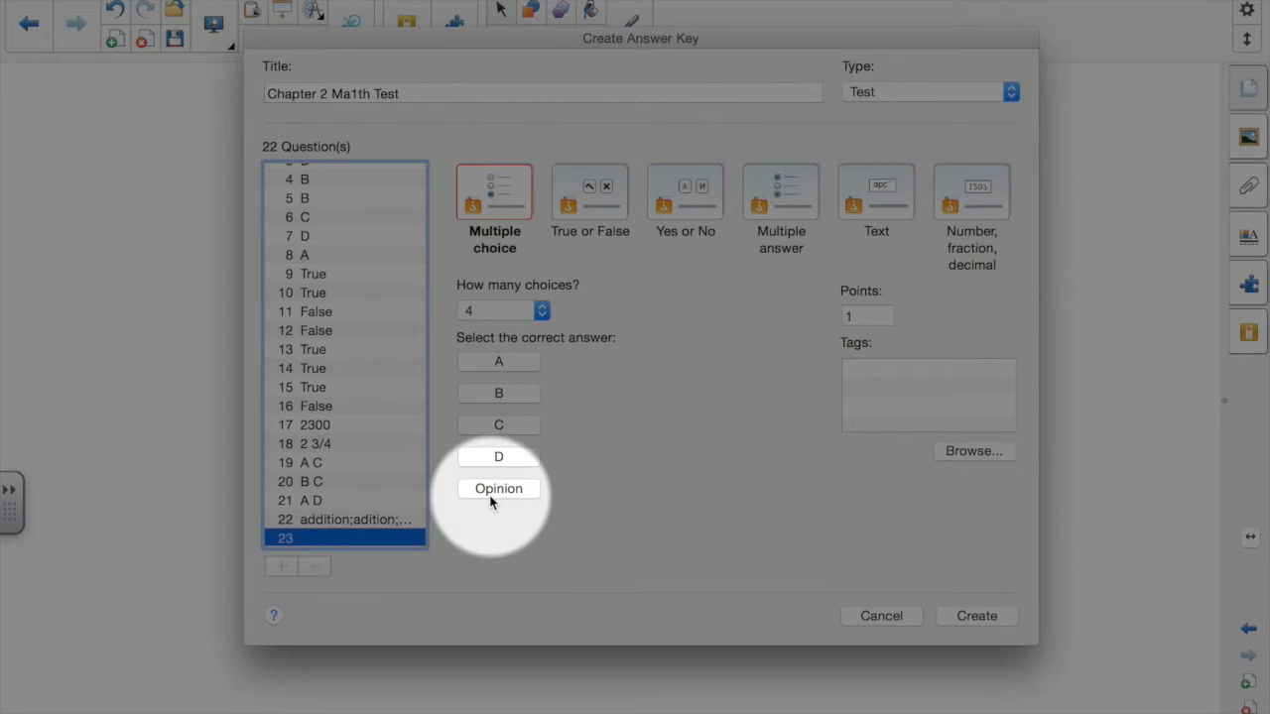
click(589, 191)
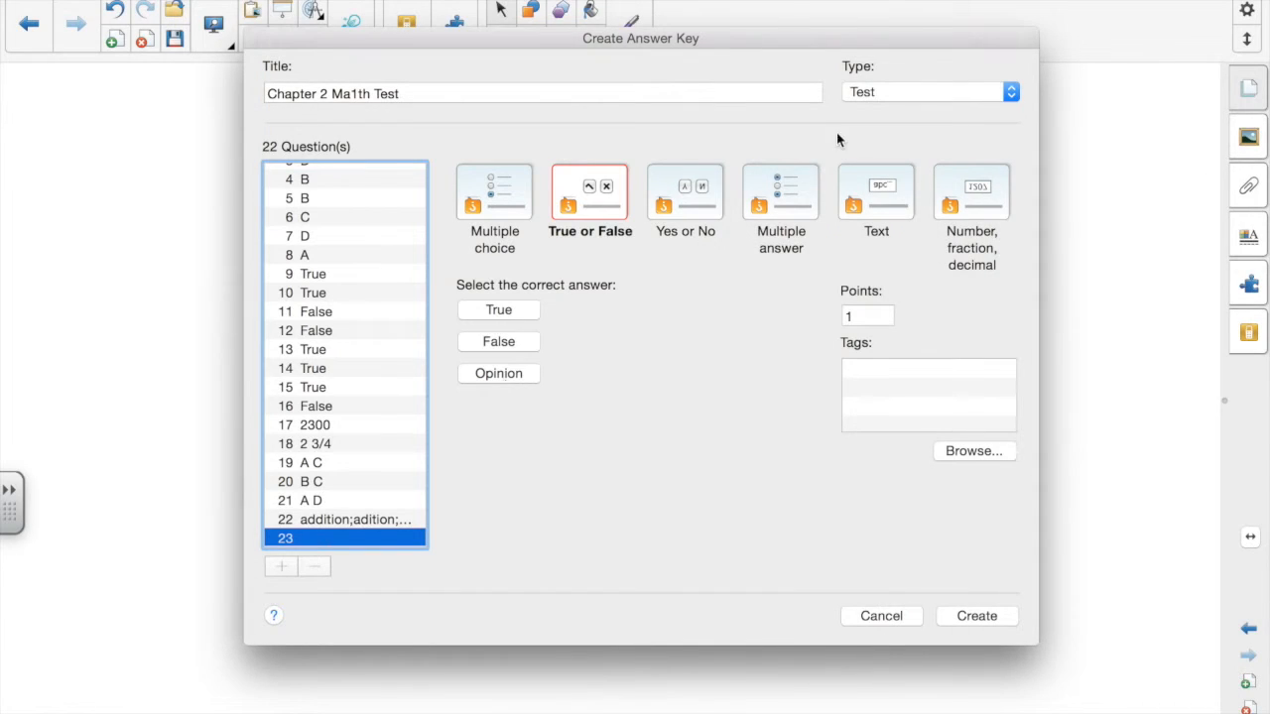
click(684, 190)
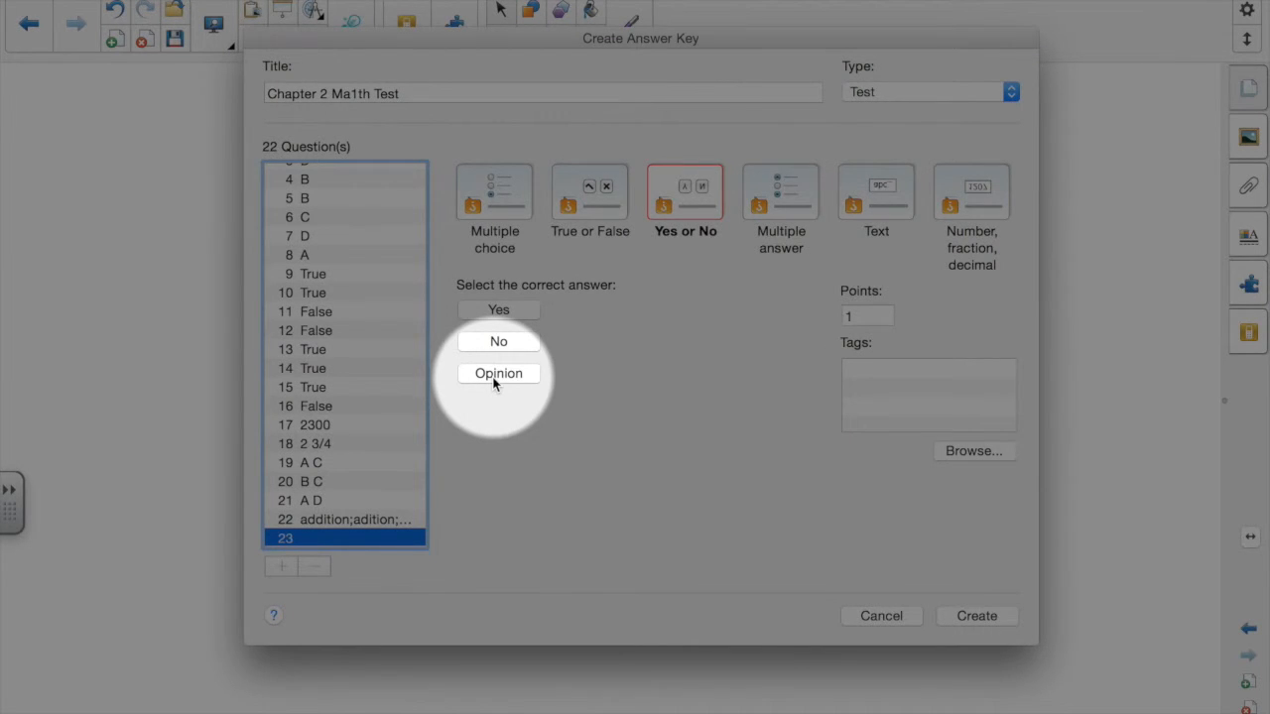
click(780, 190)
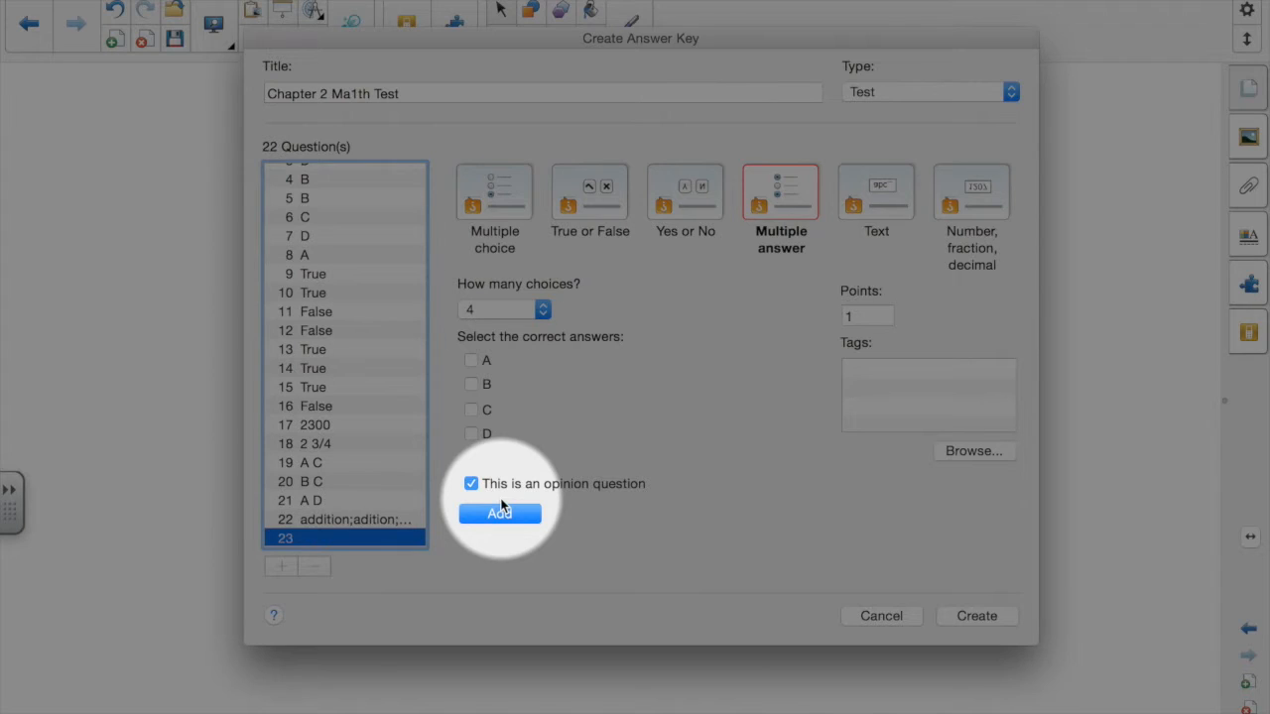
click(877, 191)
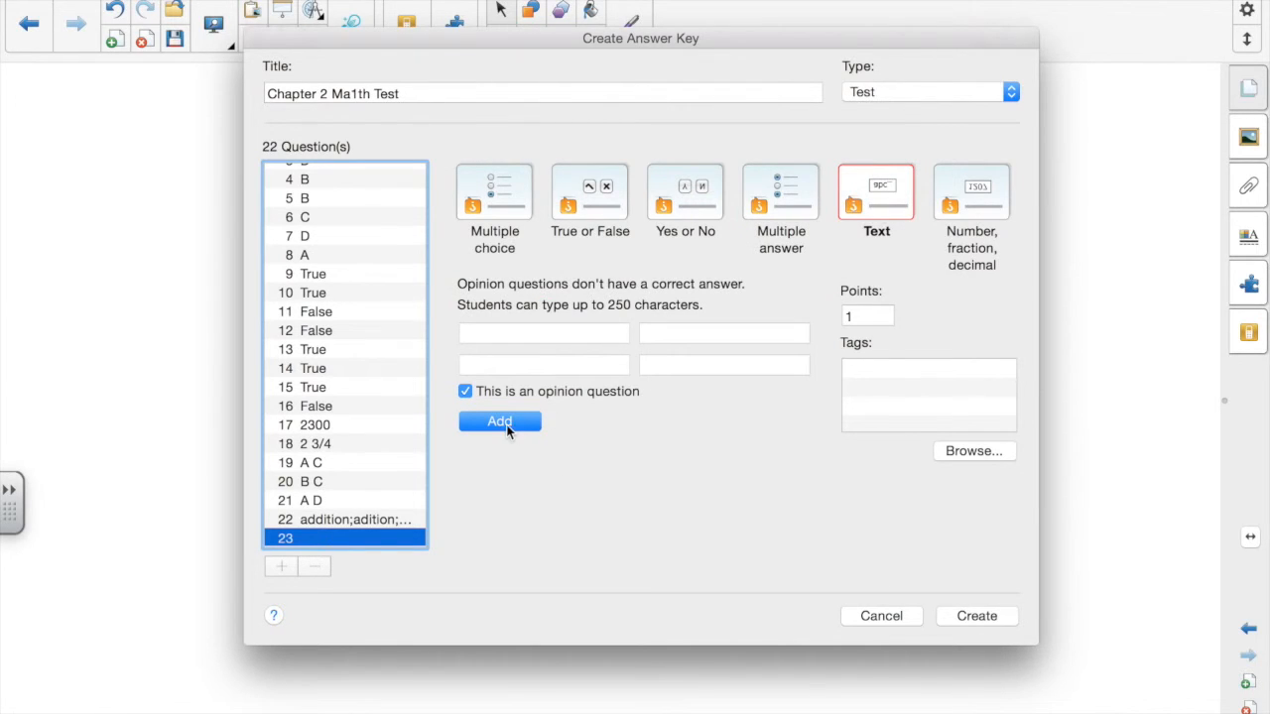
mouse_move(523, 373)
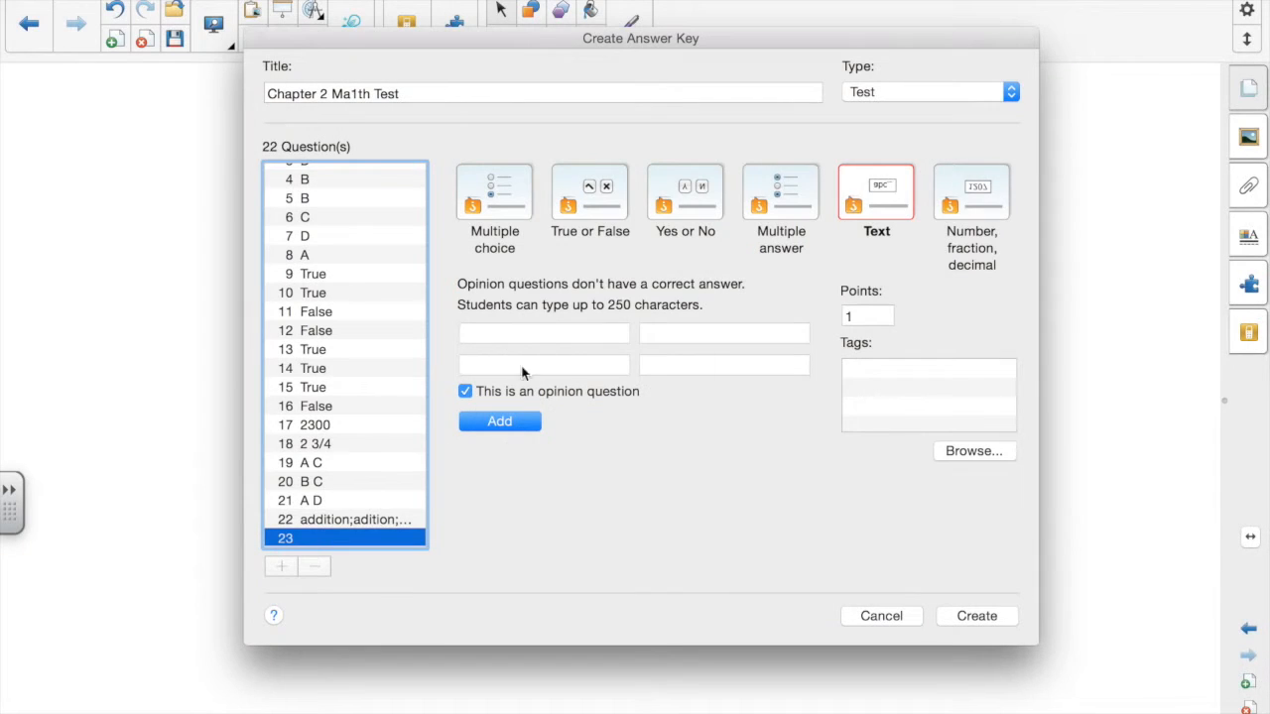
click(970, 191)
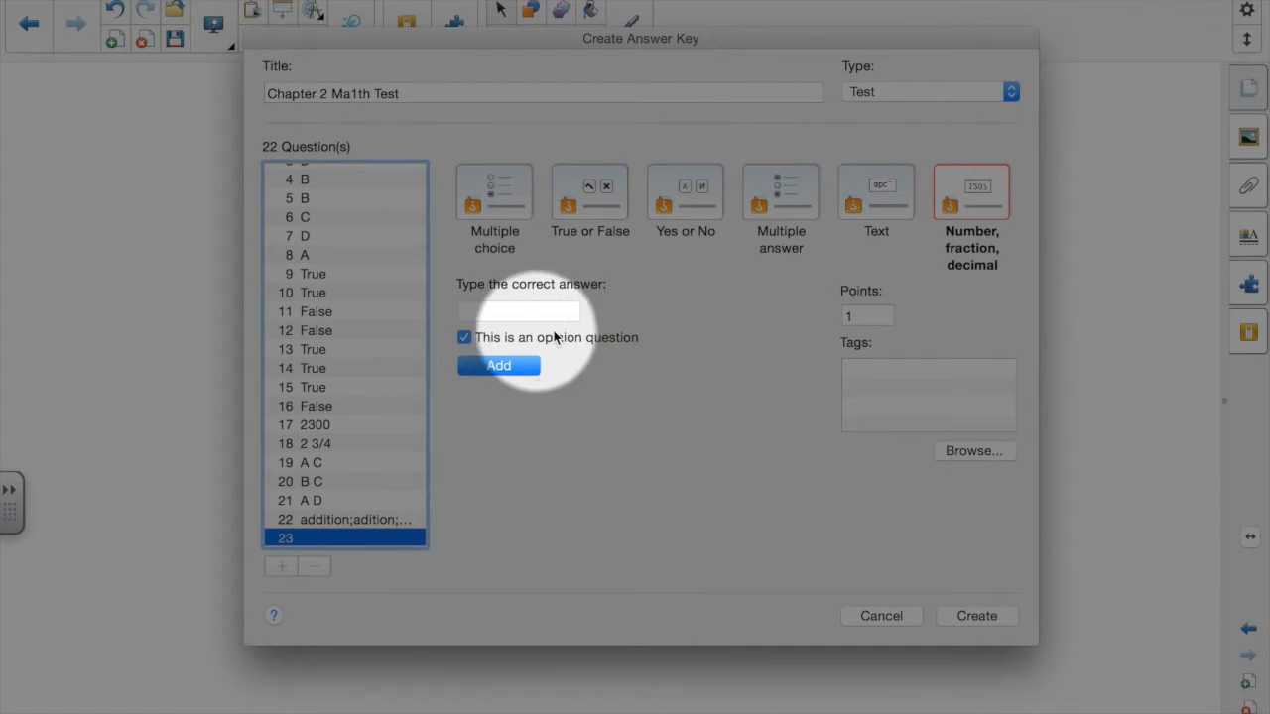
click(877, 191)
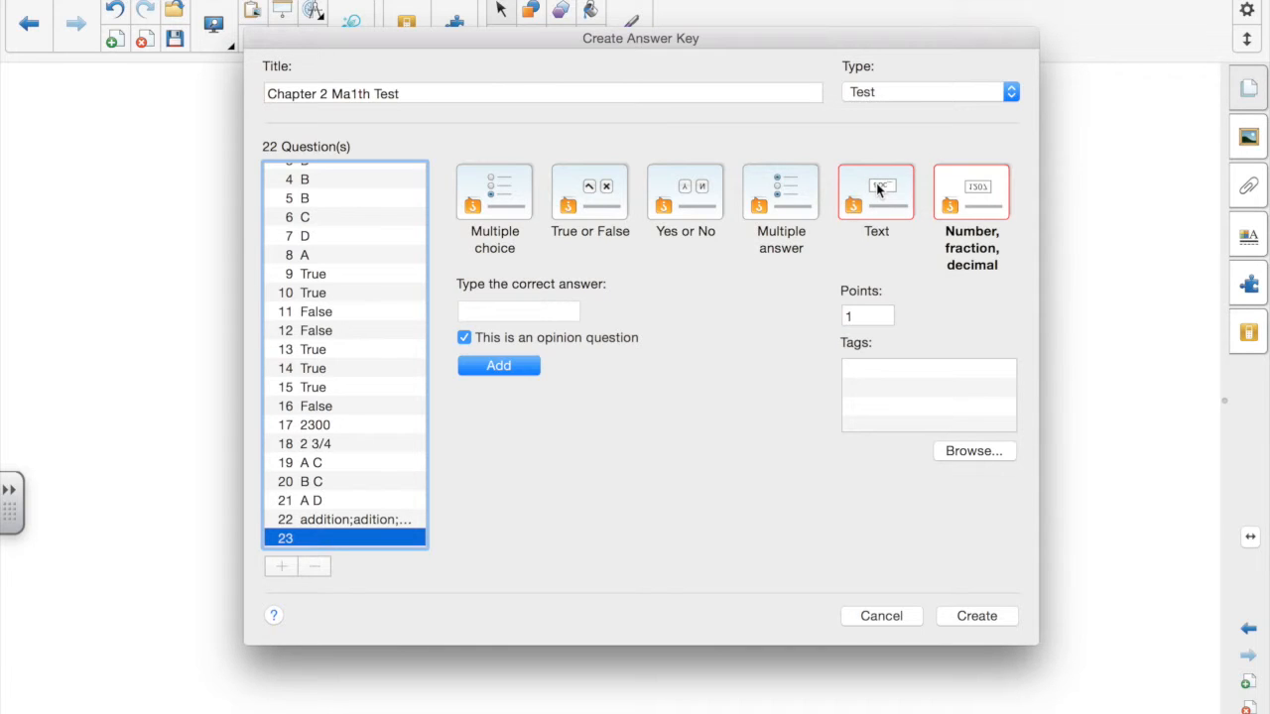
- Create the 22-question answer key so the test pages generate and the dialog closes
click(875, 194)
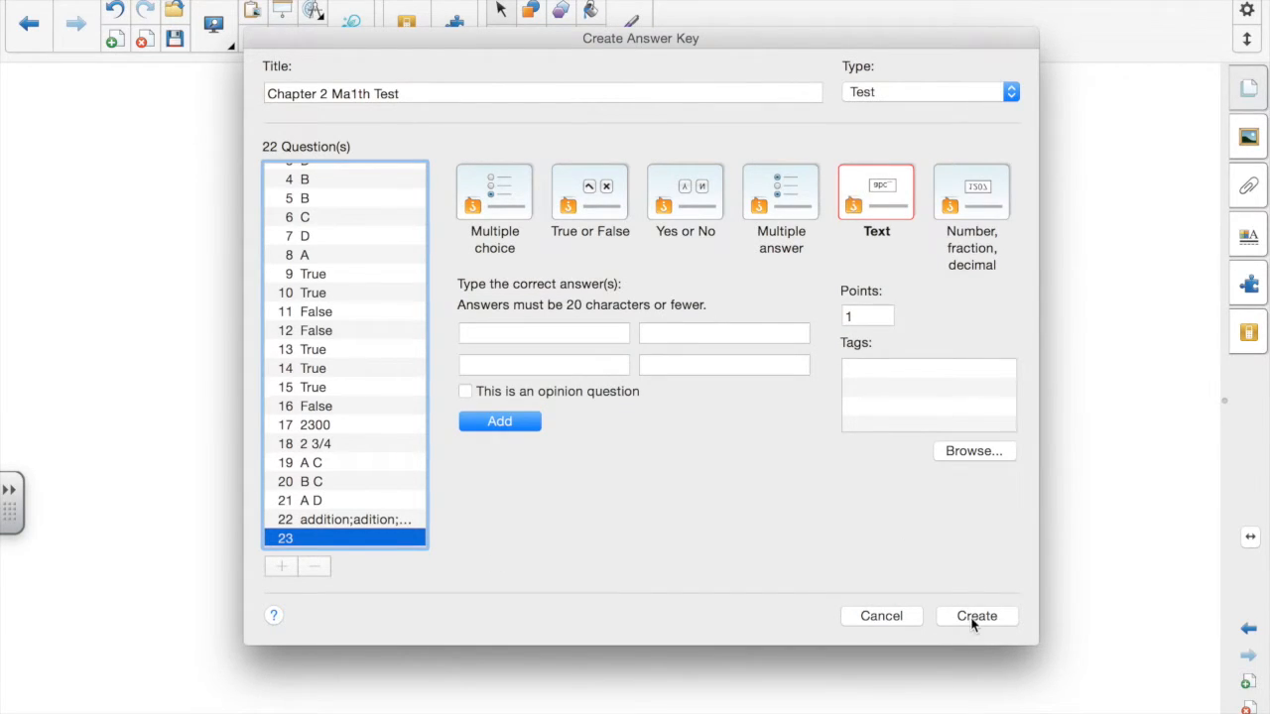
click(976, 615)
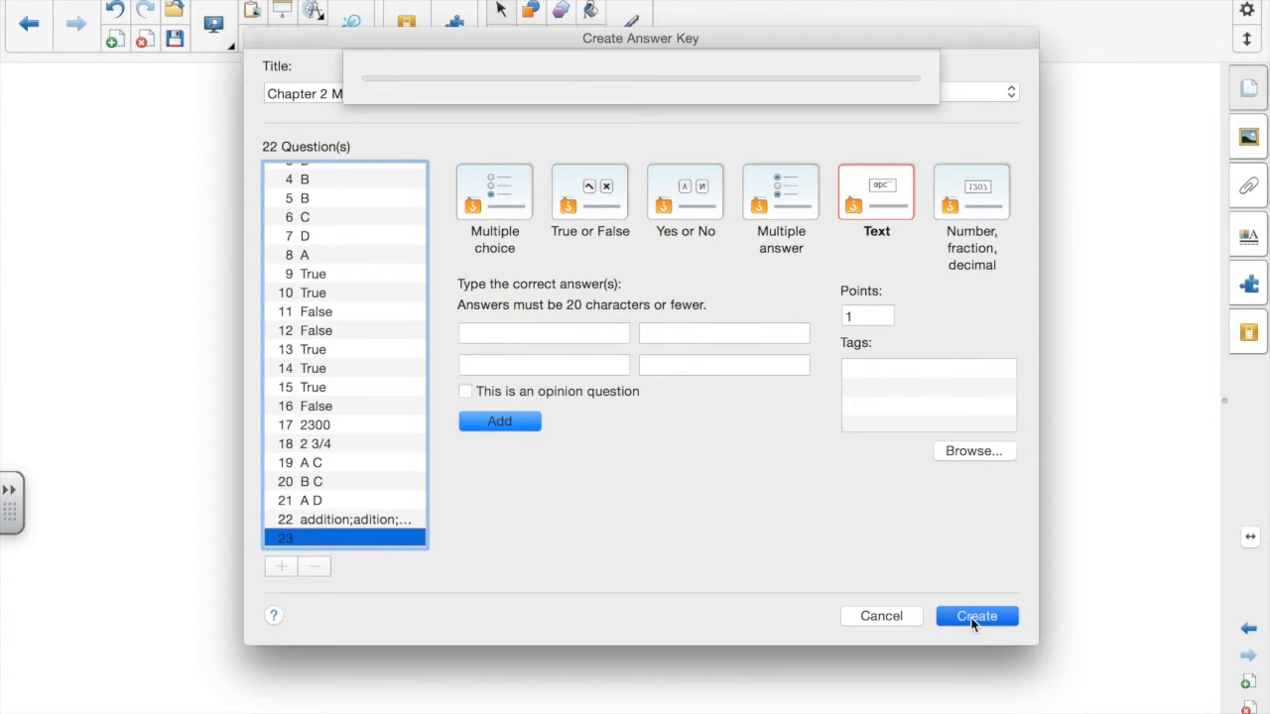
click(976, 615)
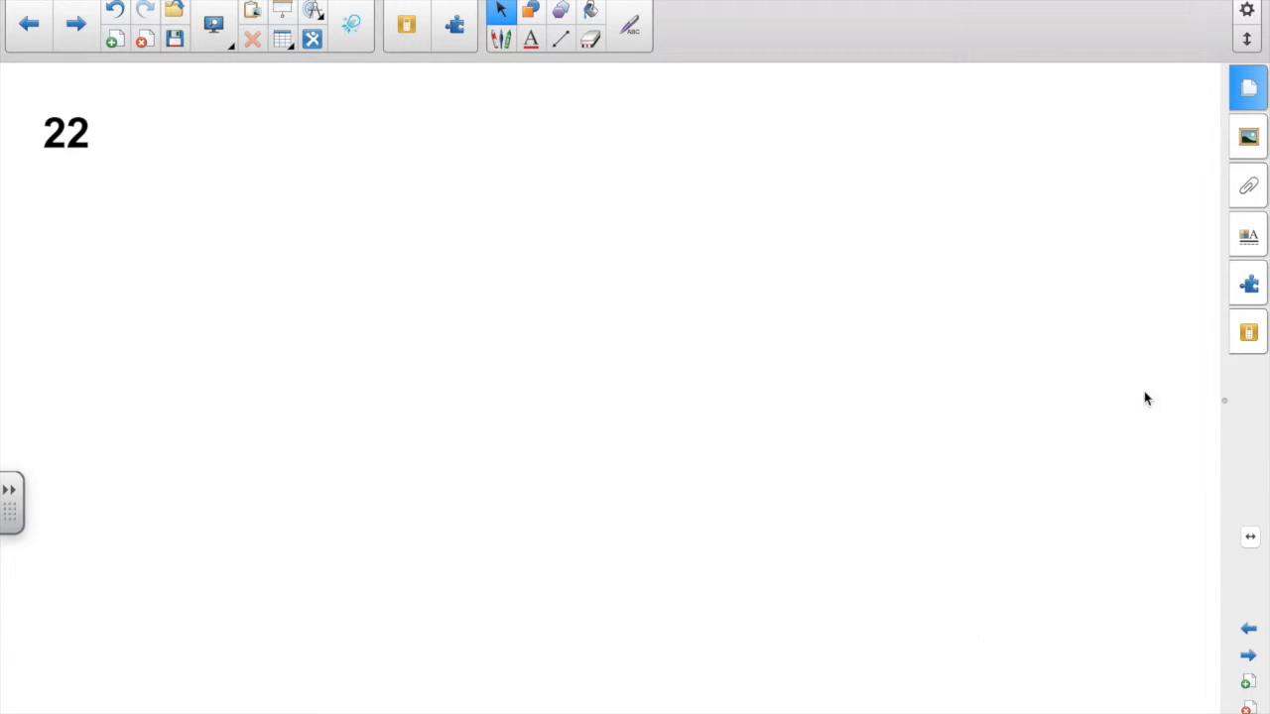
click(1248, 87)
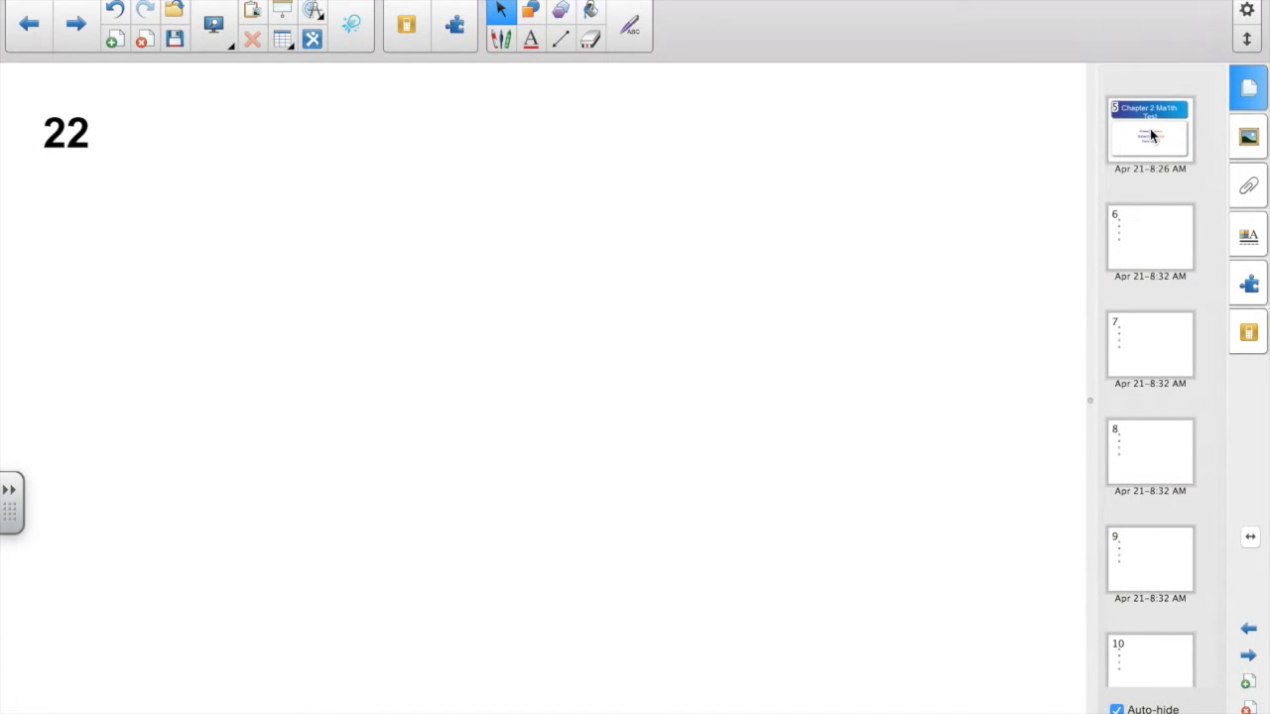
- On the title page, replace the grade placeholder with 3
click(1149, 131)
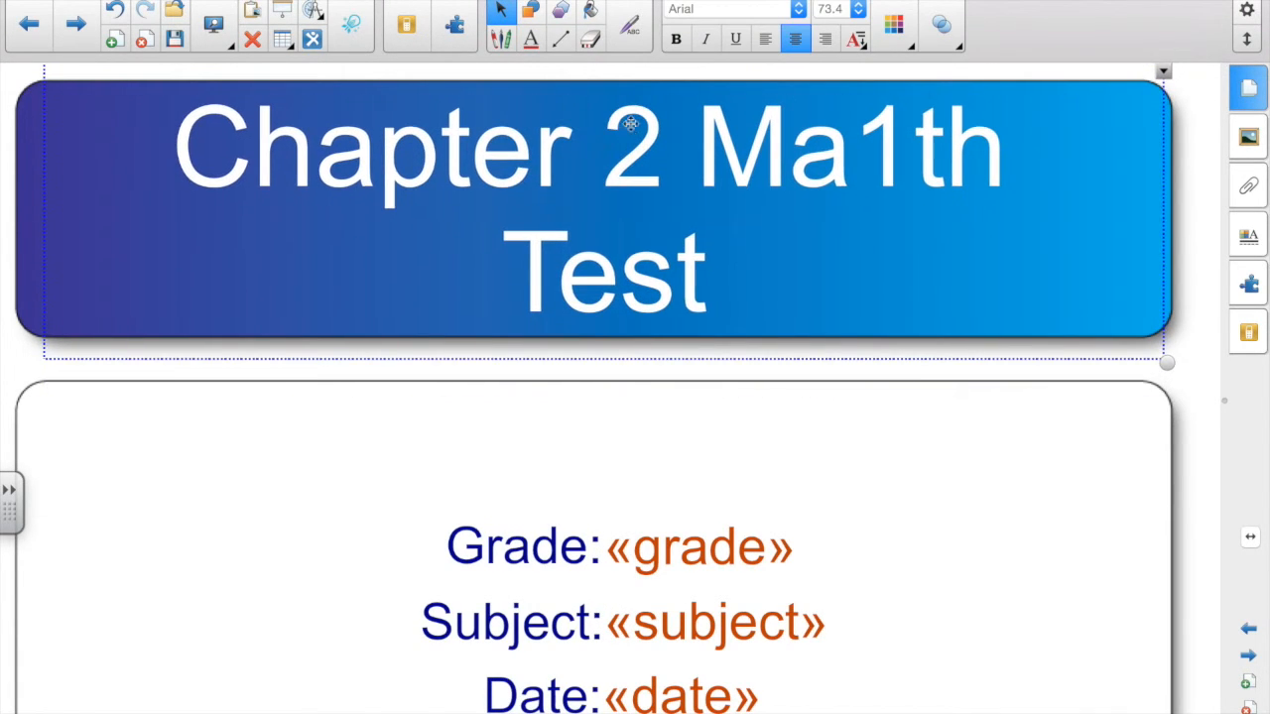
double_click(699, 545)
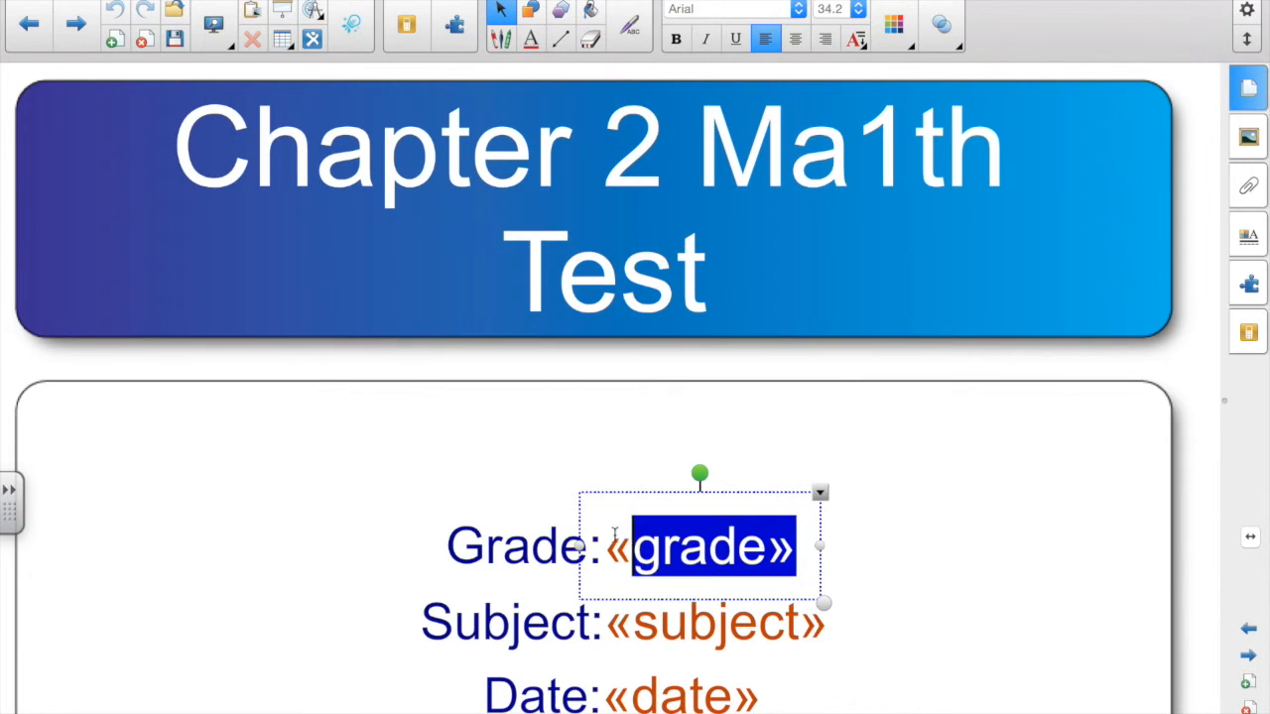
text(3)
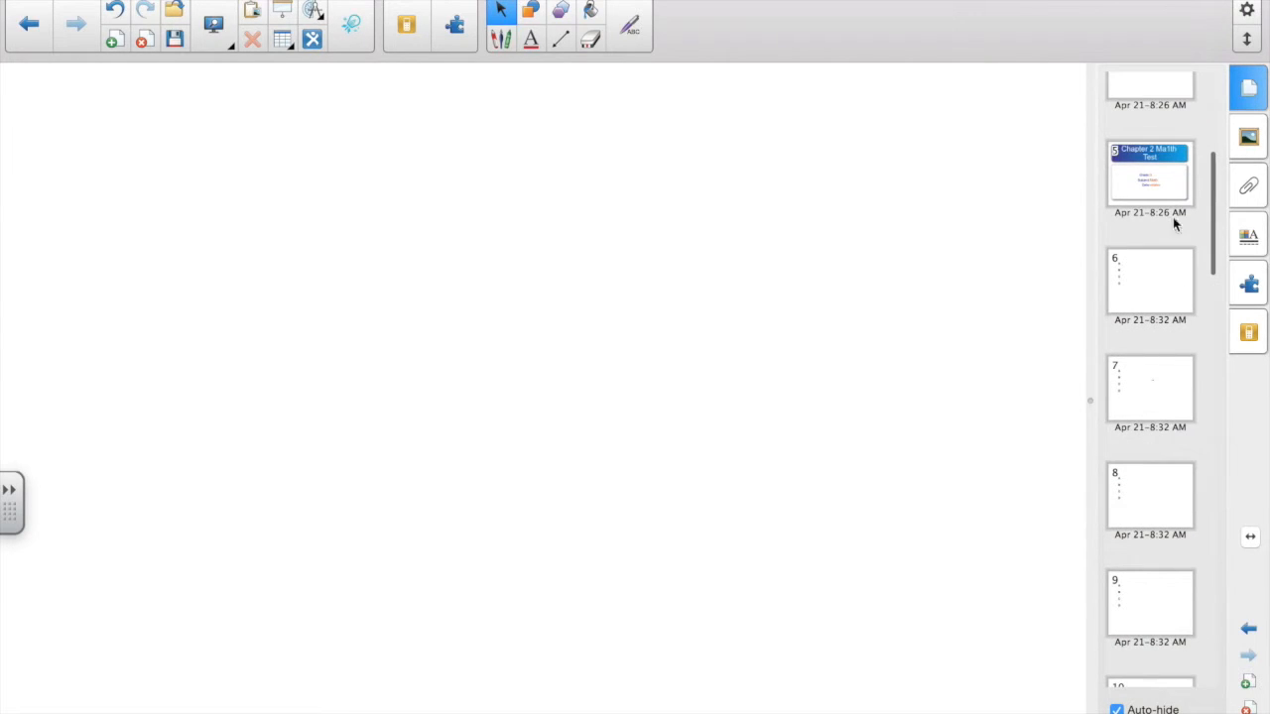
- In Response properties keep 'All questions at their own pace' and set Feedback to 'After all questions are answered'
click(1150, 177)
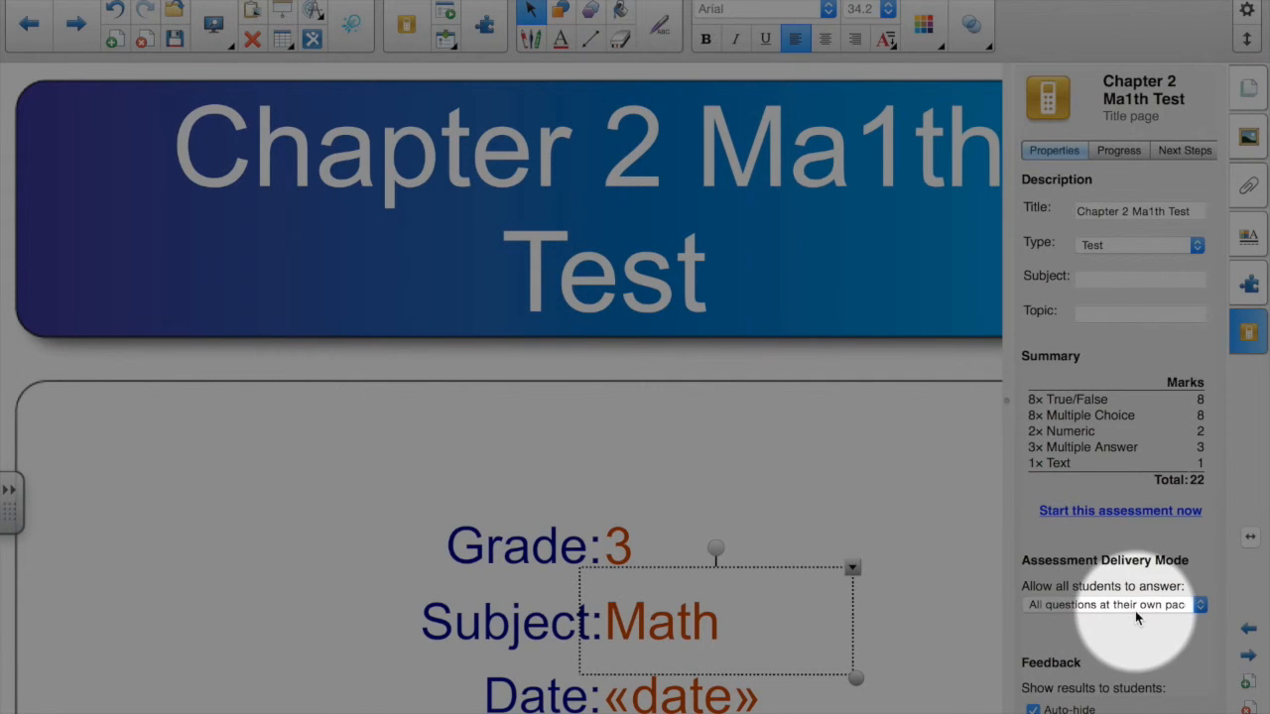
click(1109, 603)
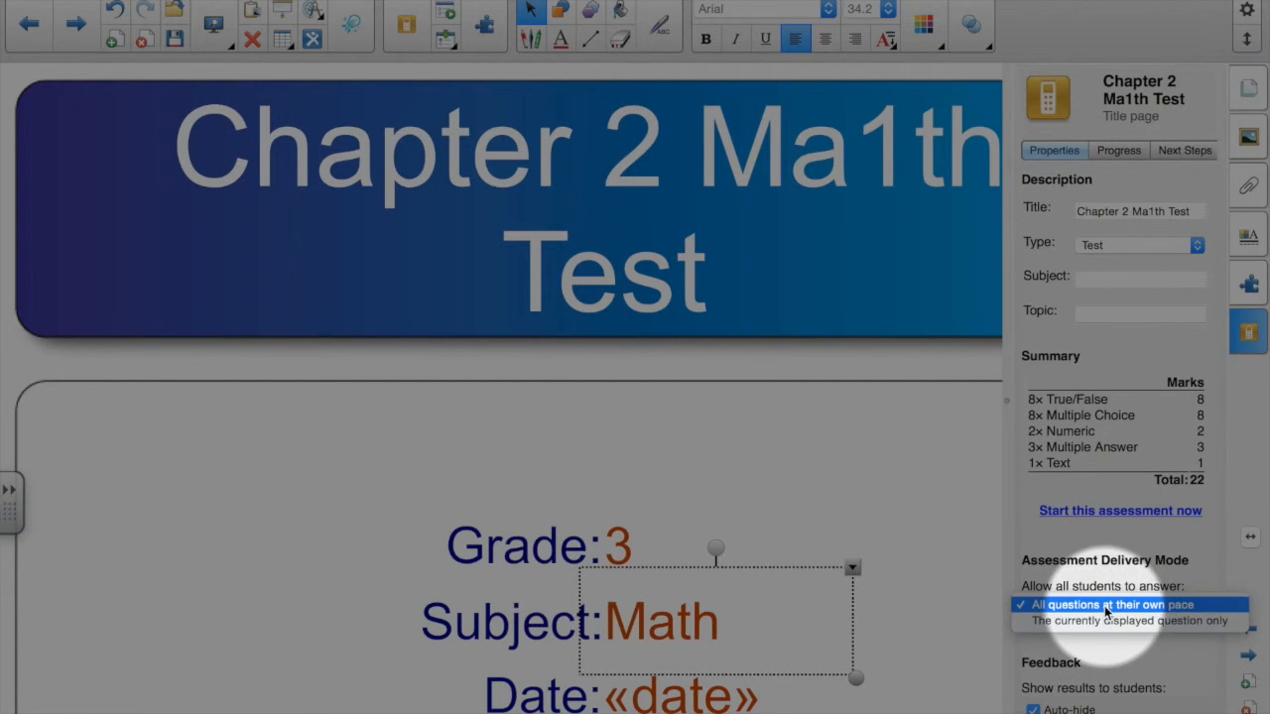
click(1110, 603)
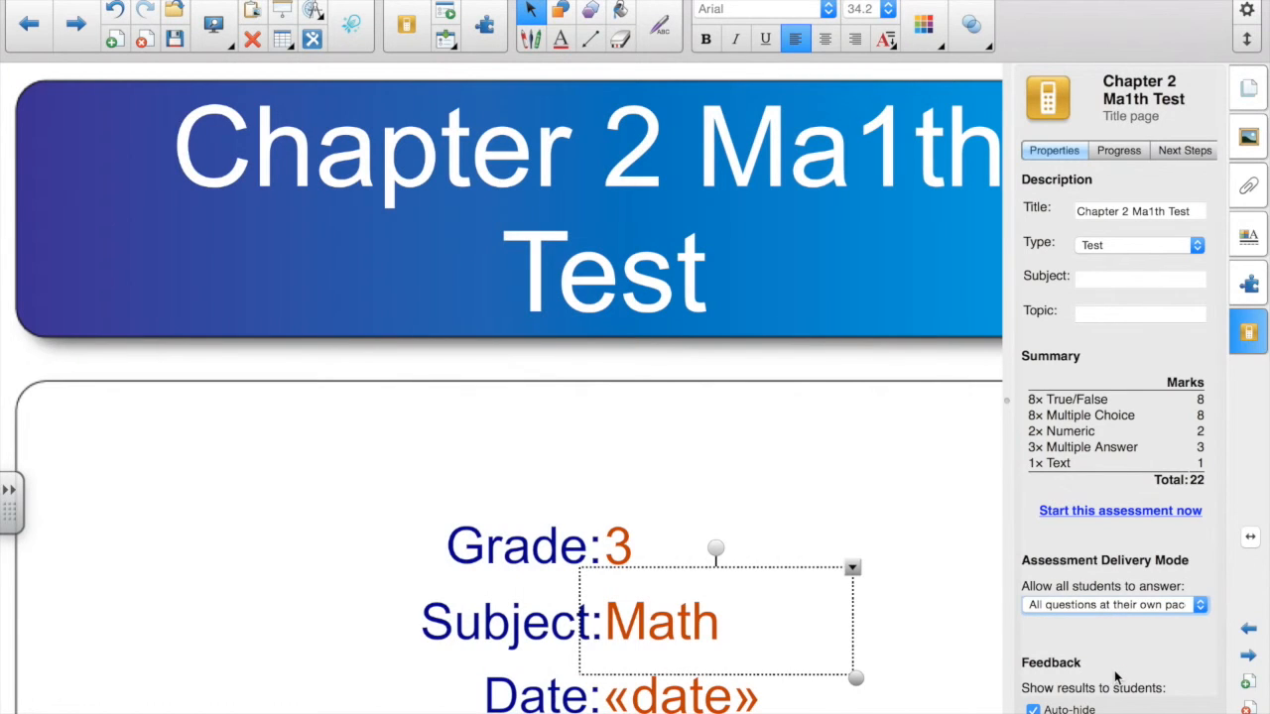
scroll(down, 3)
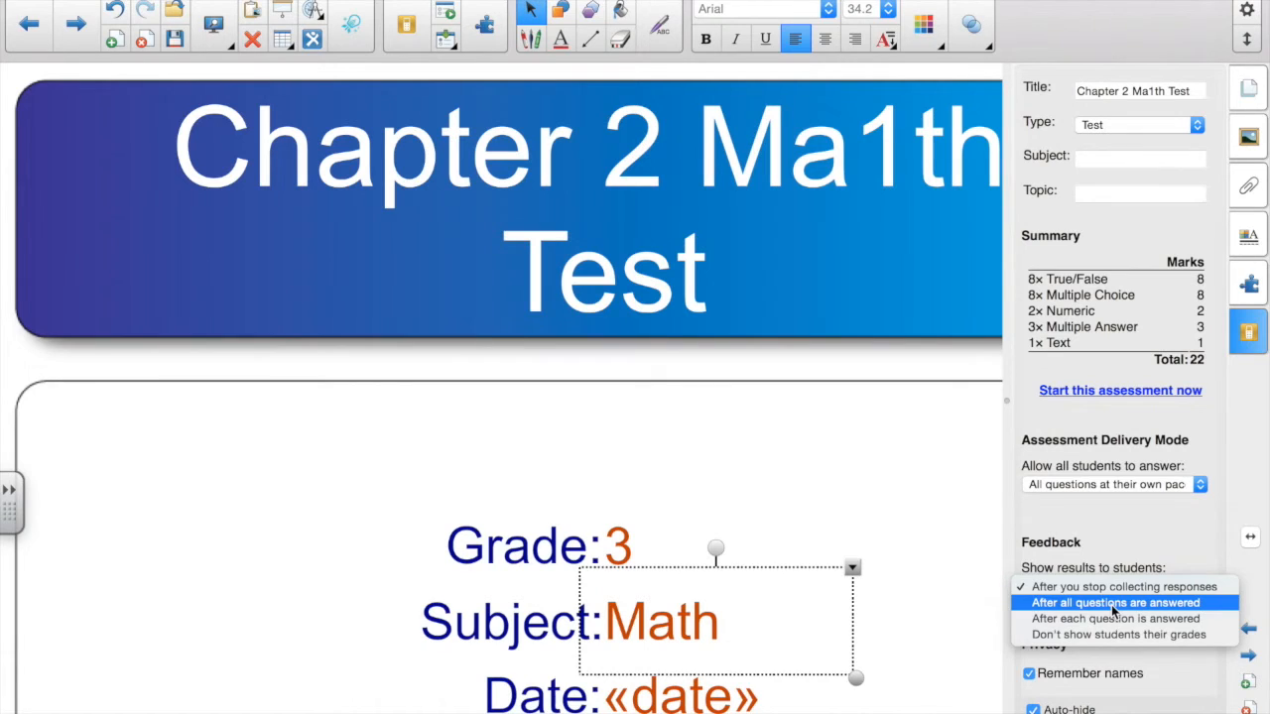
click(1115, 603)
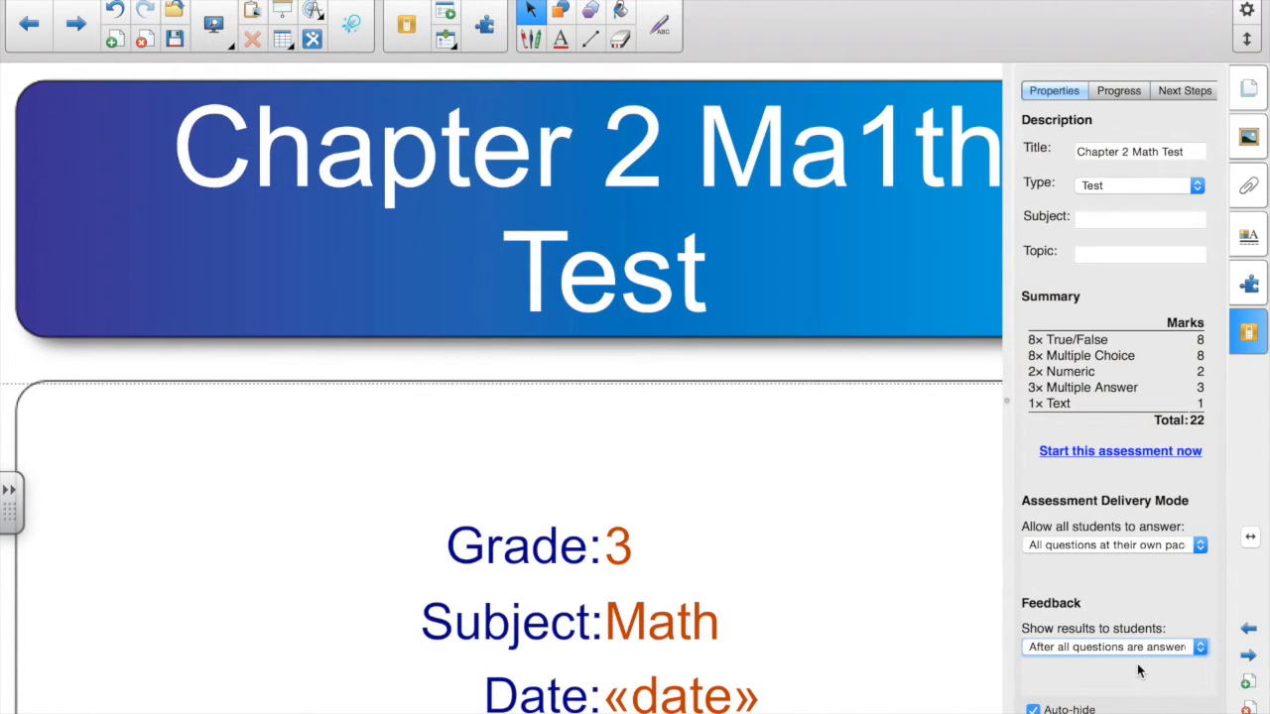
mouse_move(1119, 456)
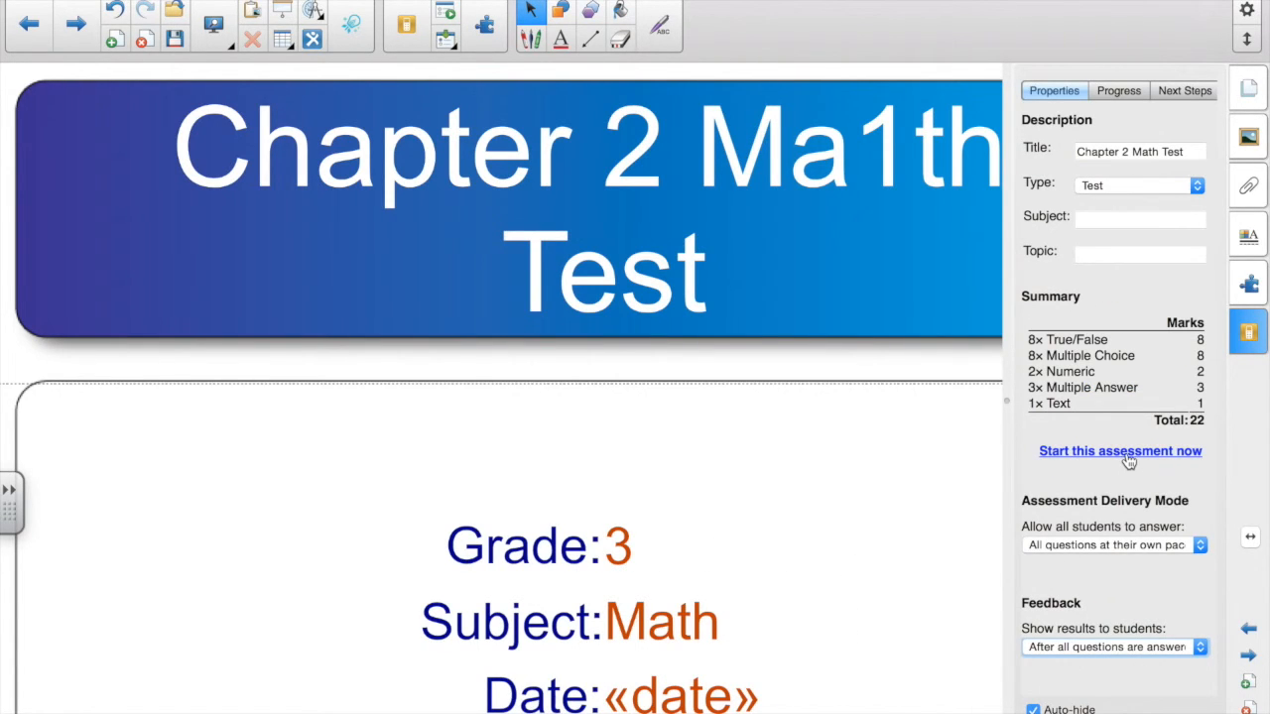
- Start the assessment as an Anonymous Mode class so the connection website and ID are shown
click(1119, 450)
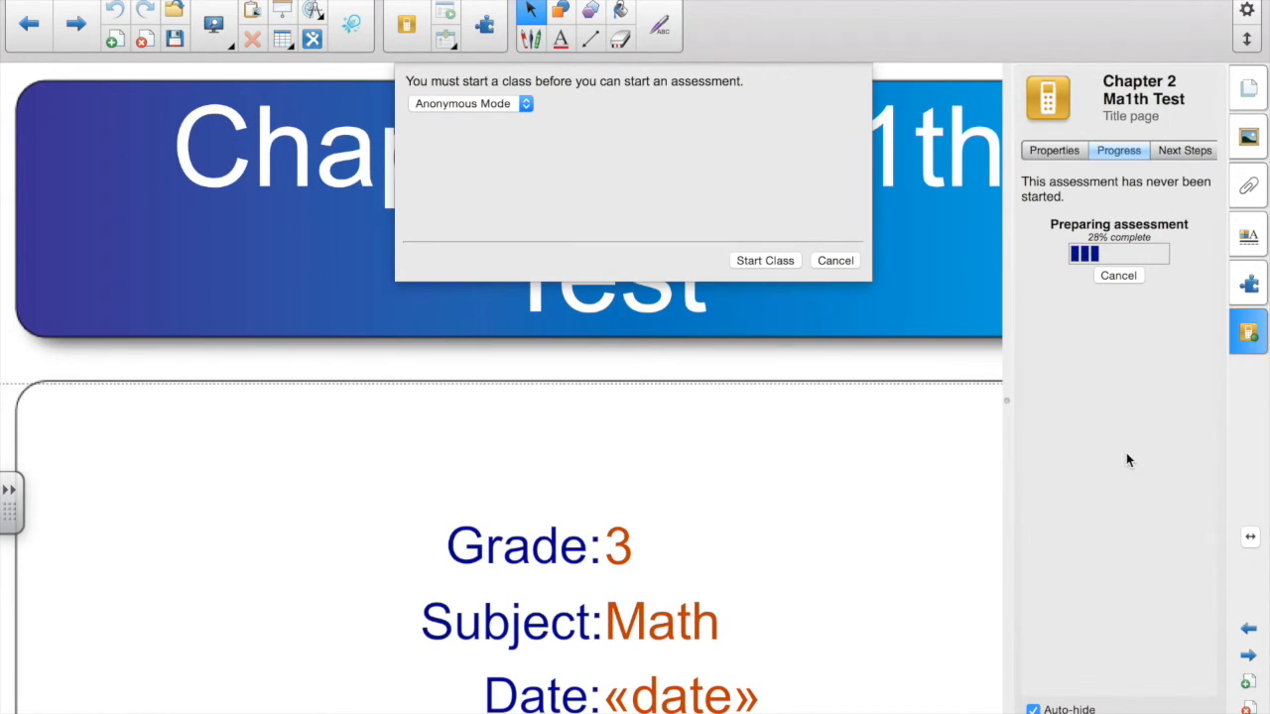
mouse_move(786, 250)
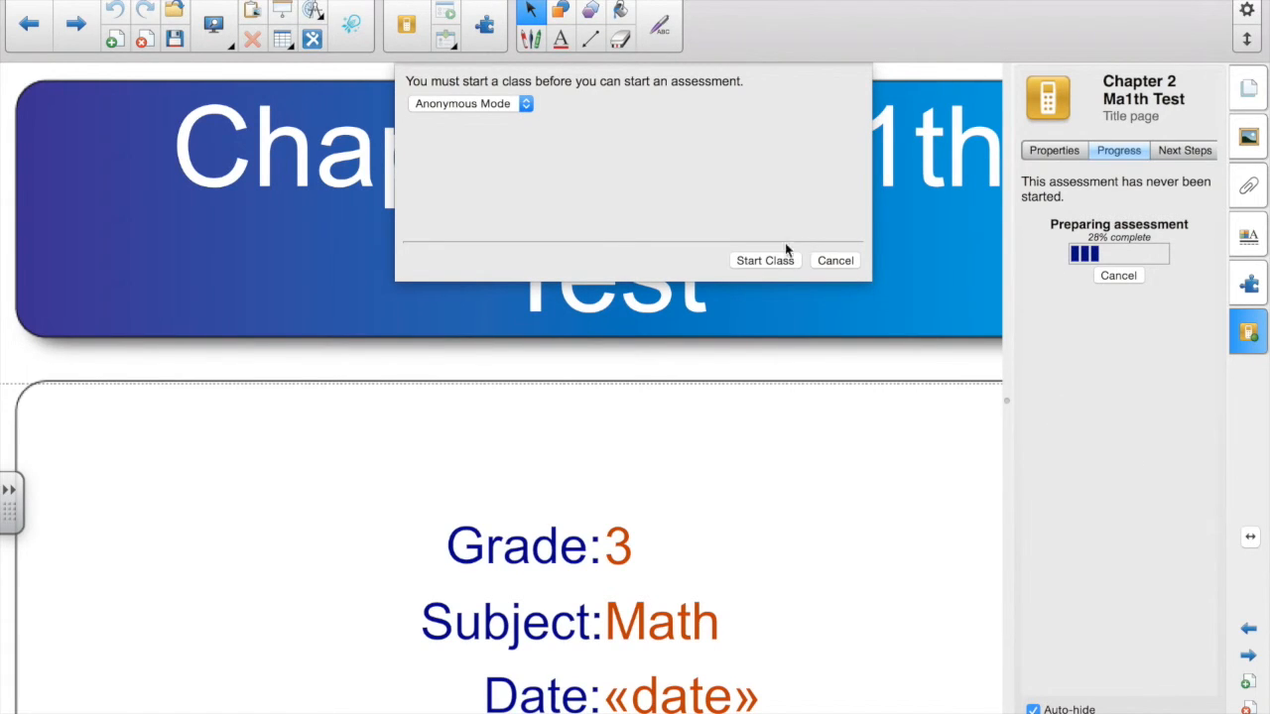
mouse_move(764, 274)
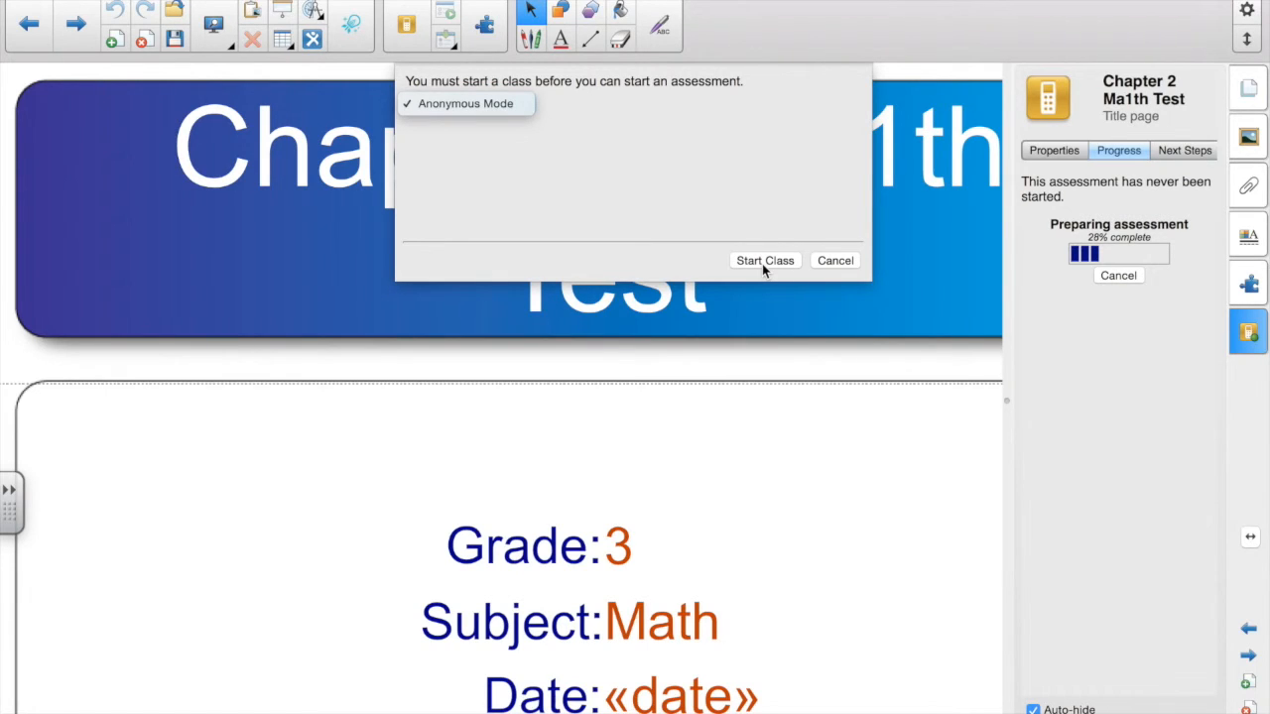
click(466, 104)
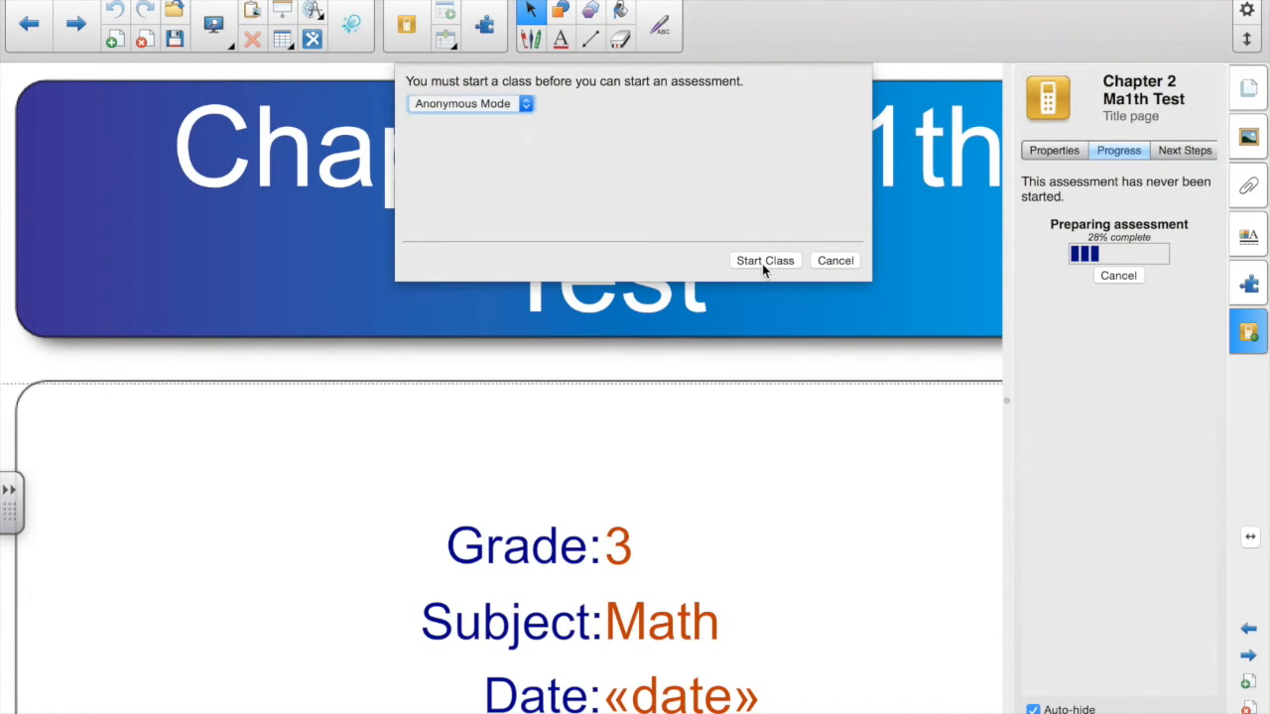
click(764, 260)
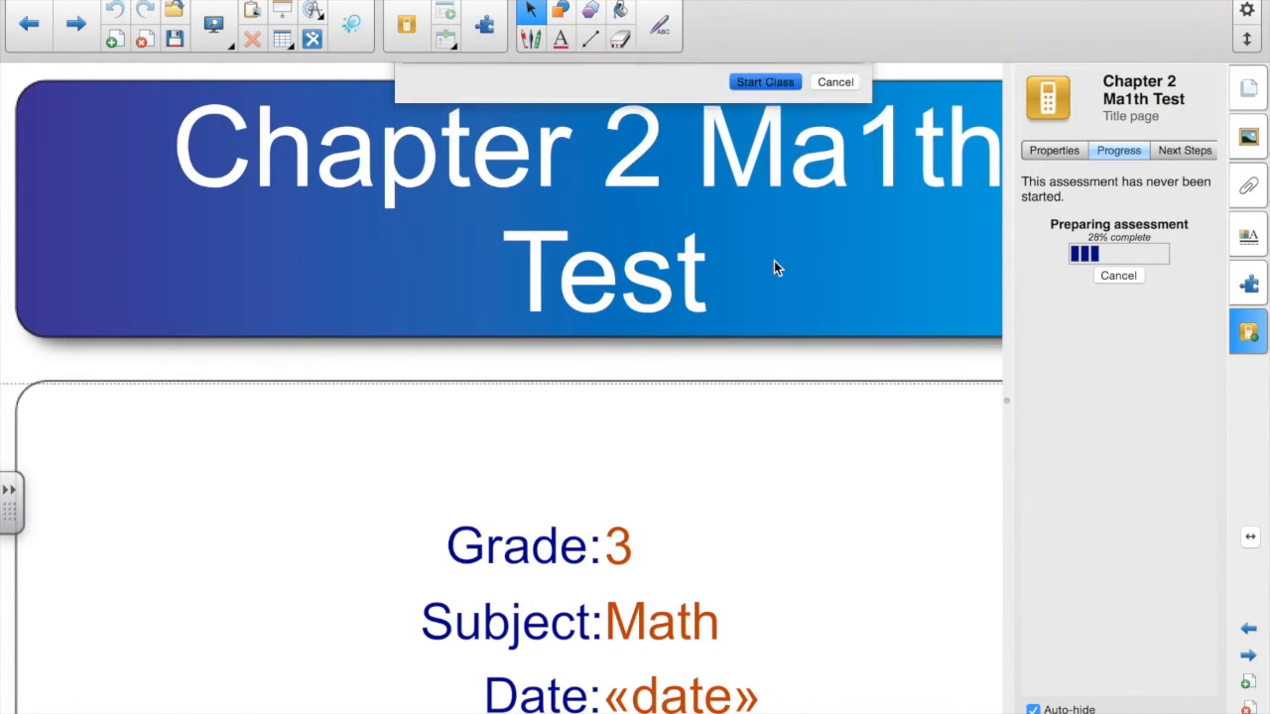
click(763, 81)
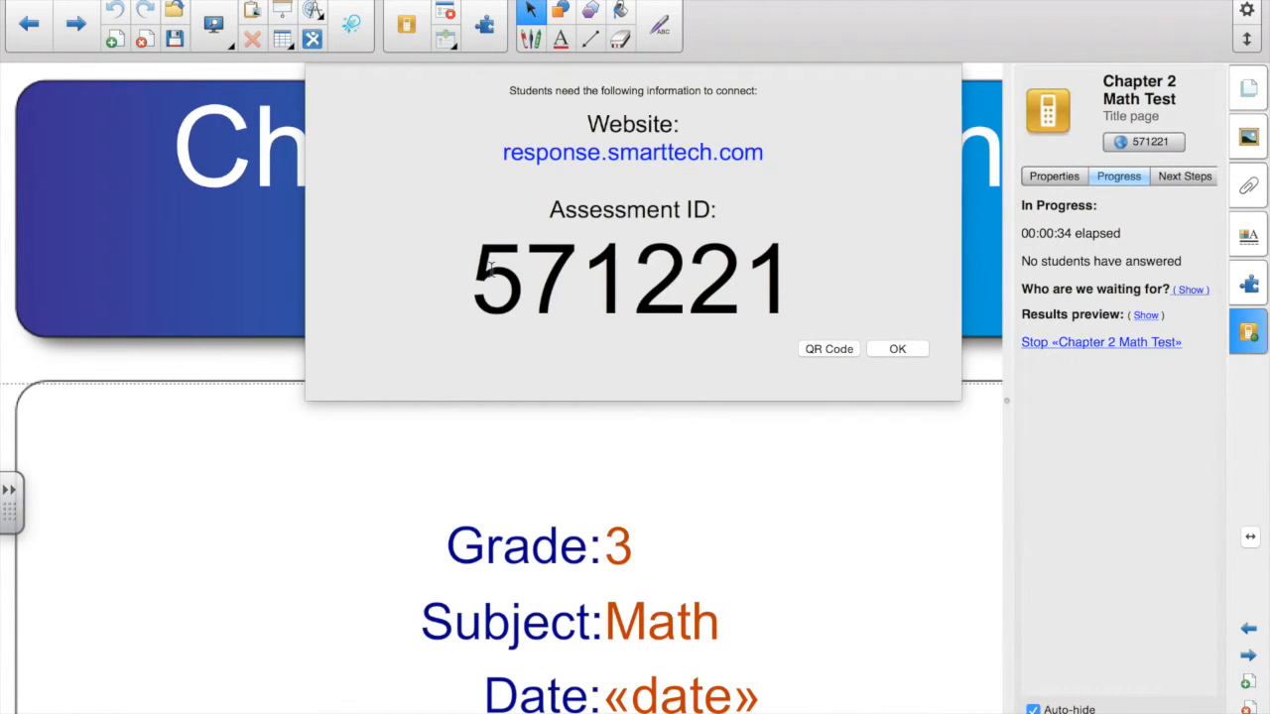
mouse_move(261, 476)
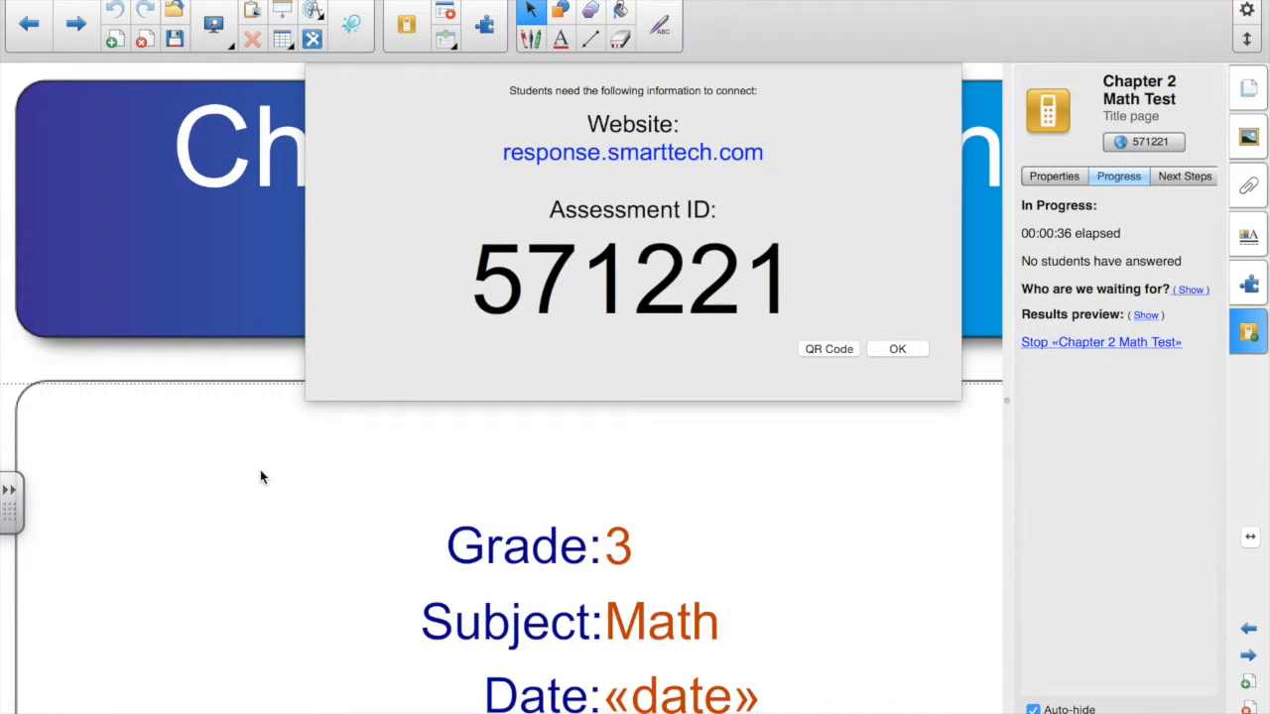
mouse_move(88, 591)
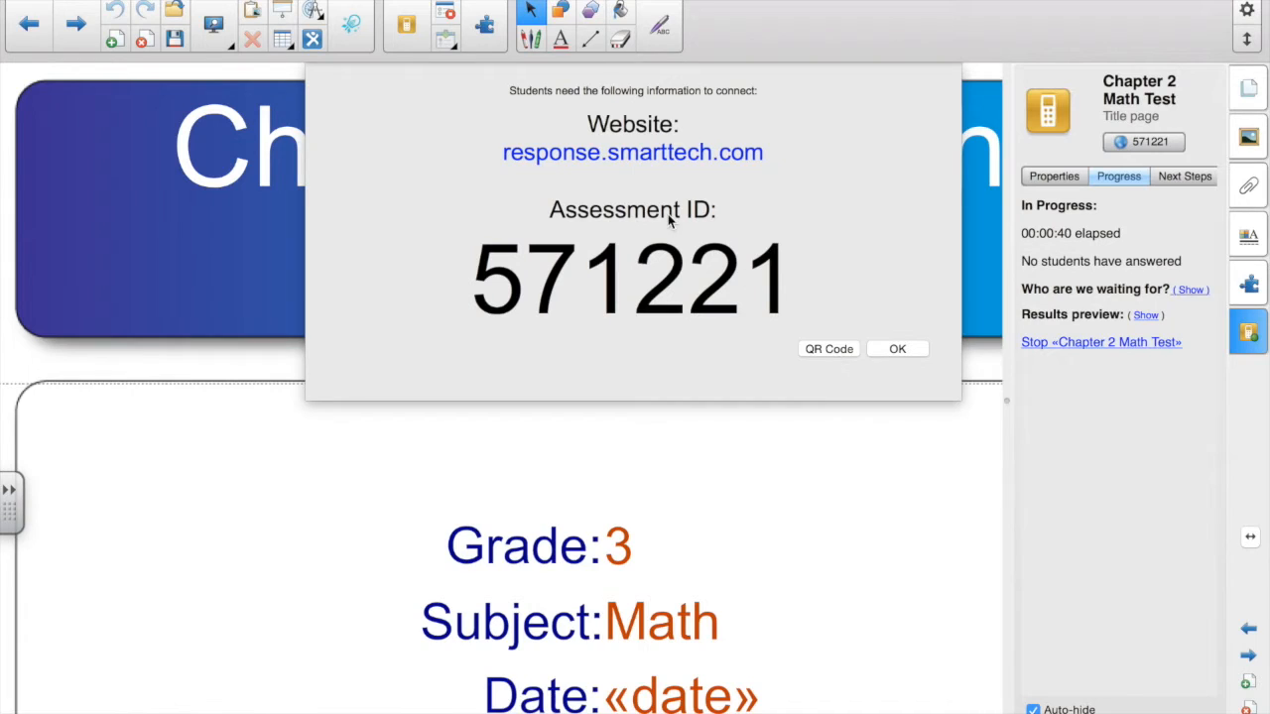
mouse_move(631, 282)
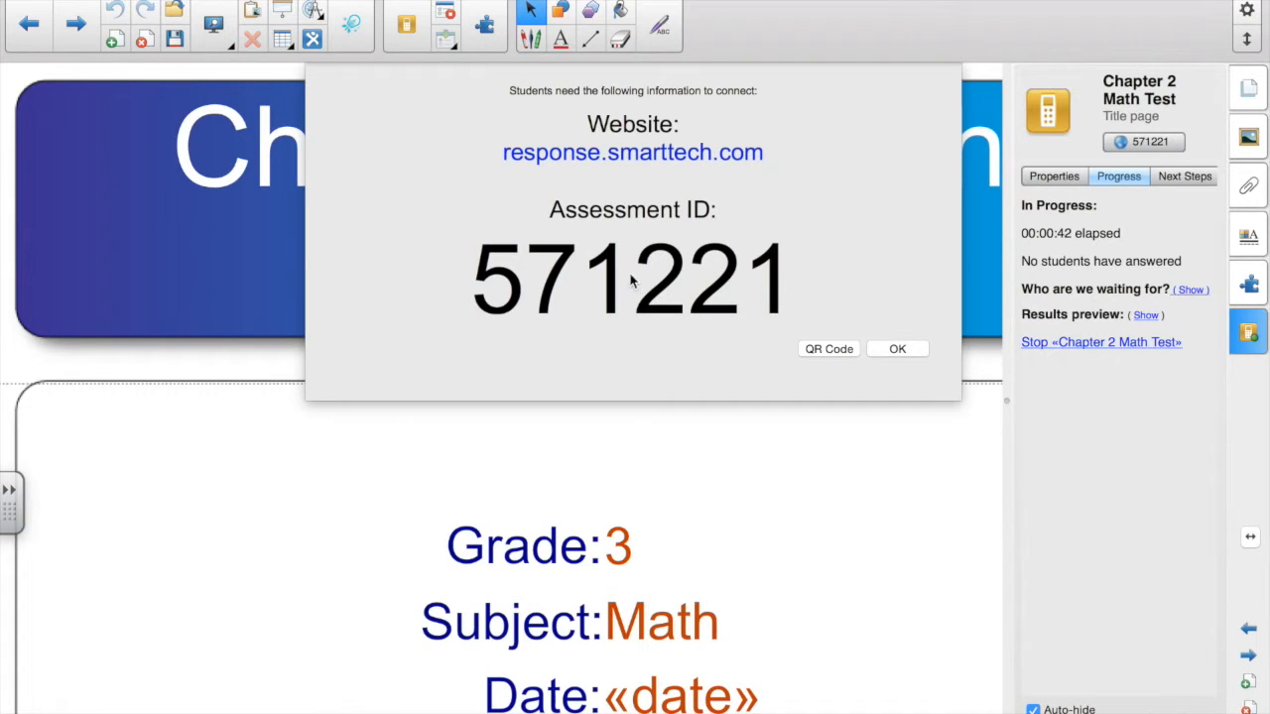
mouse_move(571, 307)
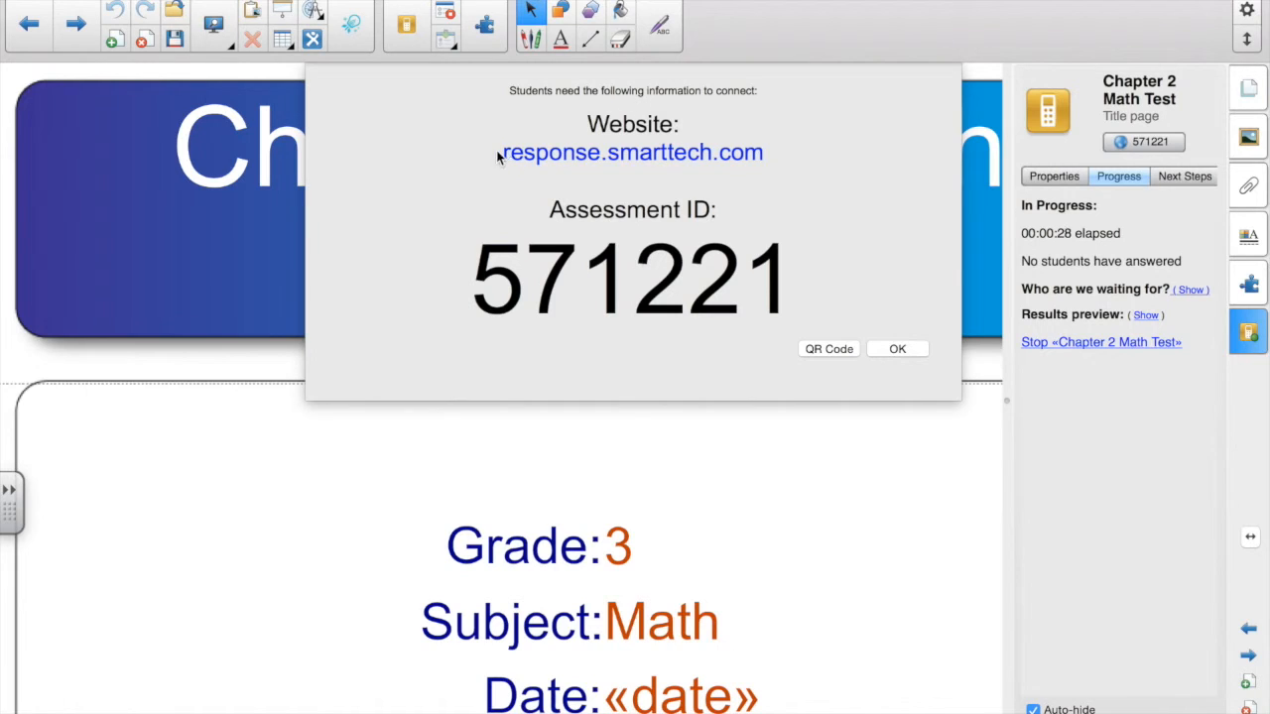
mouse_move(773, 163)
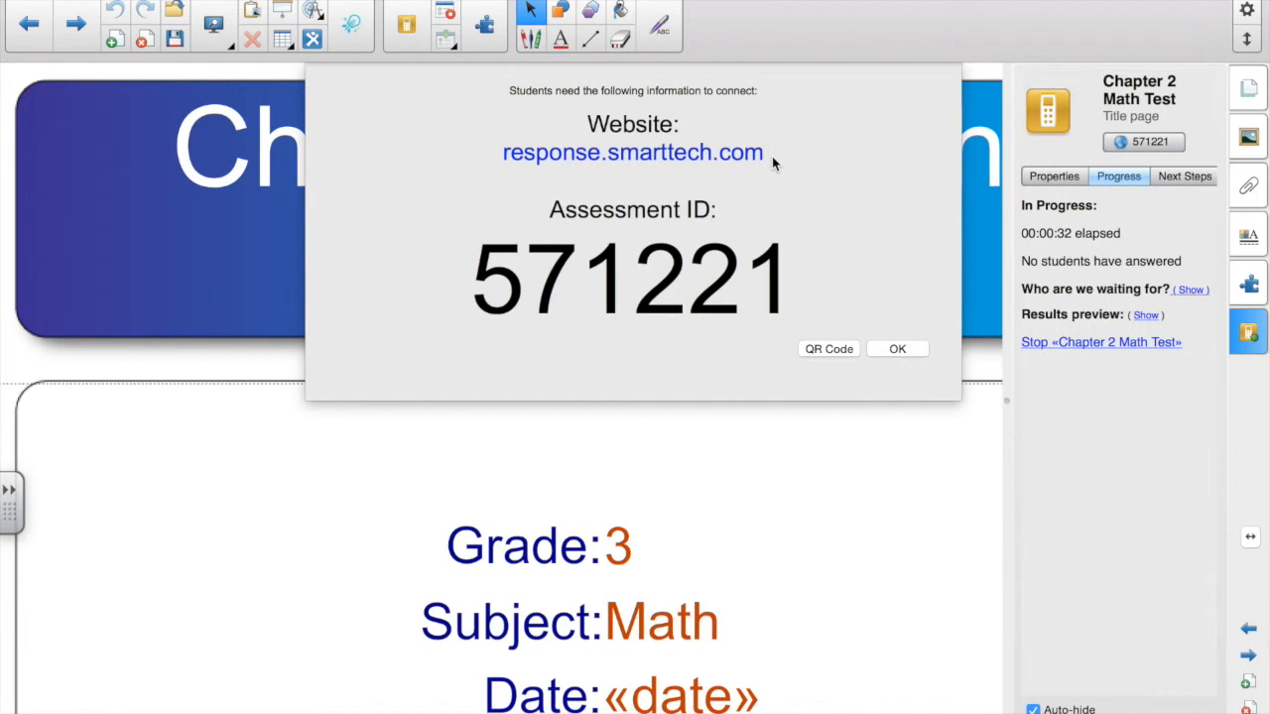
- Dismiss the connection details for ID 571221, reopen and close them, then move to question 1 of 22
click(897, 349)
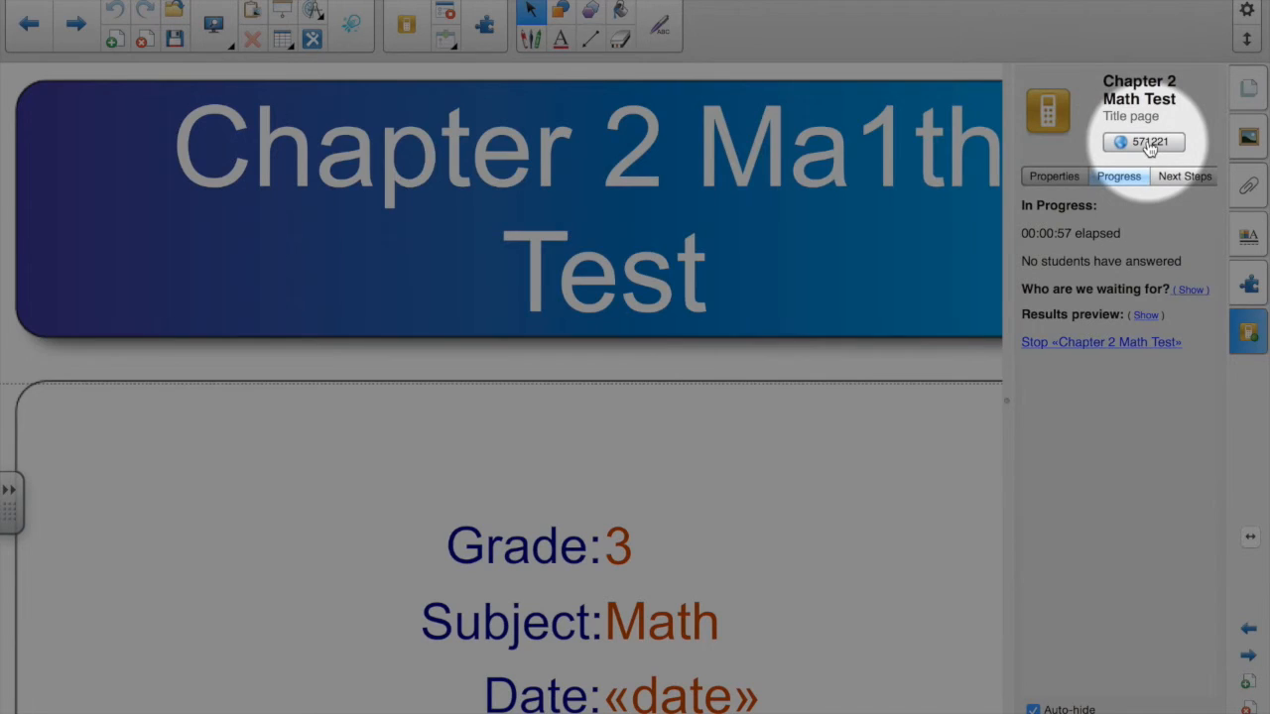
click(1142, 142)
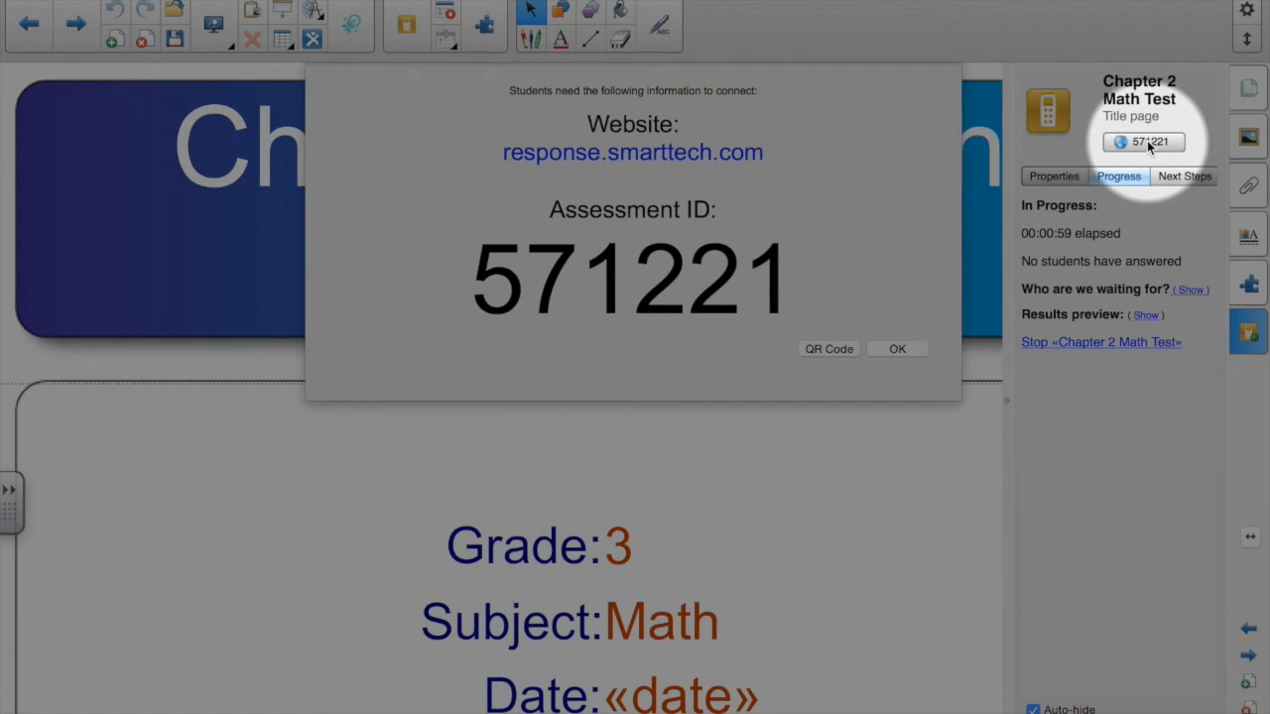
click(897, 350)
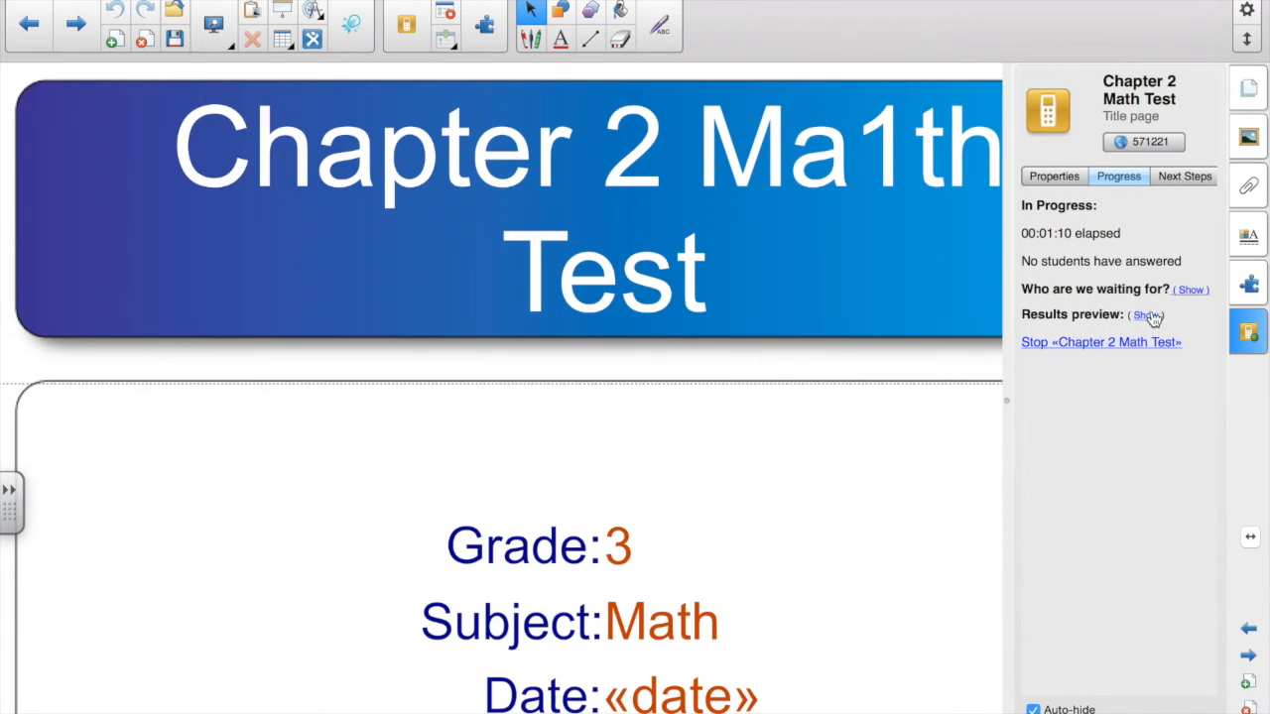
click(1143, 314)
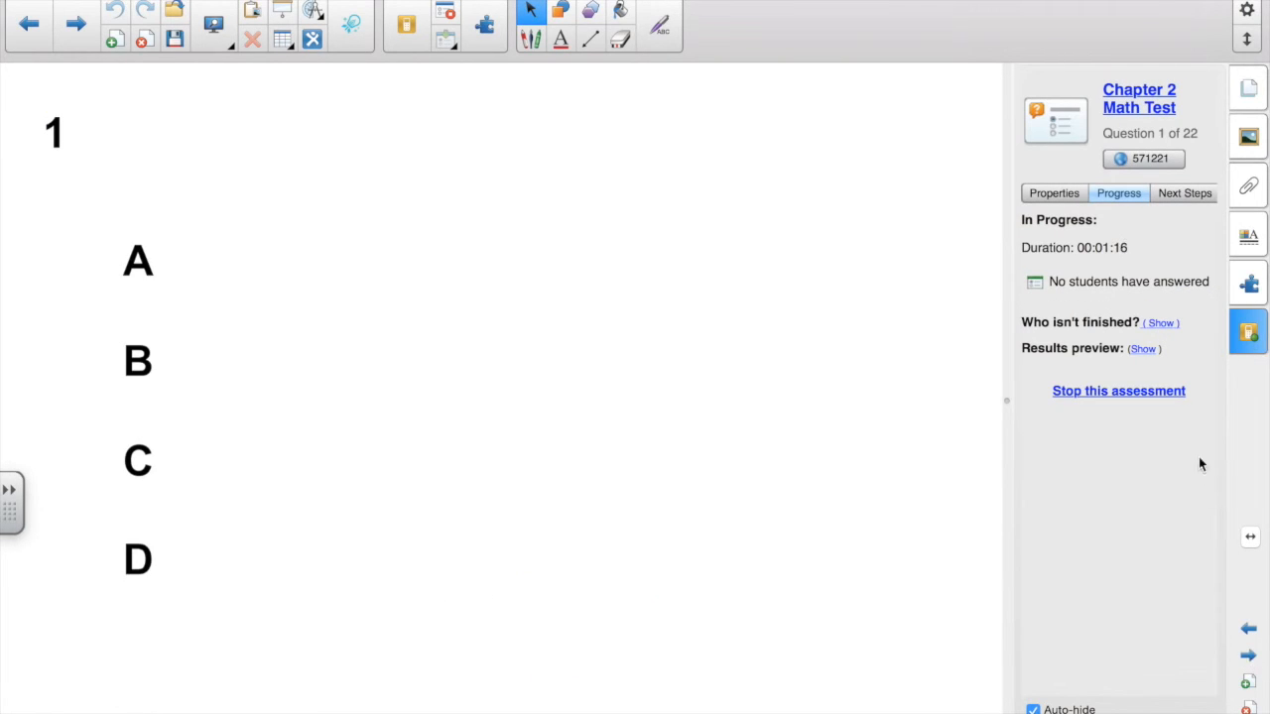
- Show the results preview and unfinished list, step ahead to question 7 of 22, then stop the assessment
click(1143, 349)
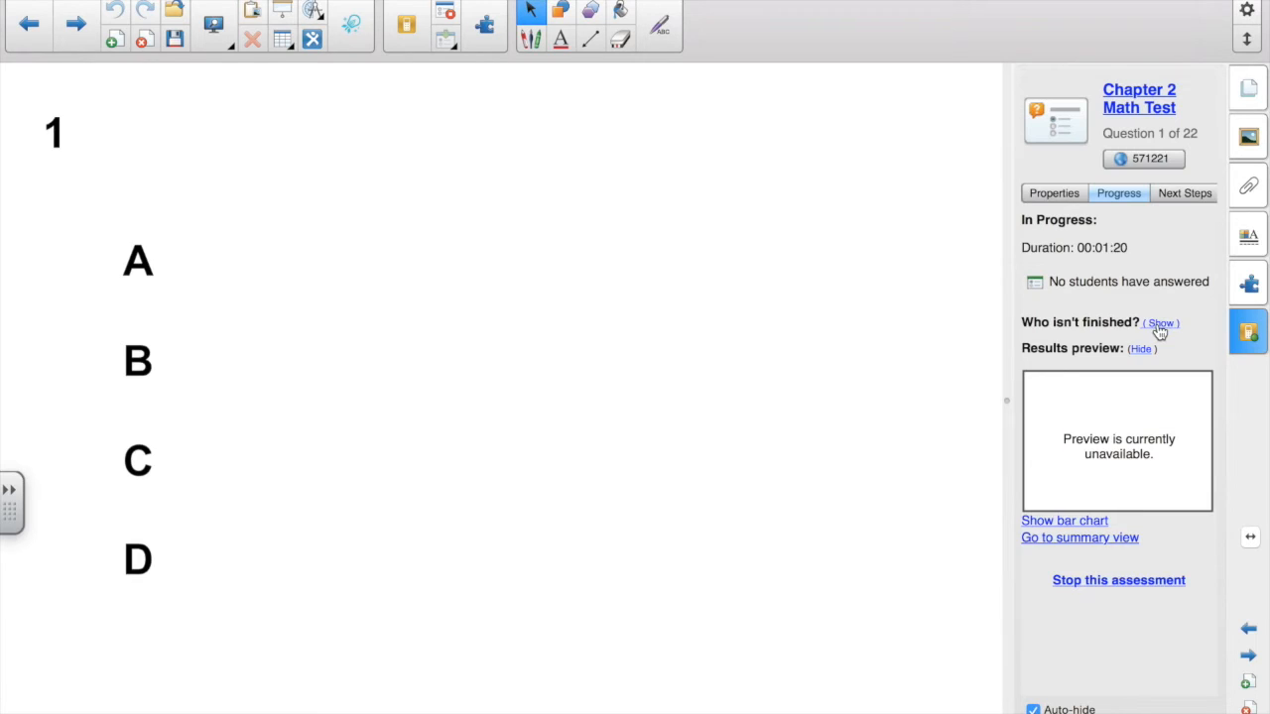
click(1158, 322)
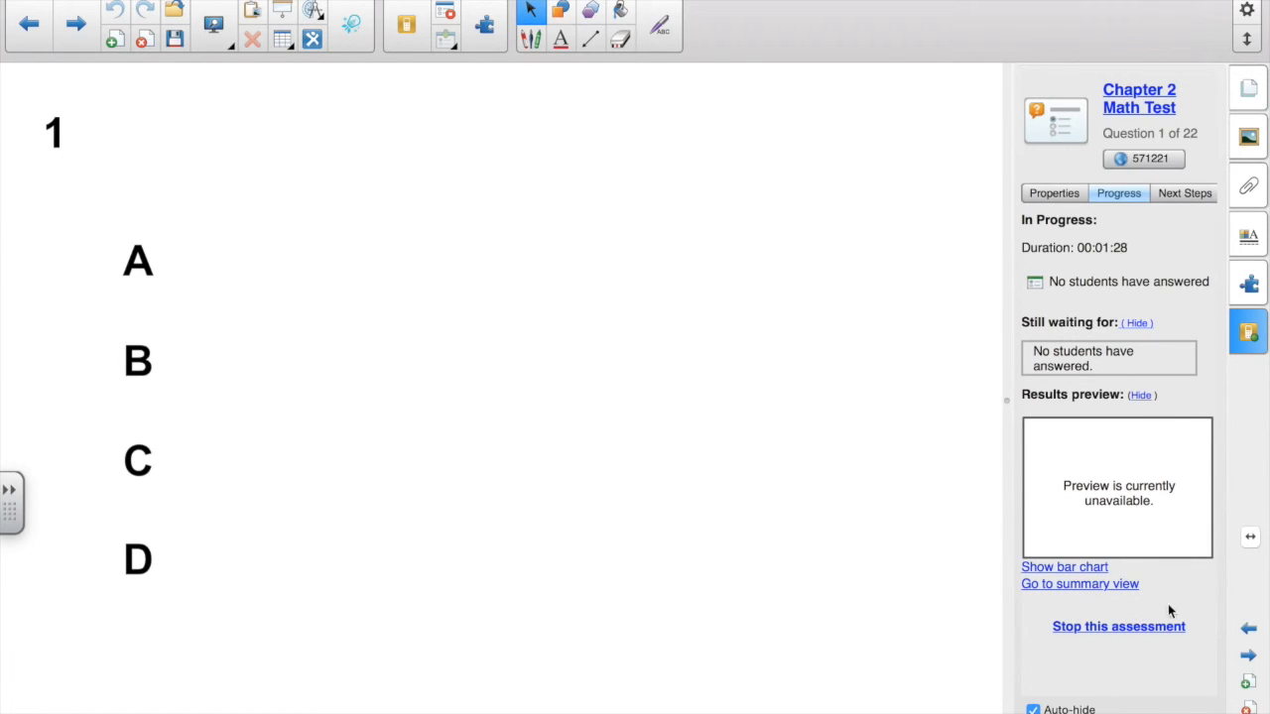
click(1248, 655)
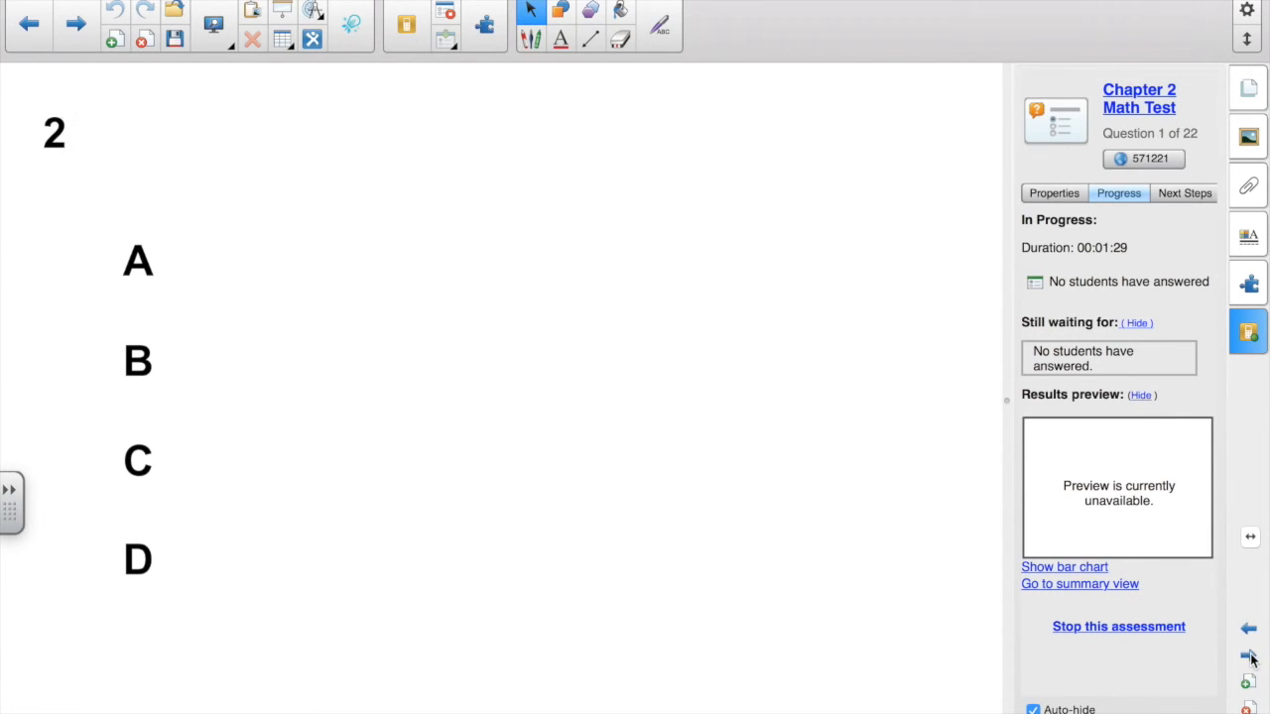
click(75, 24)
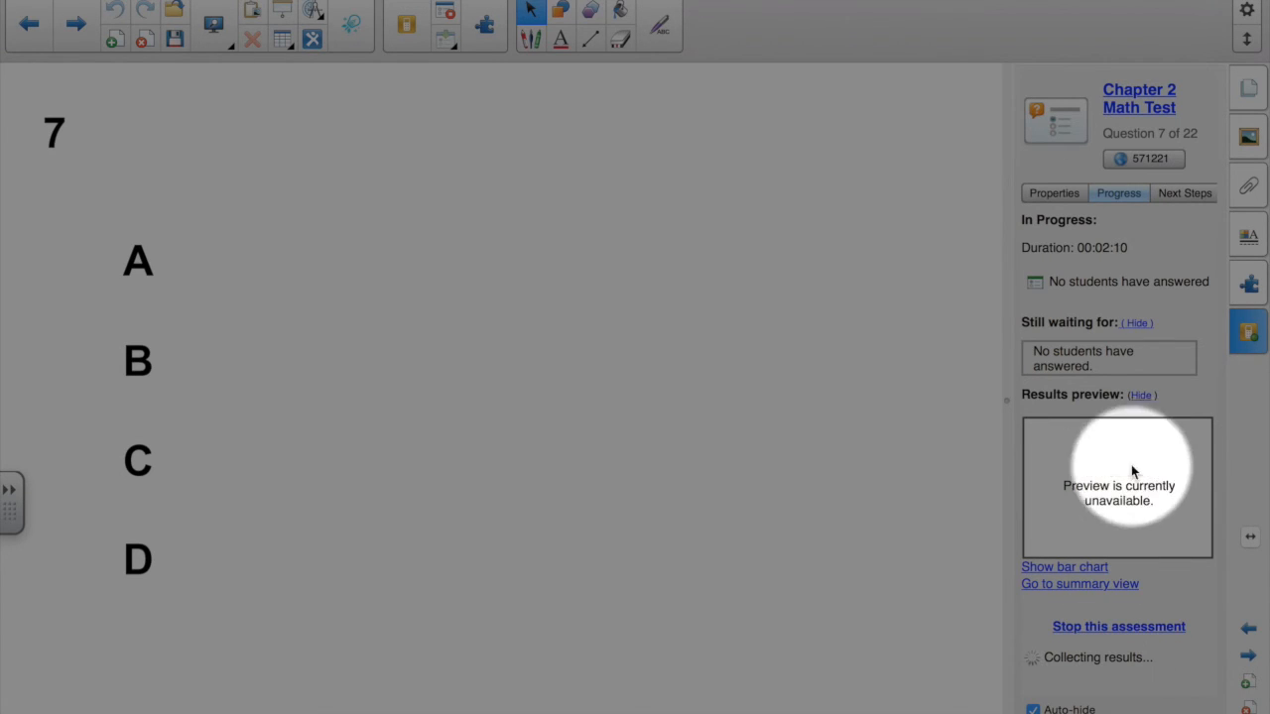
click(1119, 627)
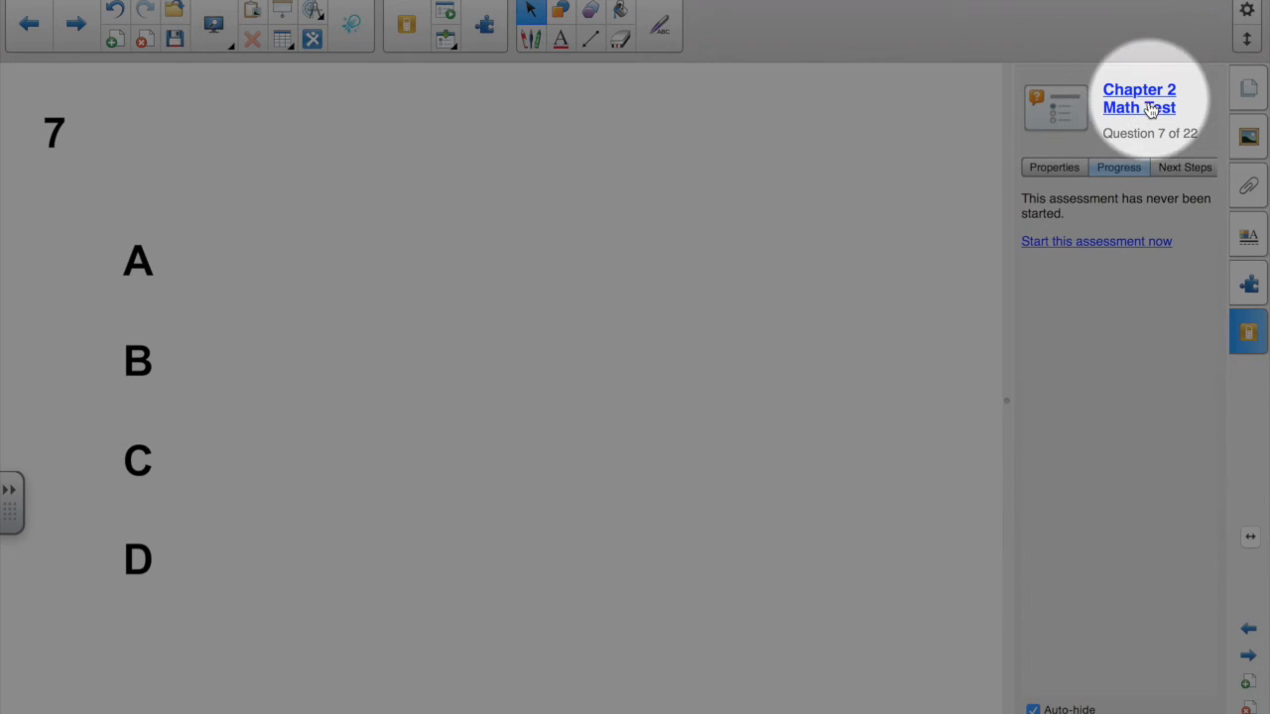